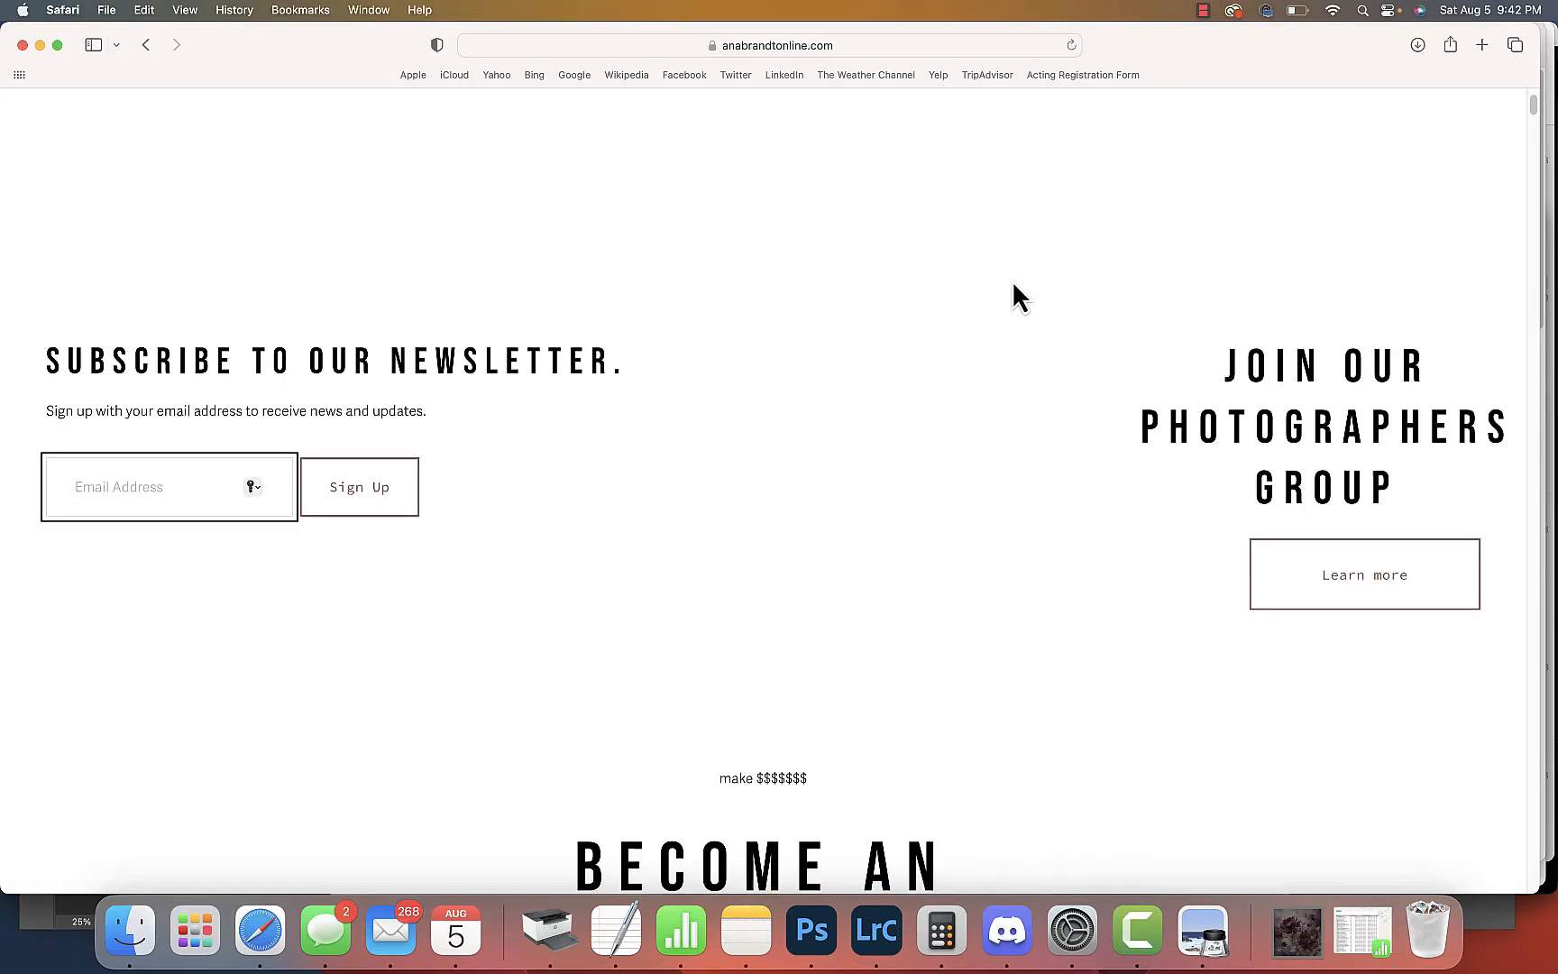
Scroll the homepage past the newsletter signup to the Become an Ambassador banner
scroll(down, 3)
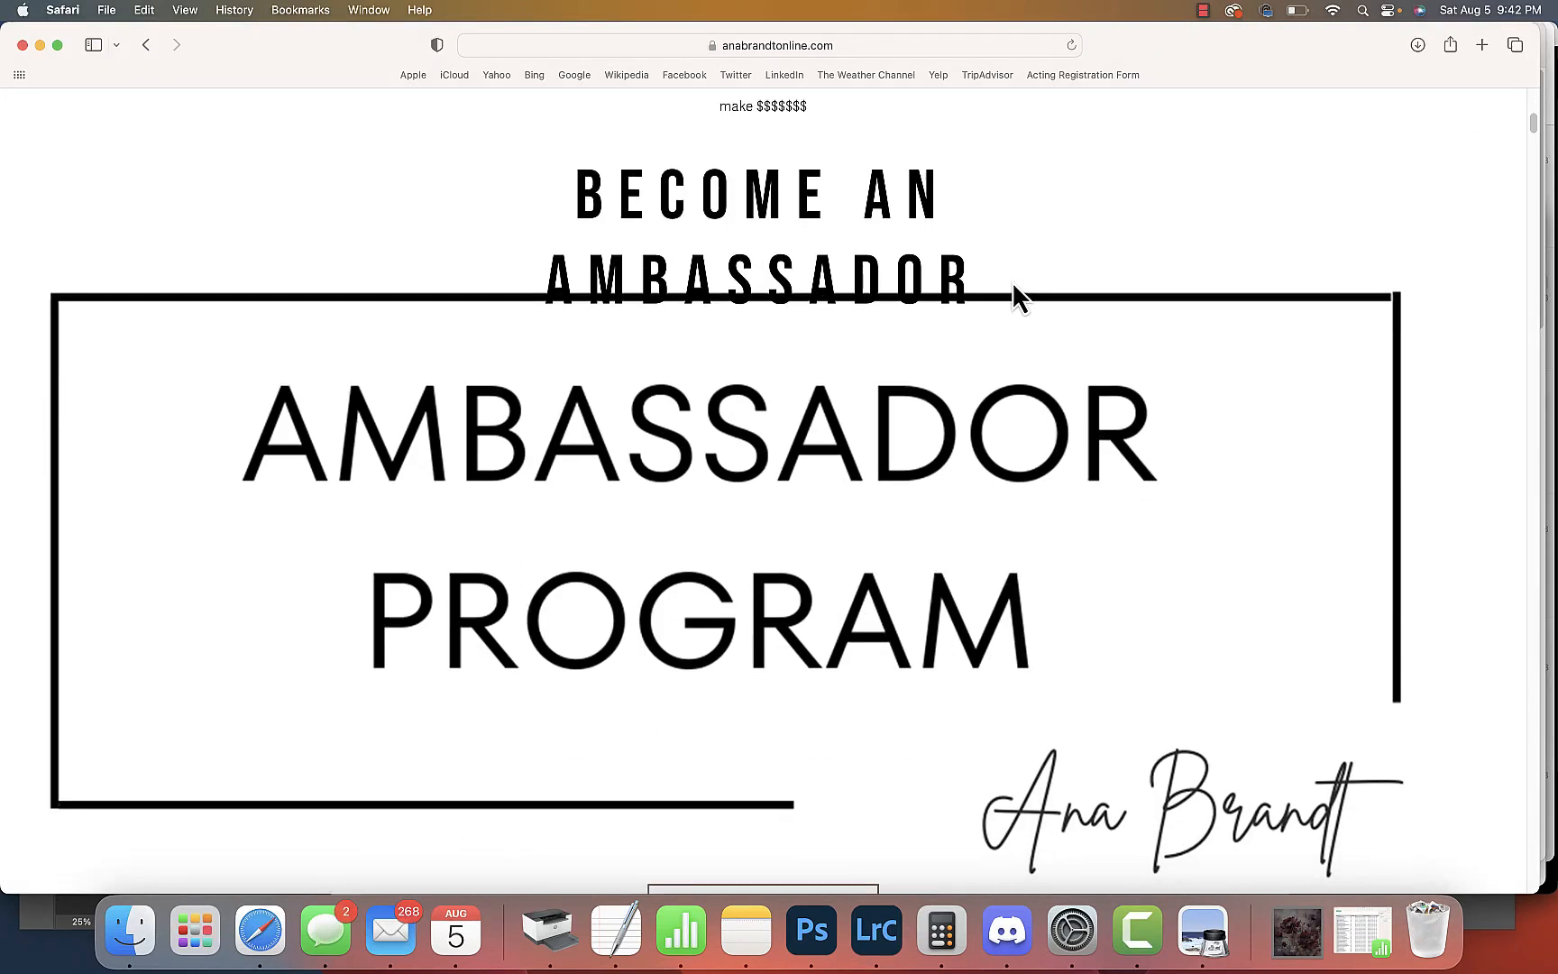
scroll(down, 3)
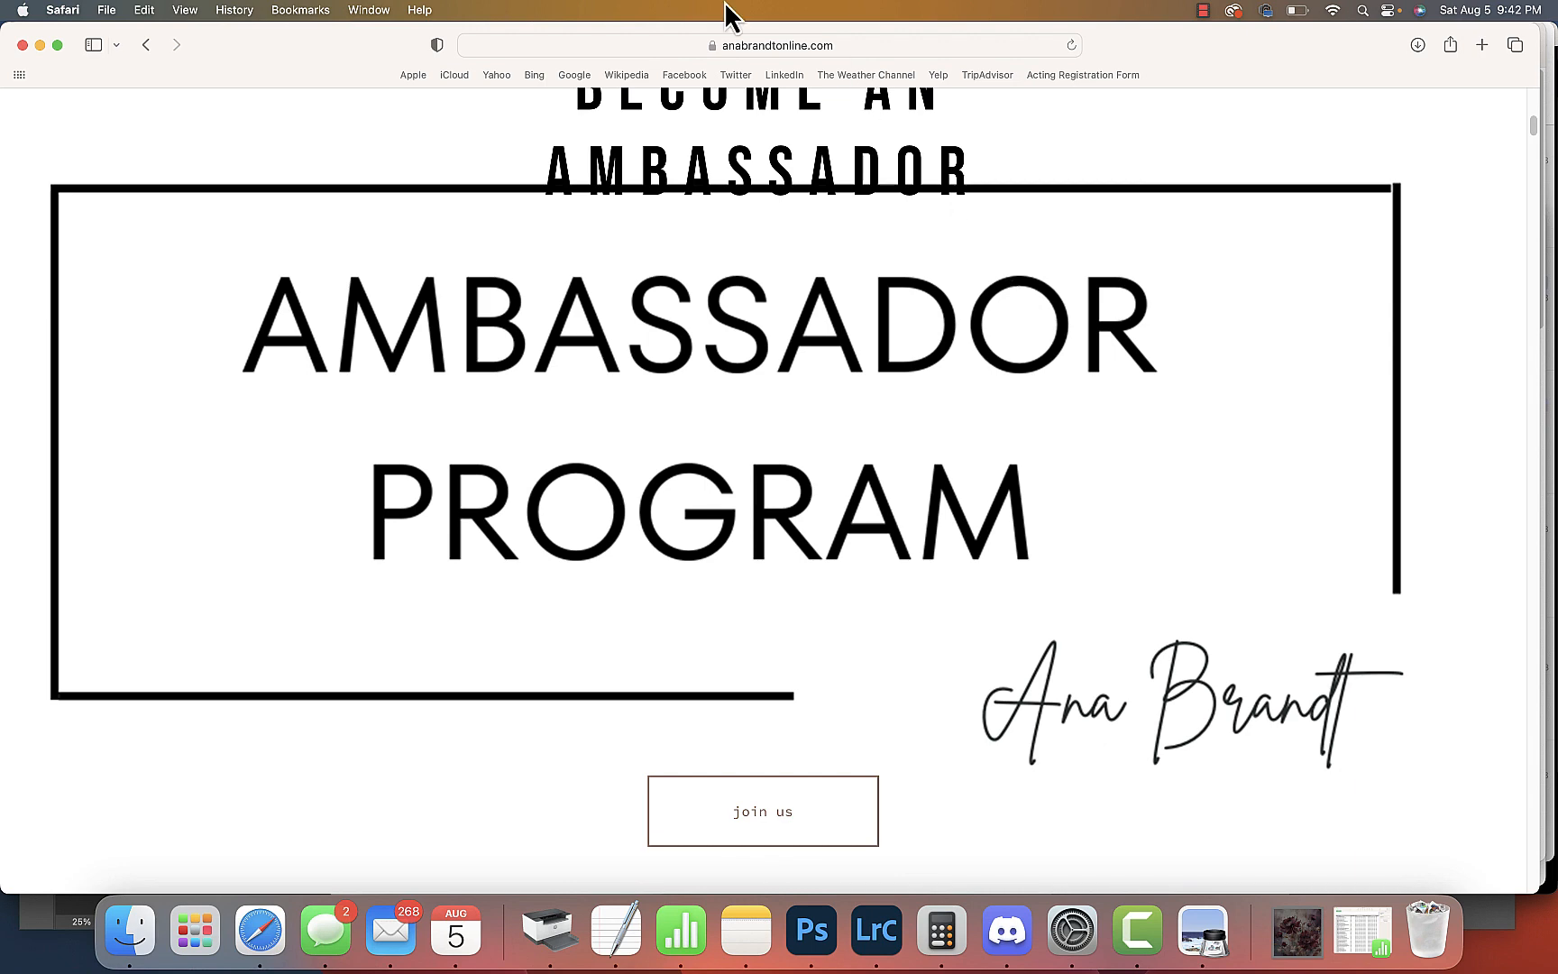
mouse_move(887, 267)
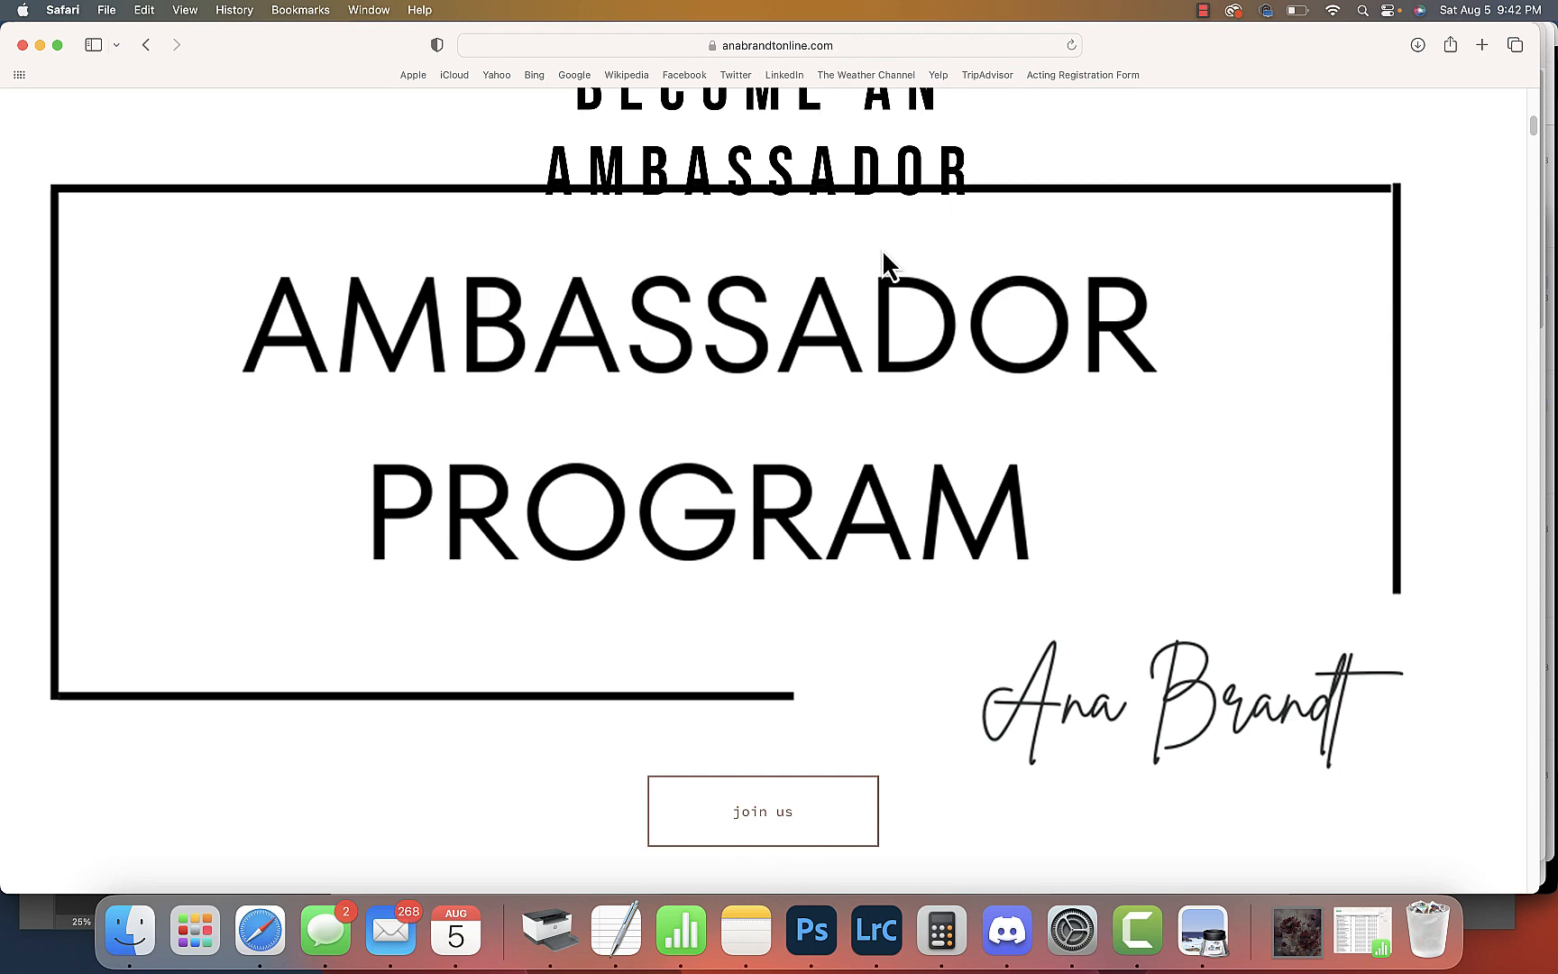
scroll(down, 3)
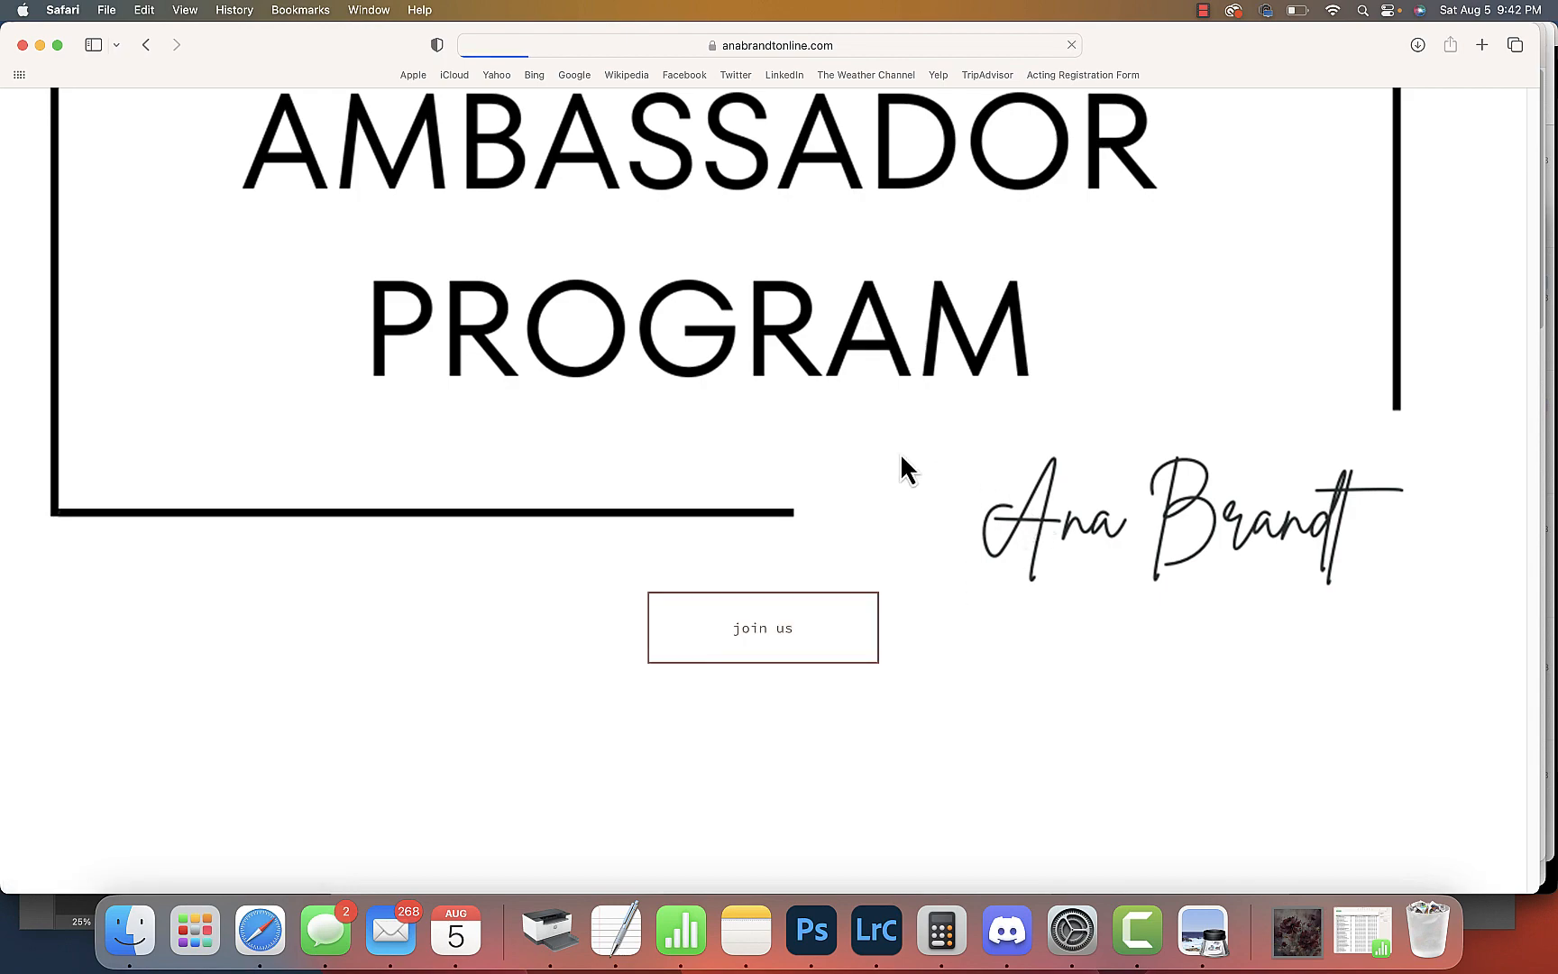
Go to the Ambassador Program product page and read down to the included sites and commission payouts
click(762, 628)
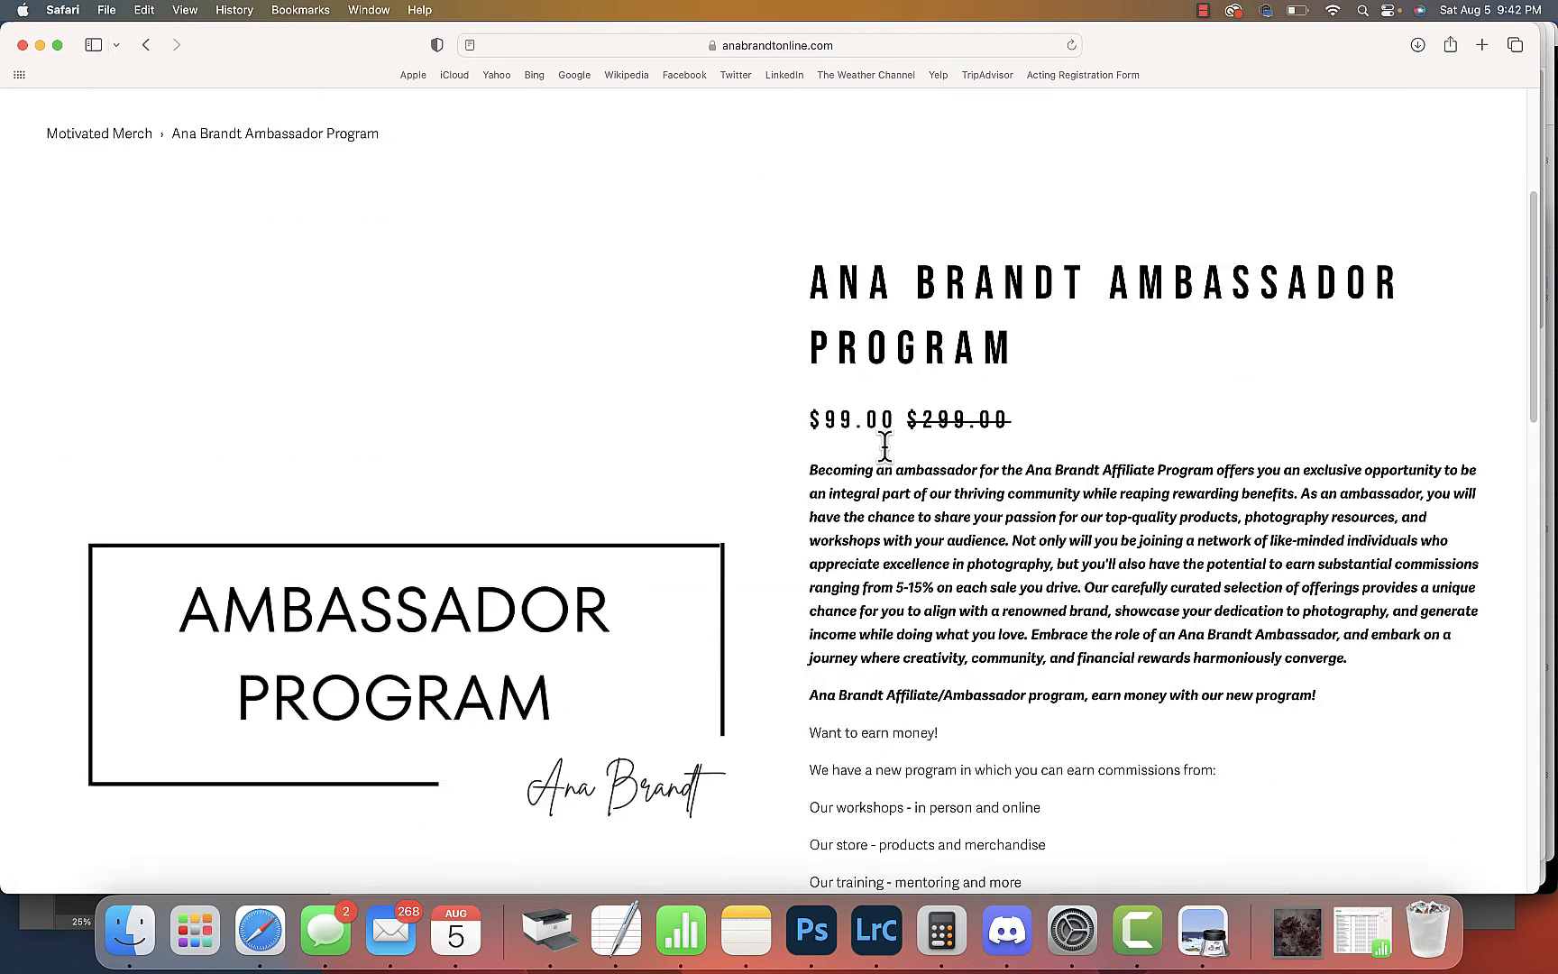
scroll(down, 3)
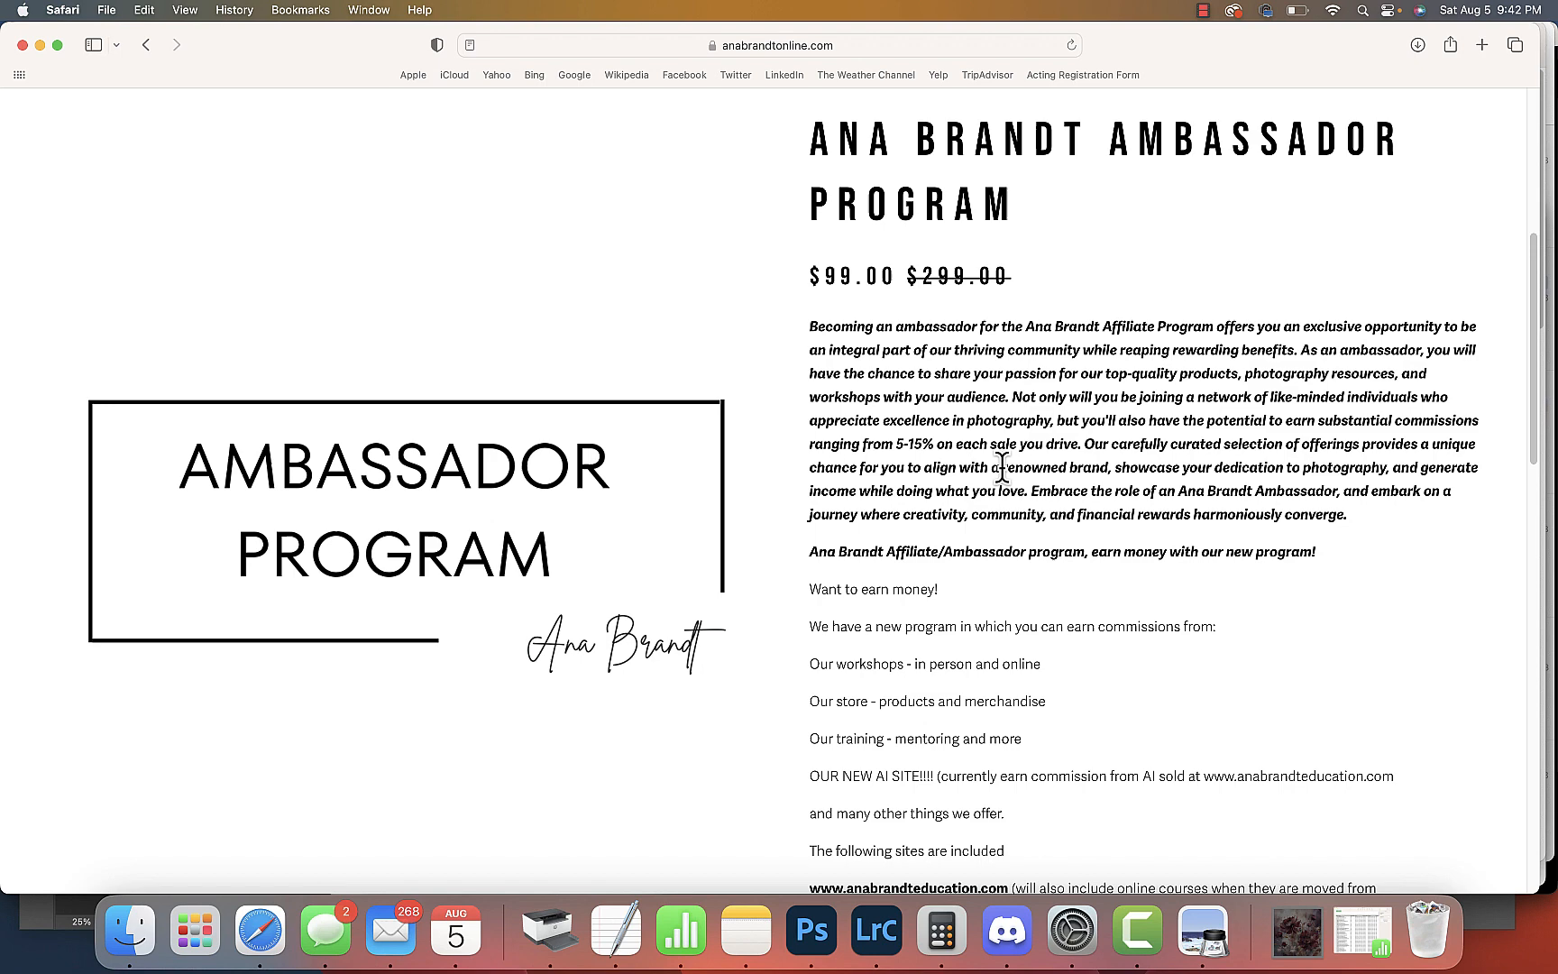
scroll(down, 3)
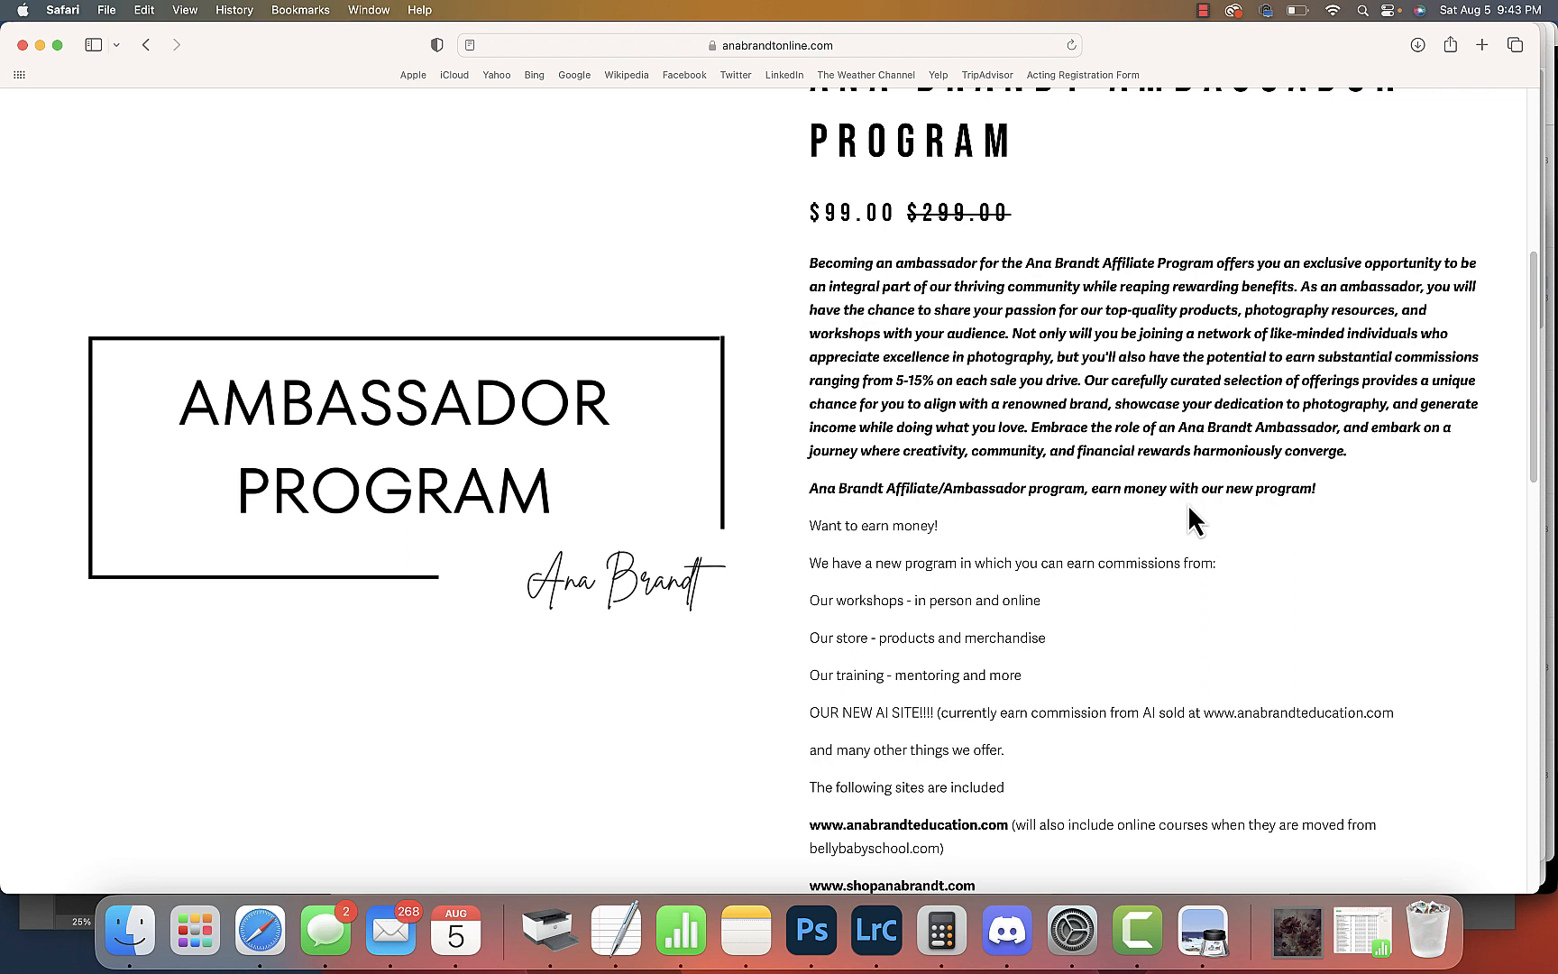
scroll(down, 3)
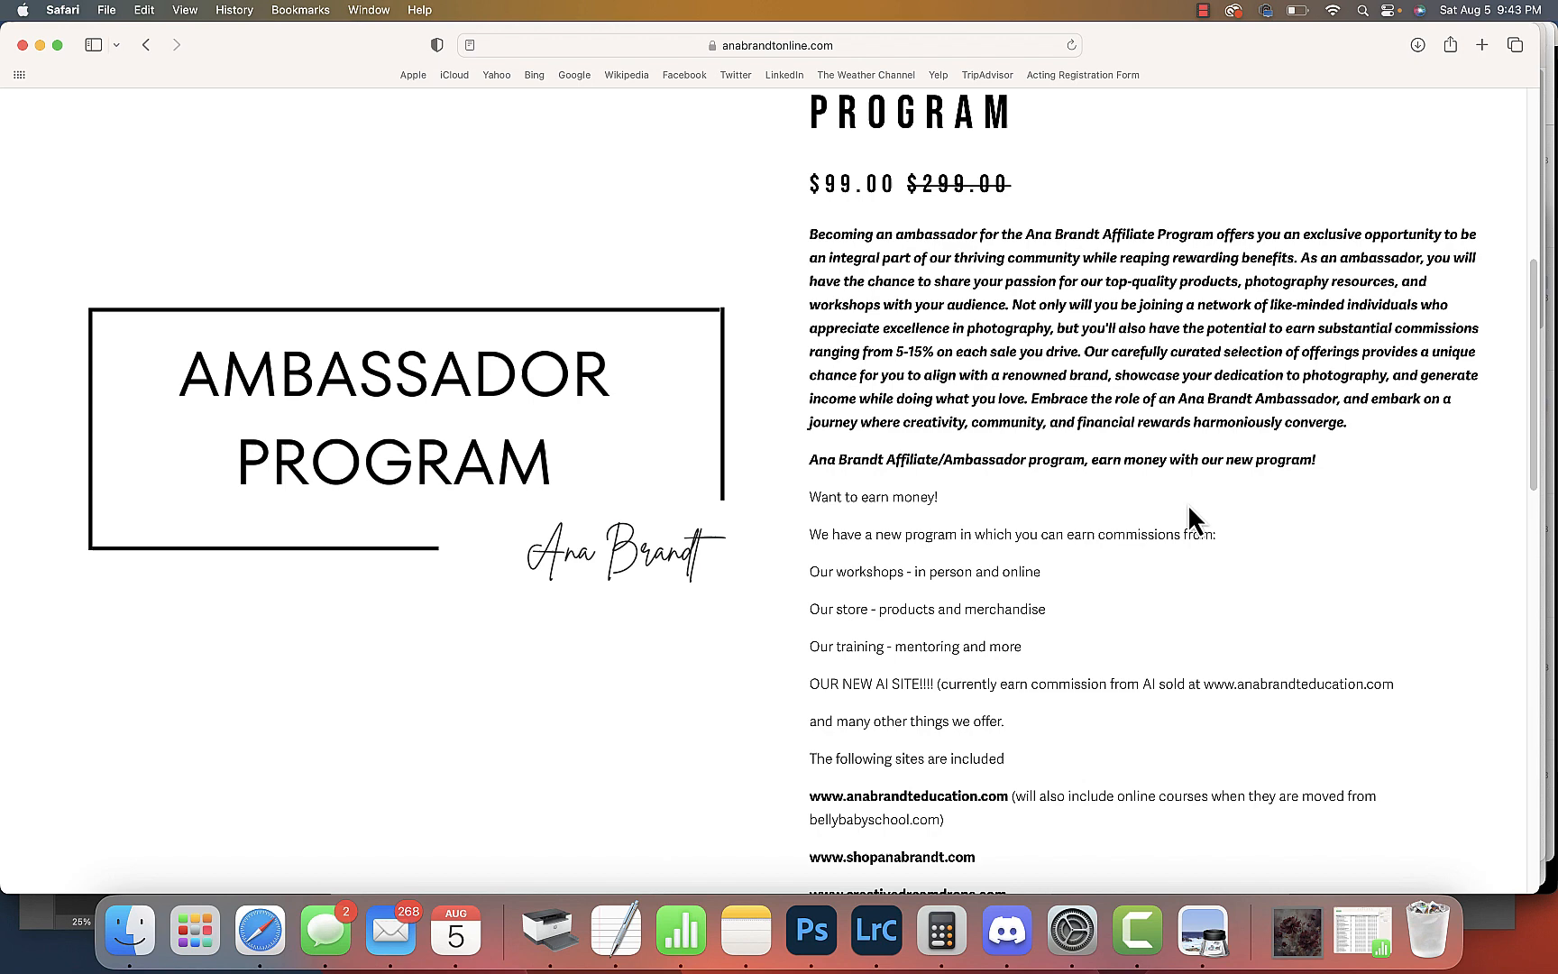
scroll(down, 3)
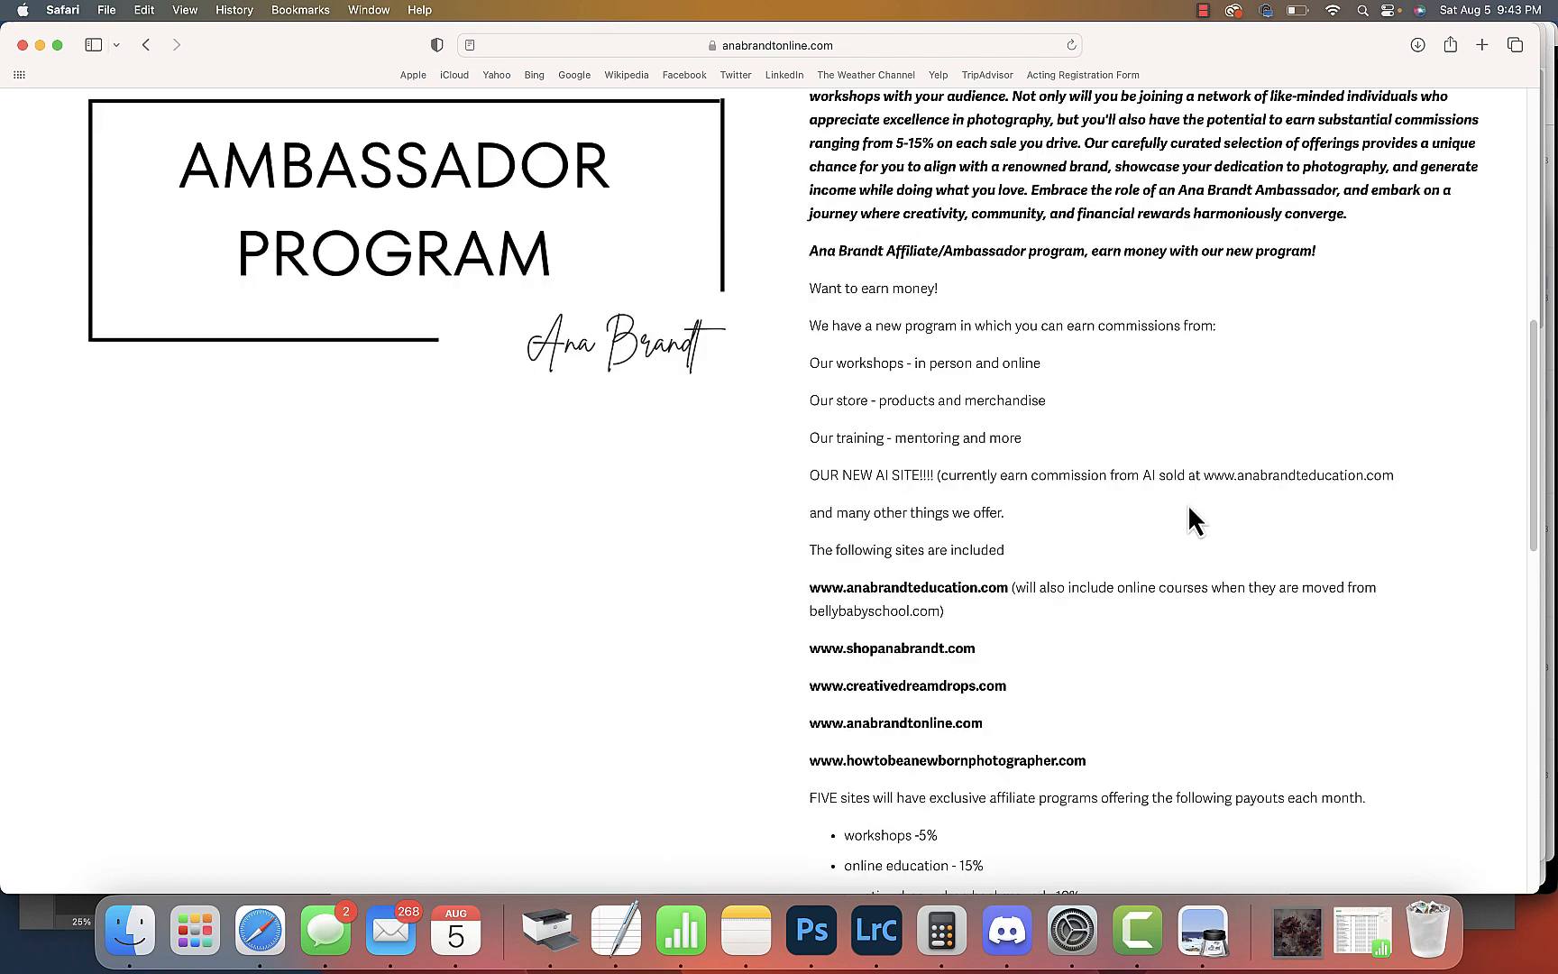
mouse_move(1118, 431)
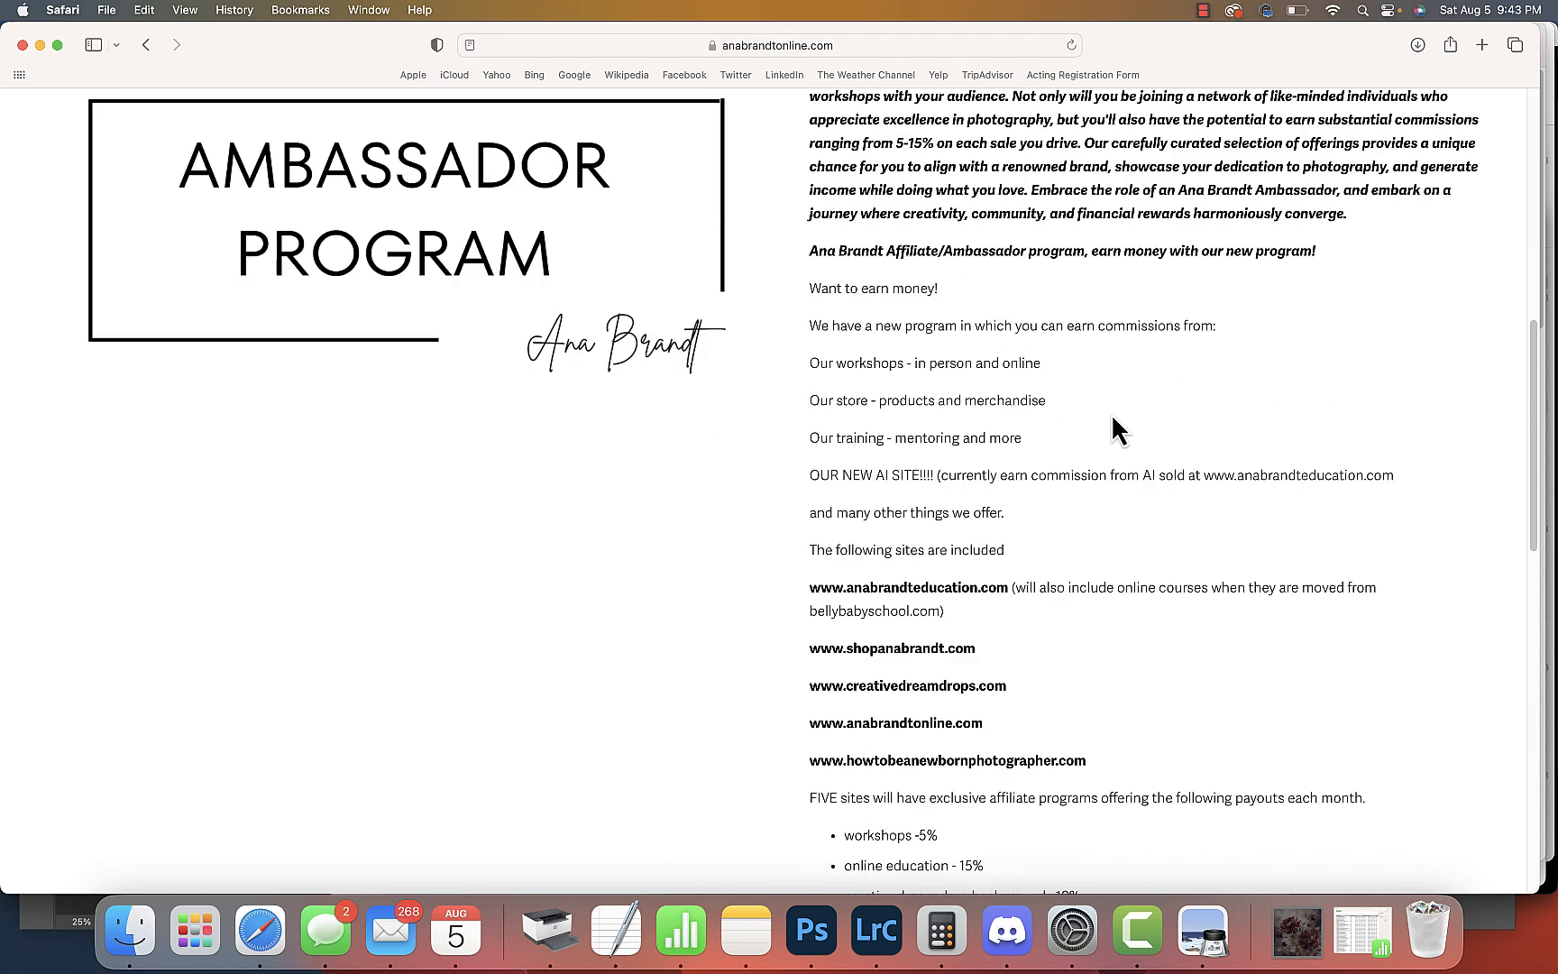
scroll(down, 3)
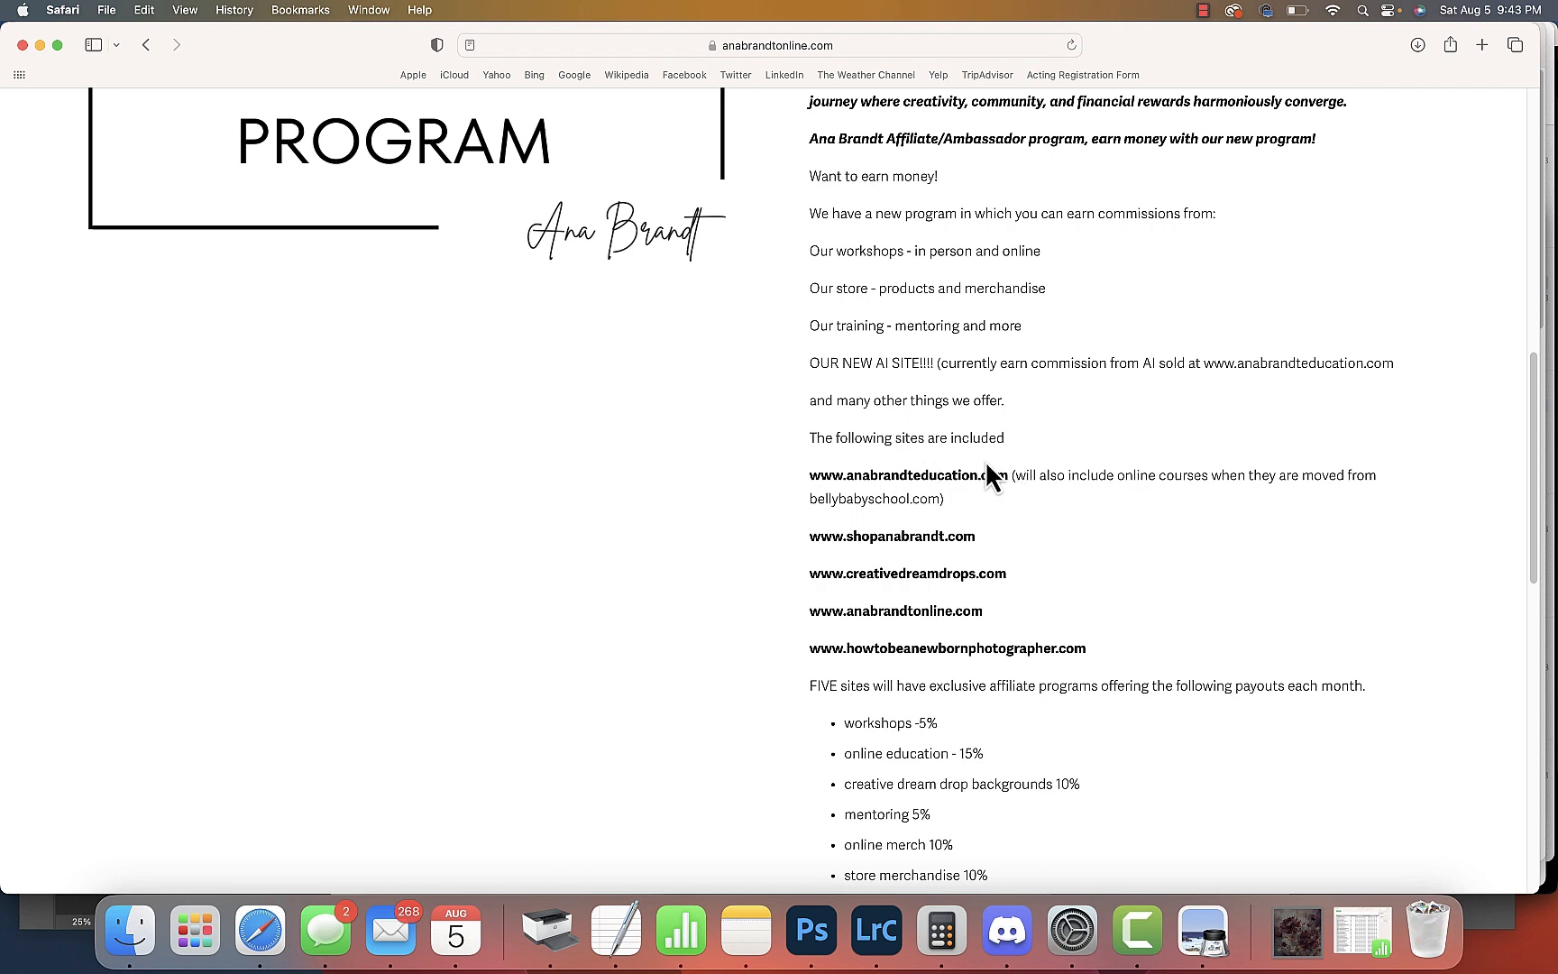
mouse_move(961, 483)
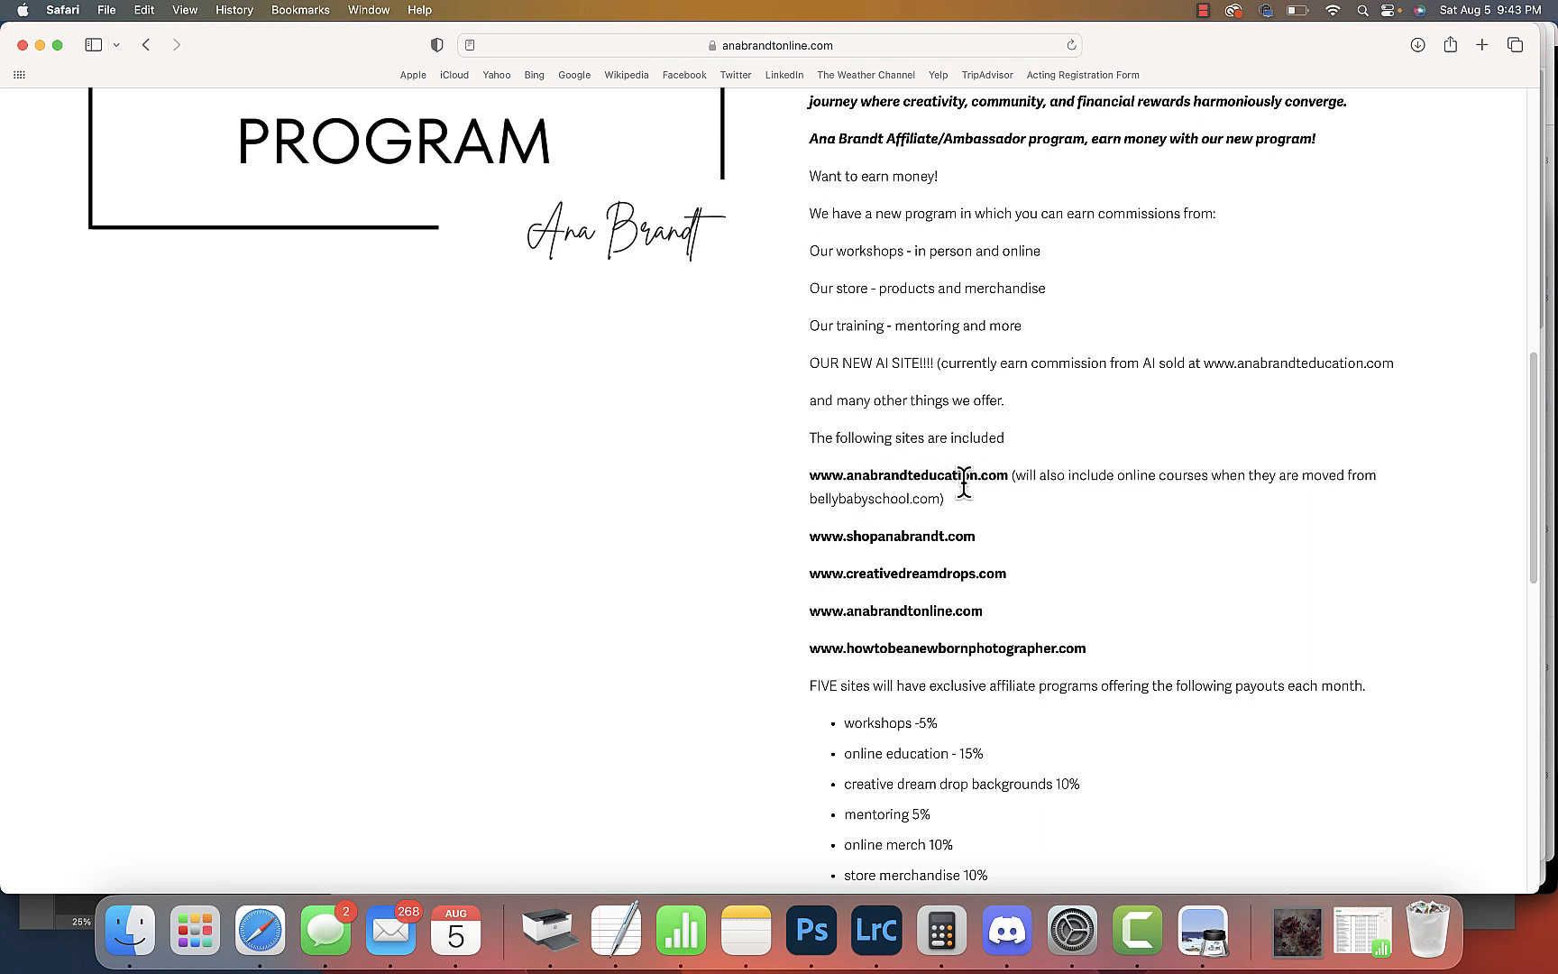
mouse_move(1008, 476)
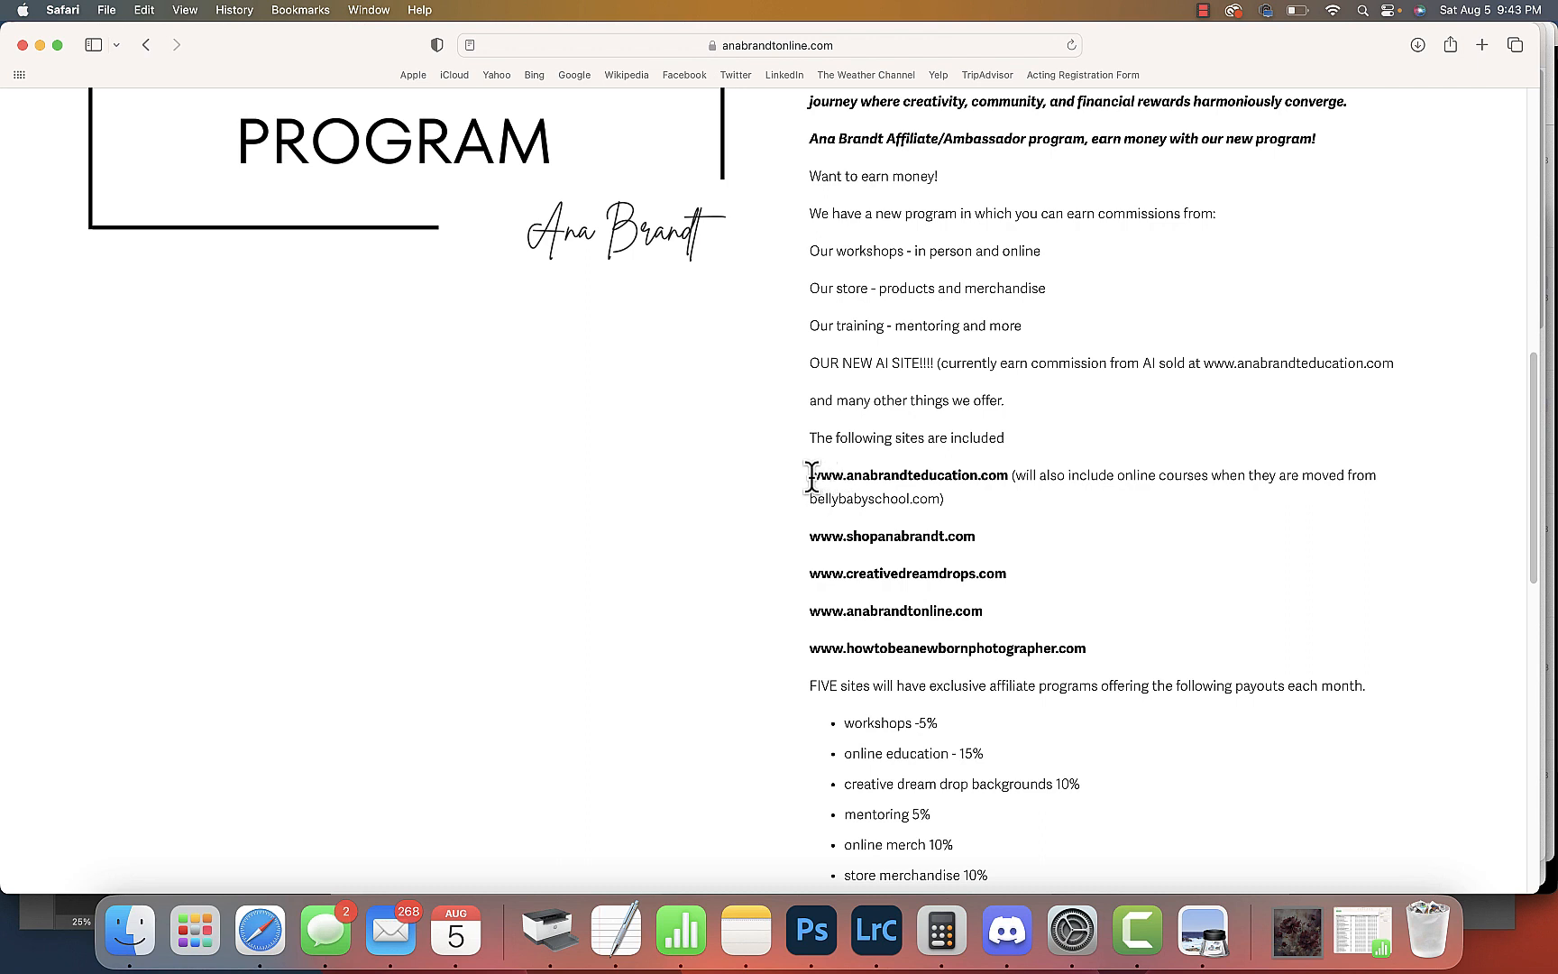
double_click(909, 474)
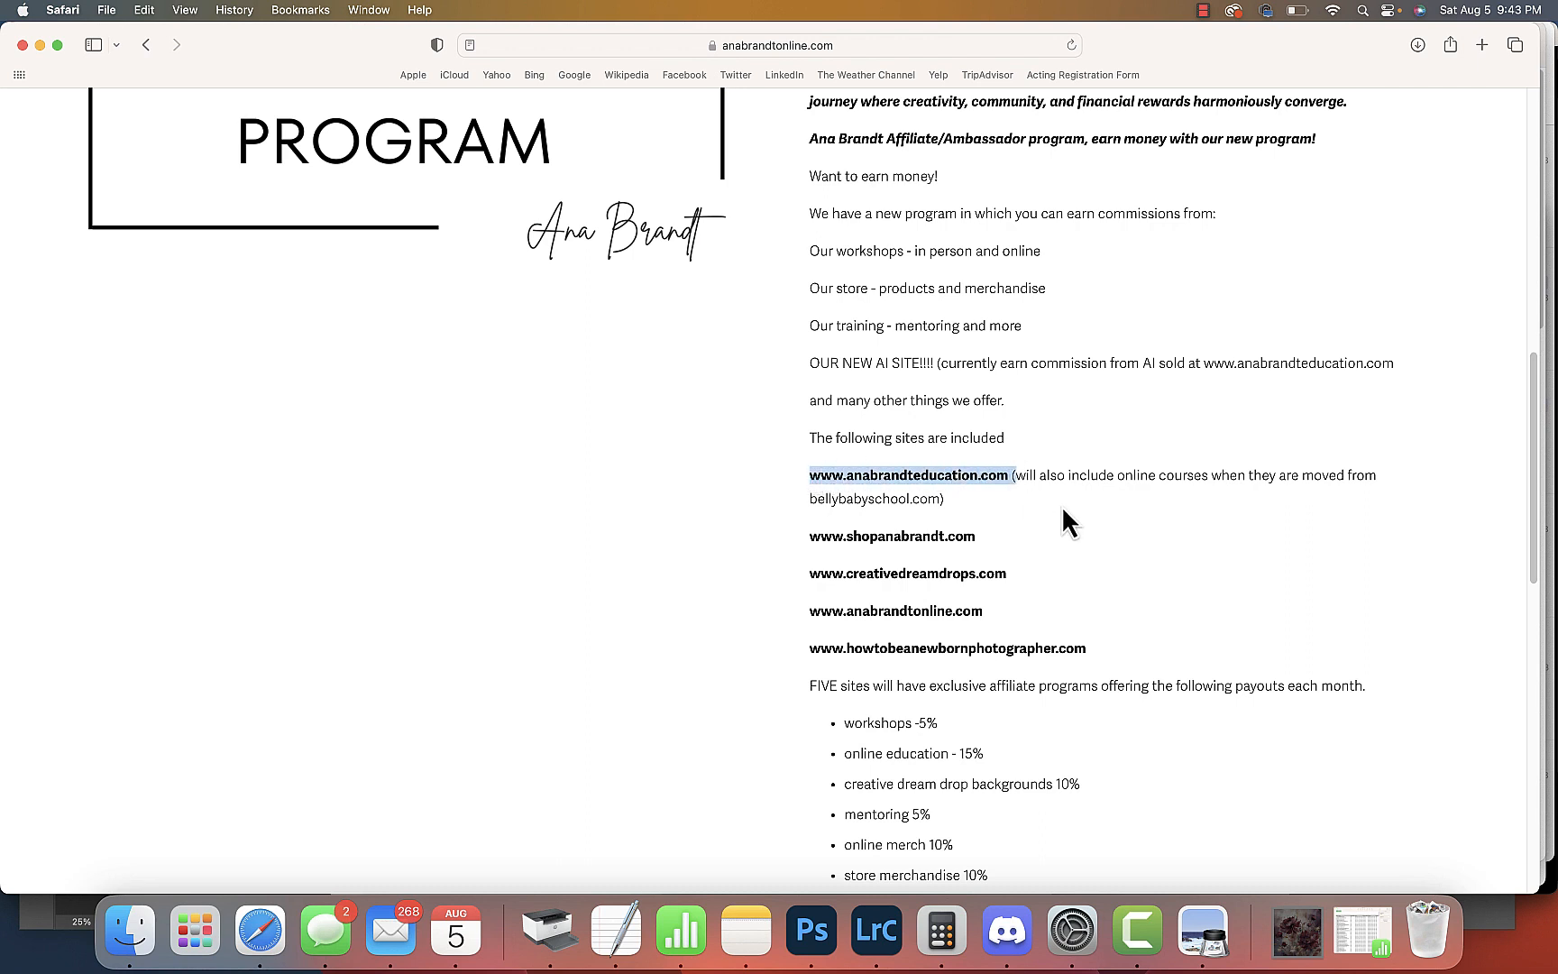
mouse_move(1006, 476)
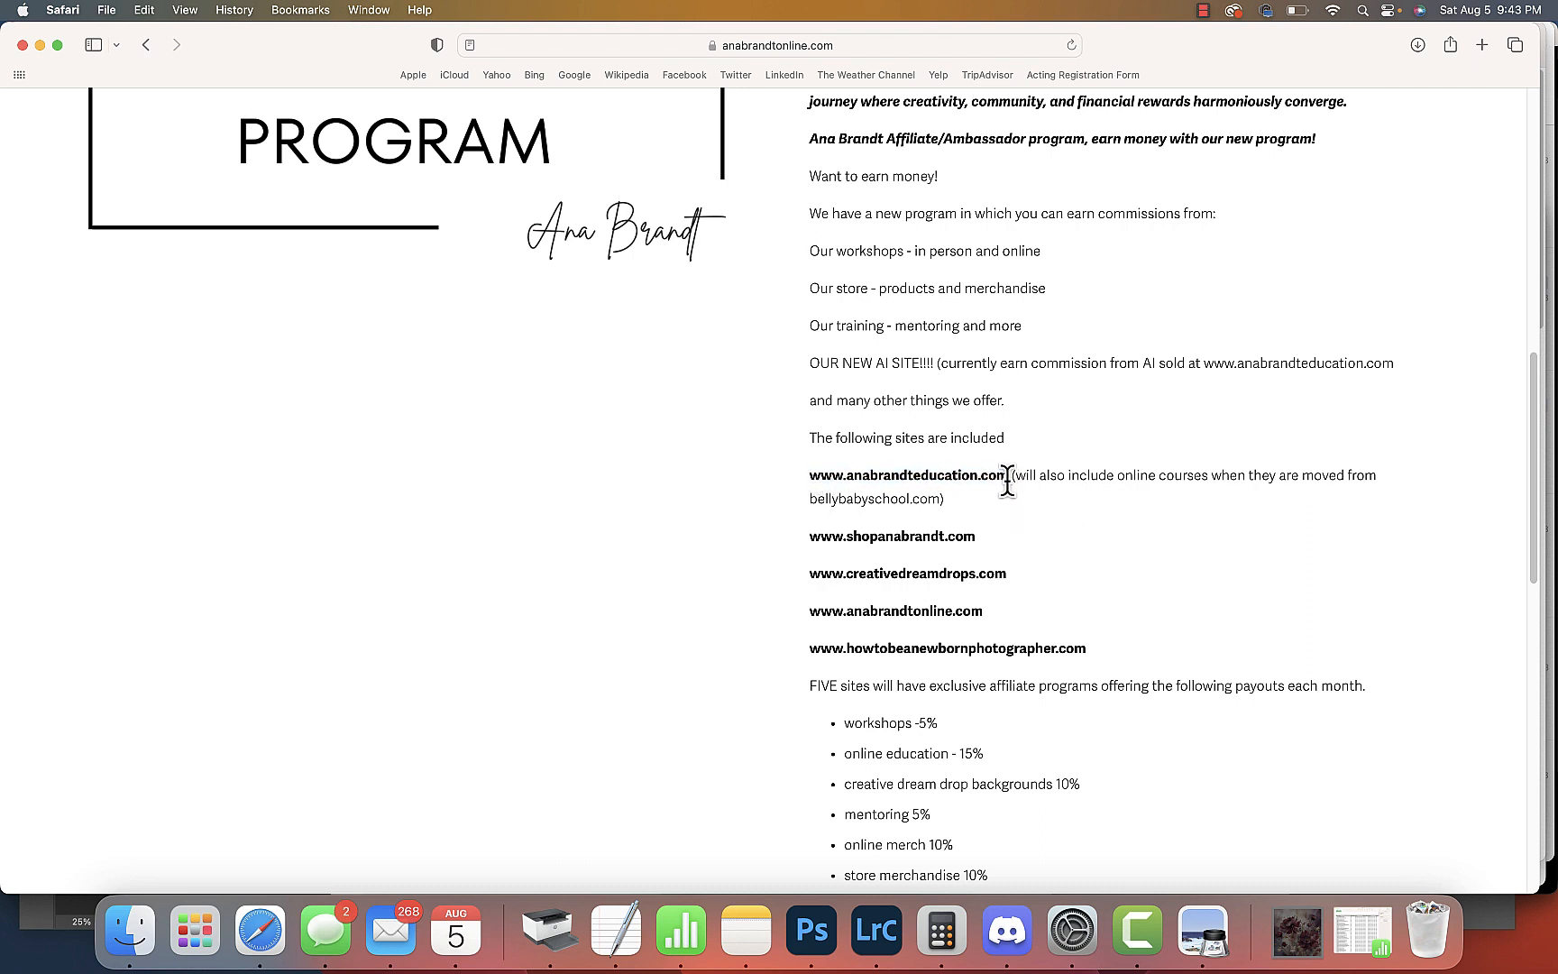
mouse_move(948, 506)
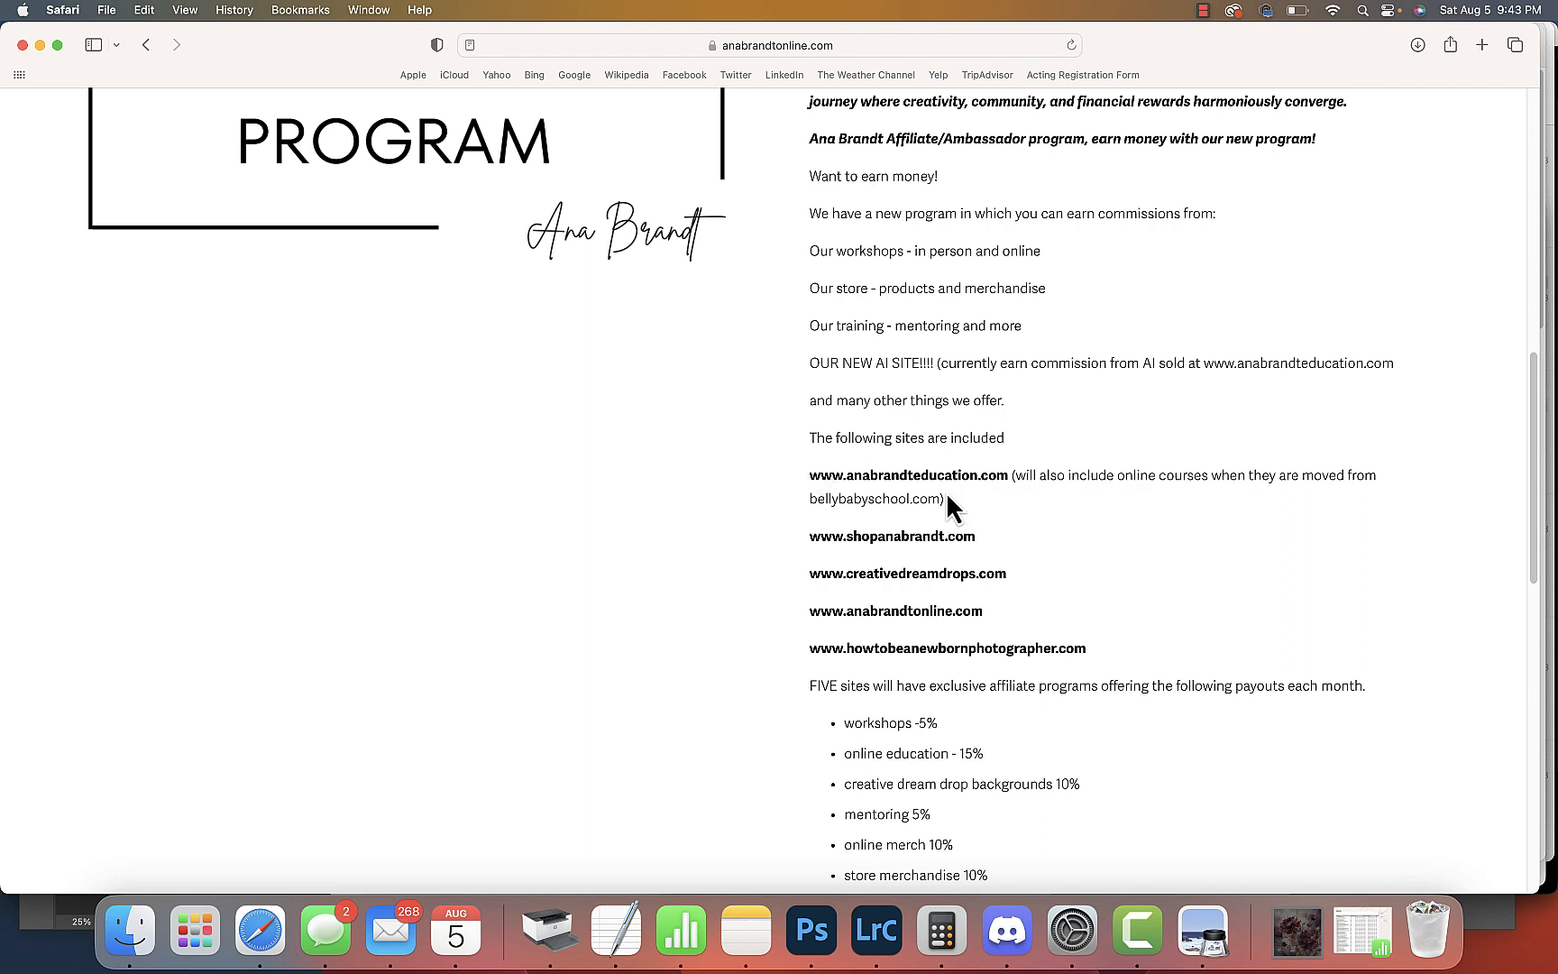
mouse_move(952, 483)
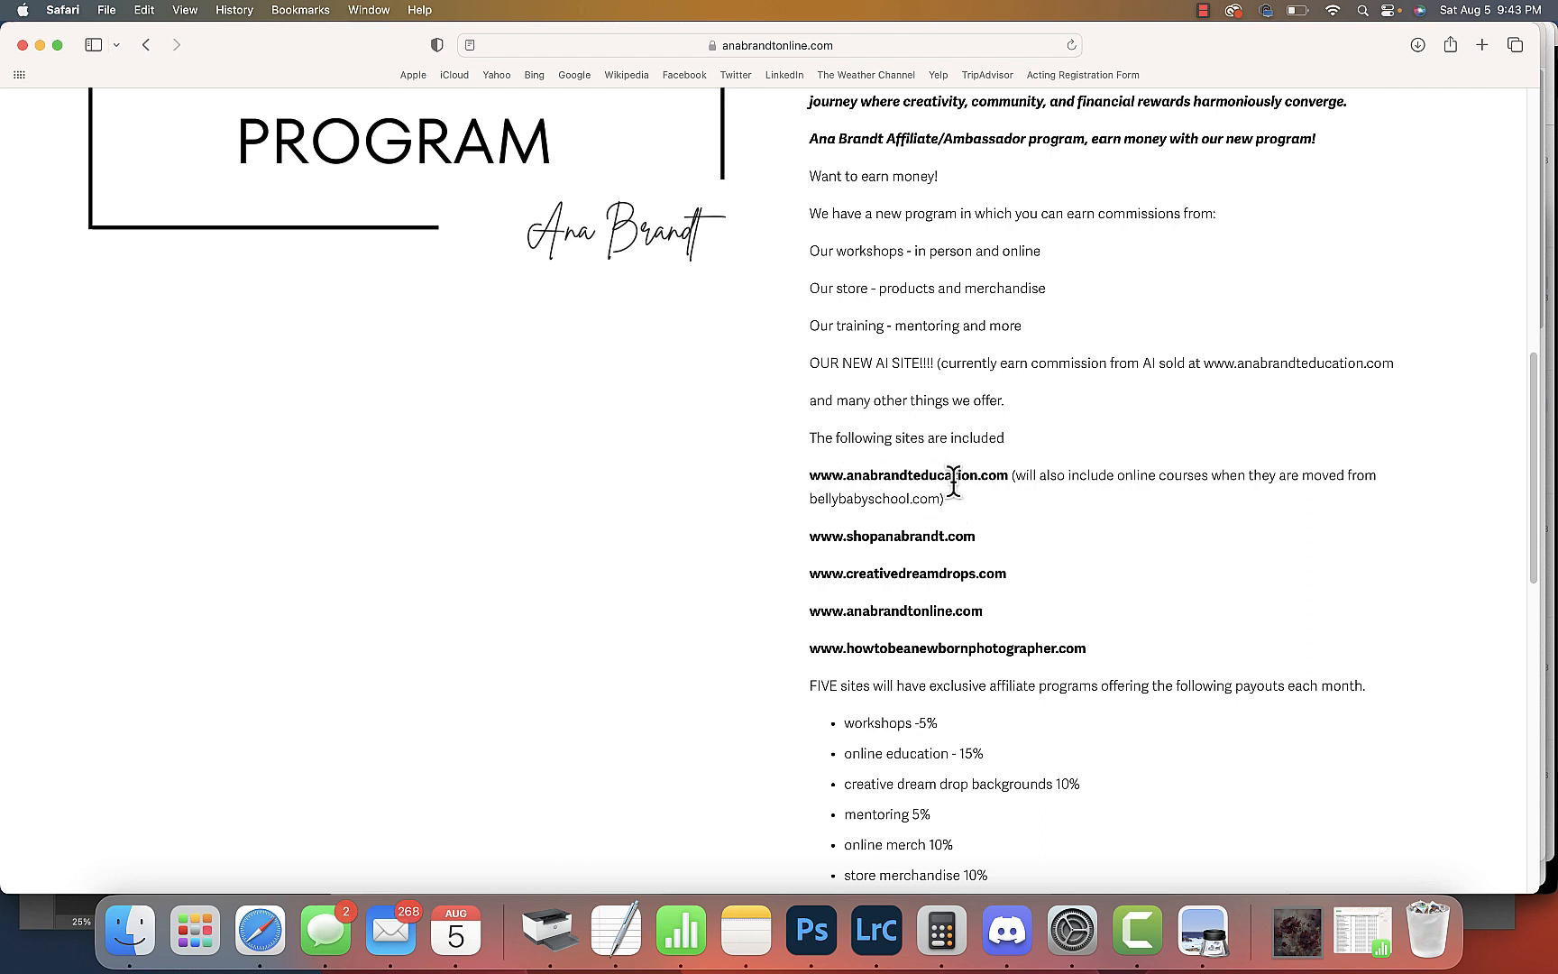
mouse_move(988, 507)
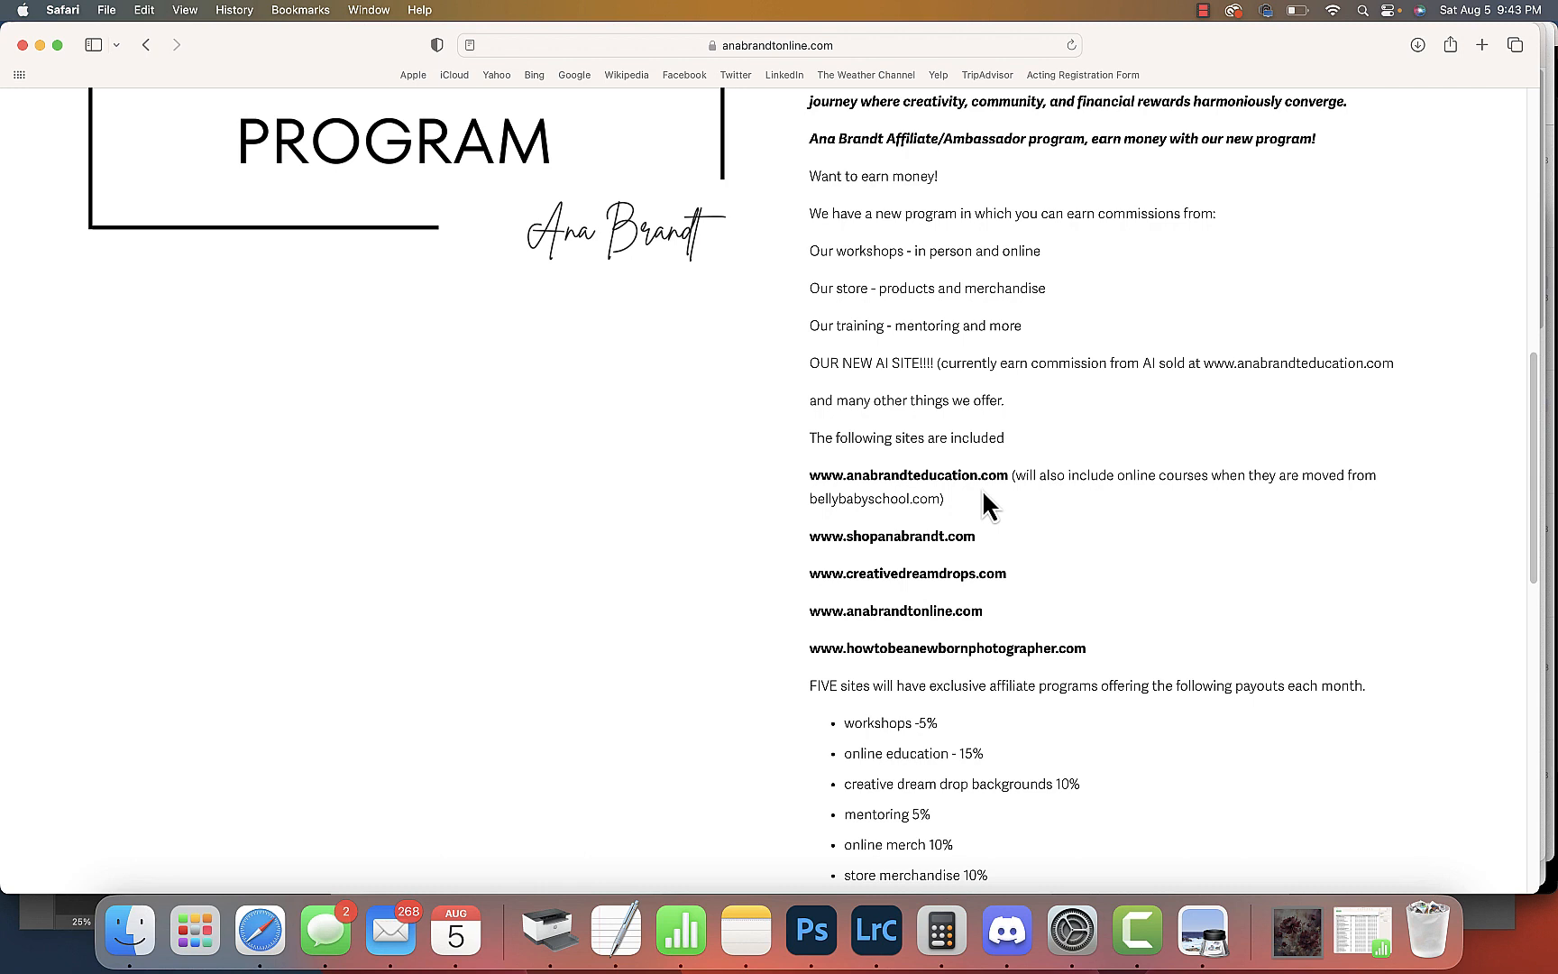
mouse_move(945, 485)
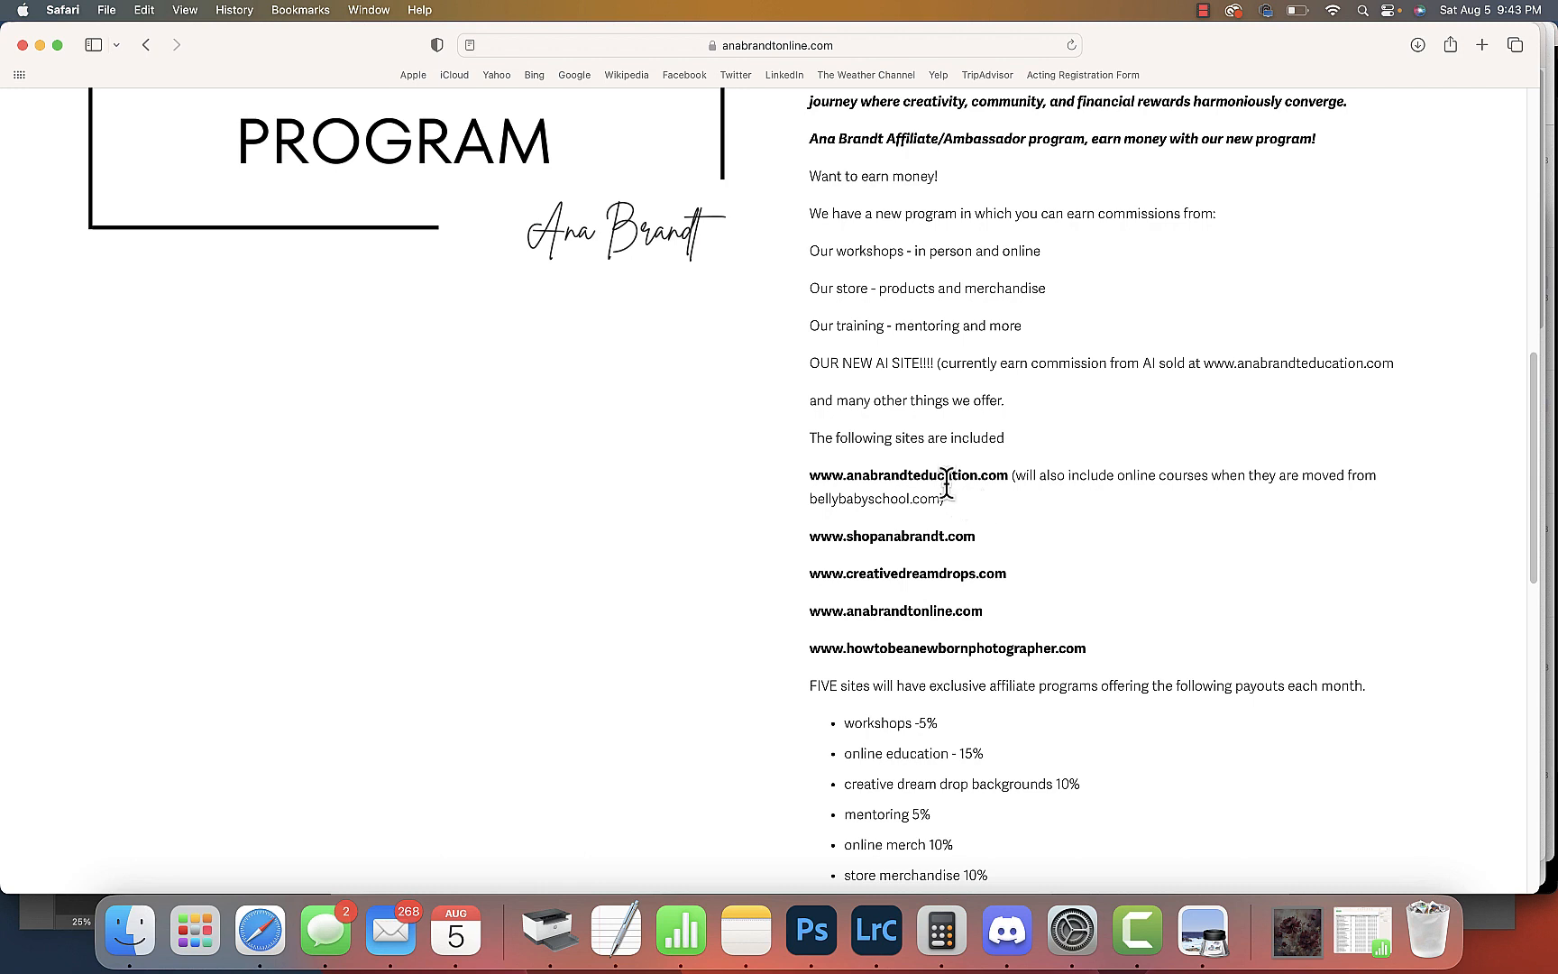
mouse_move(938, 474)
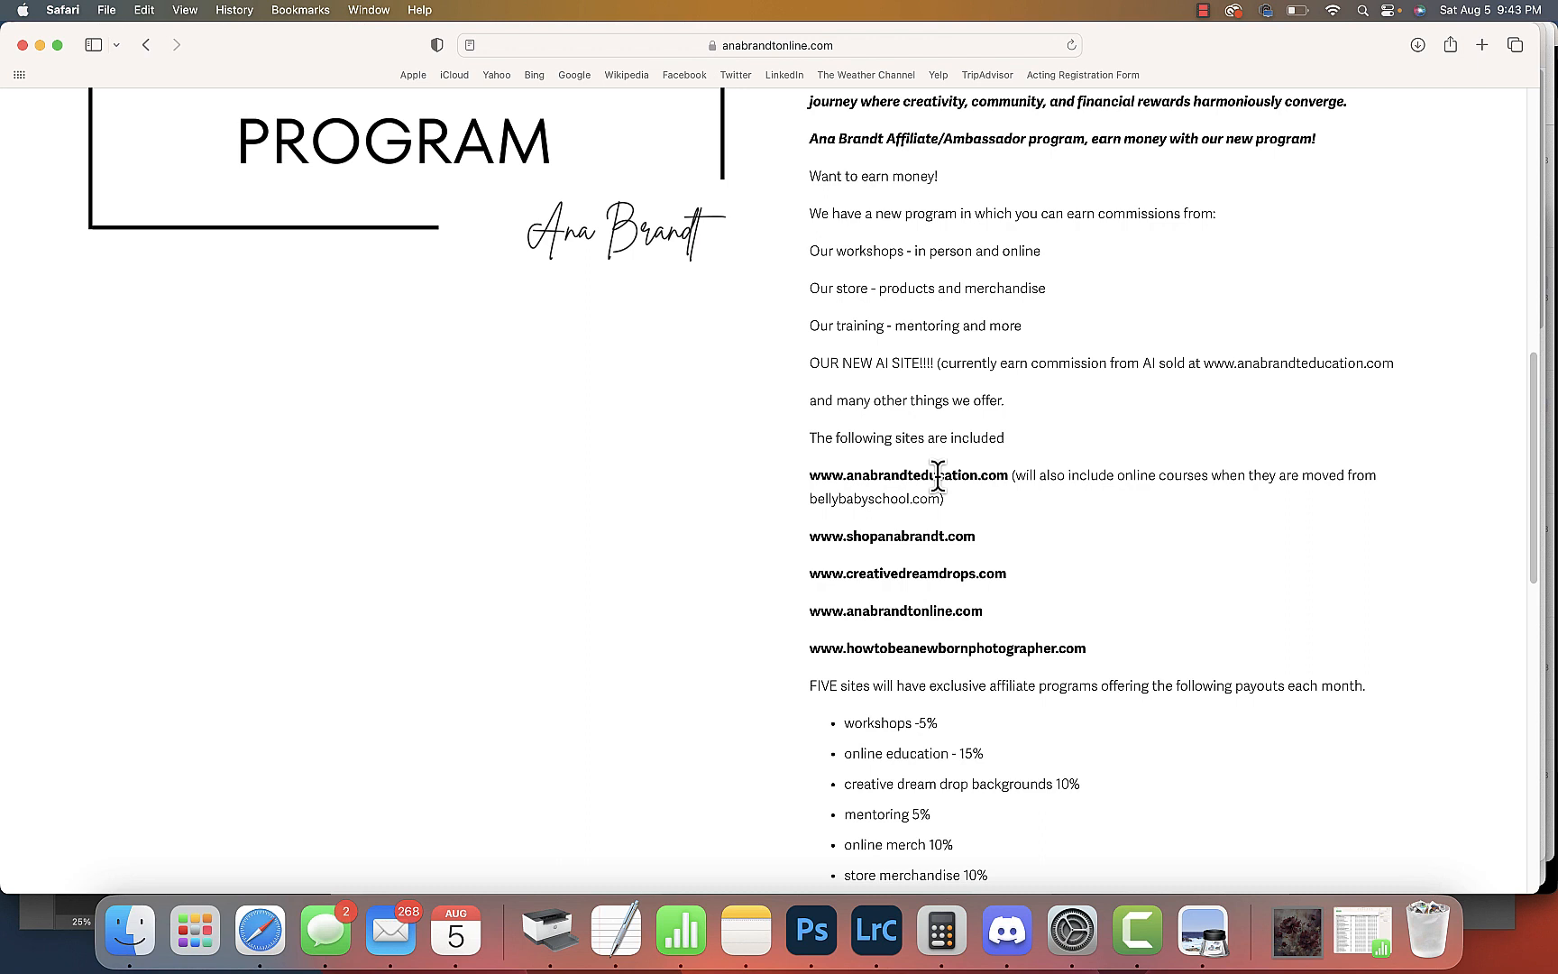
mouse_move(823, 498)
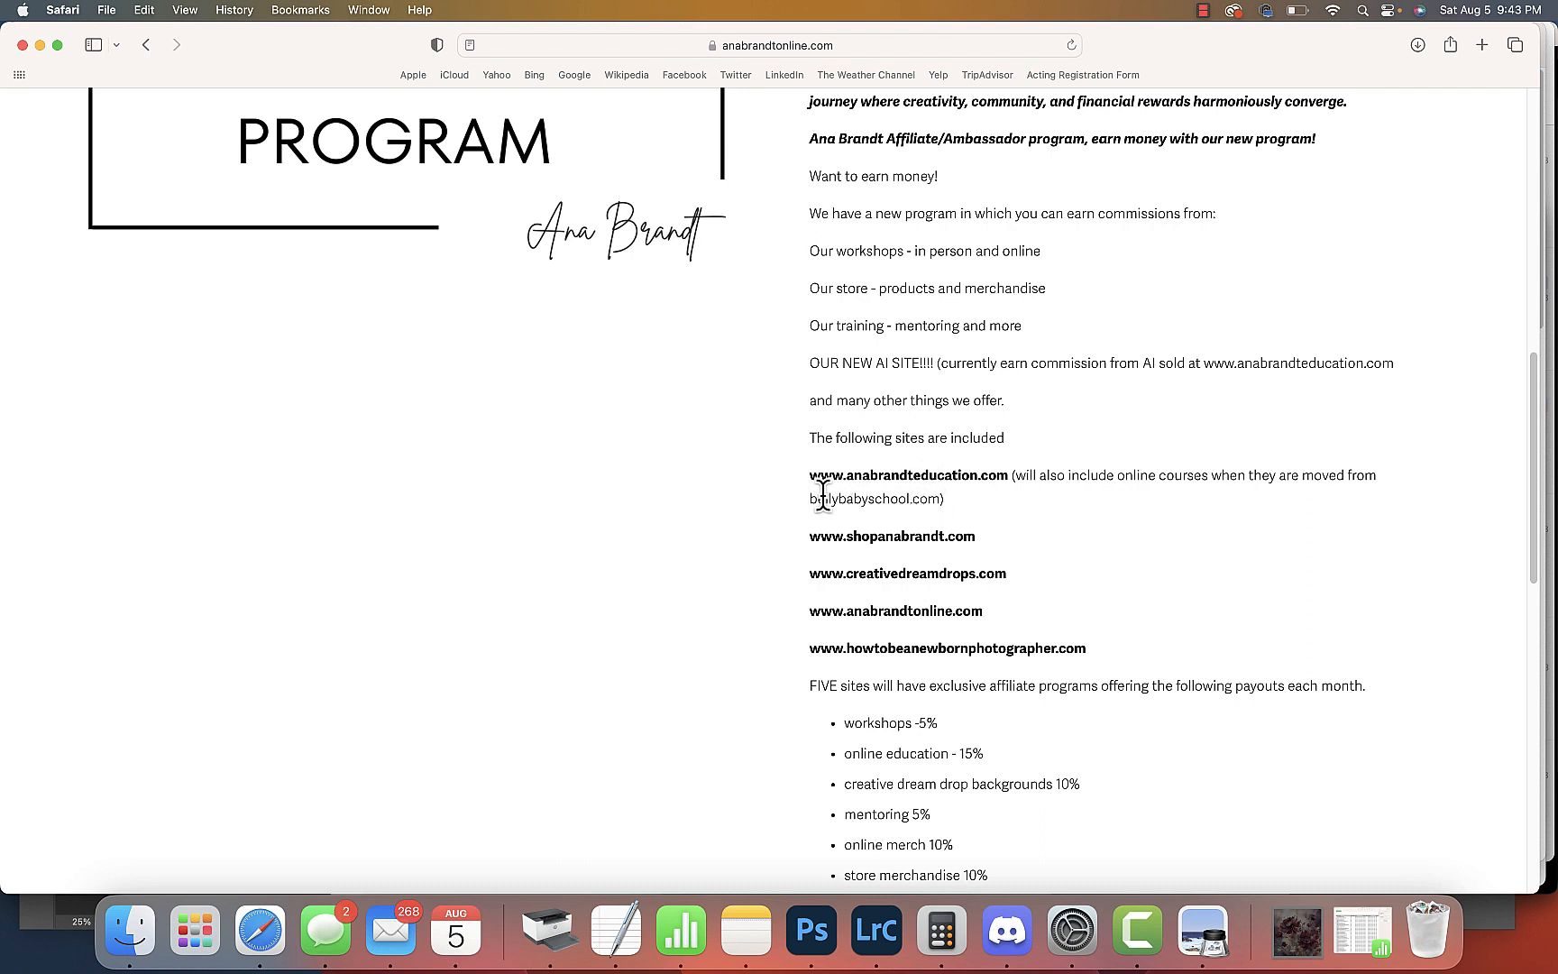
mouse_move(1190, 474)
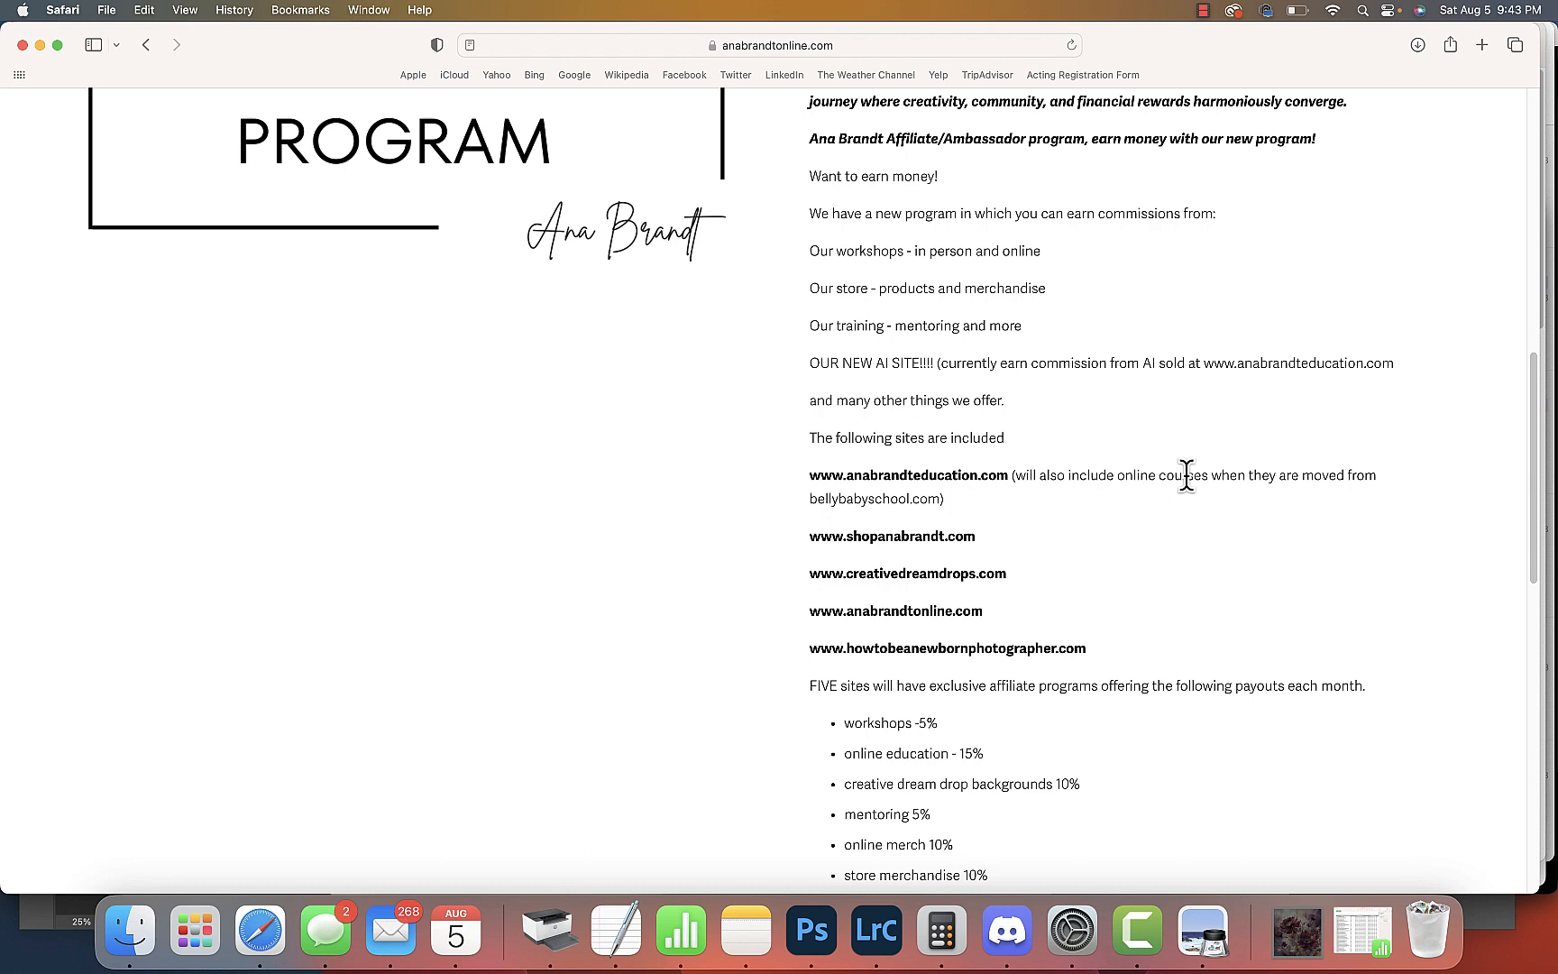
mouse_move(898, 526)
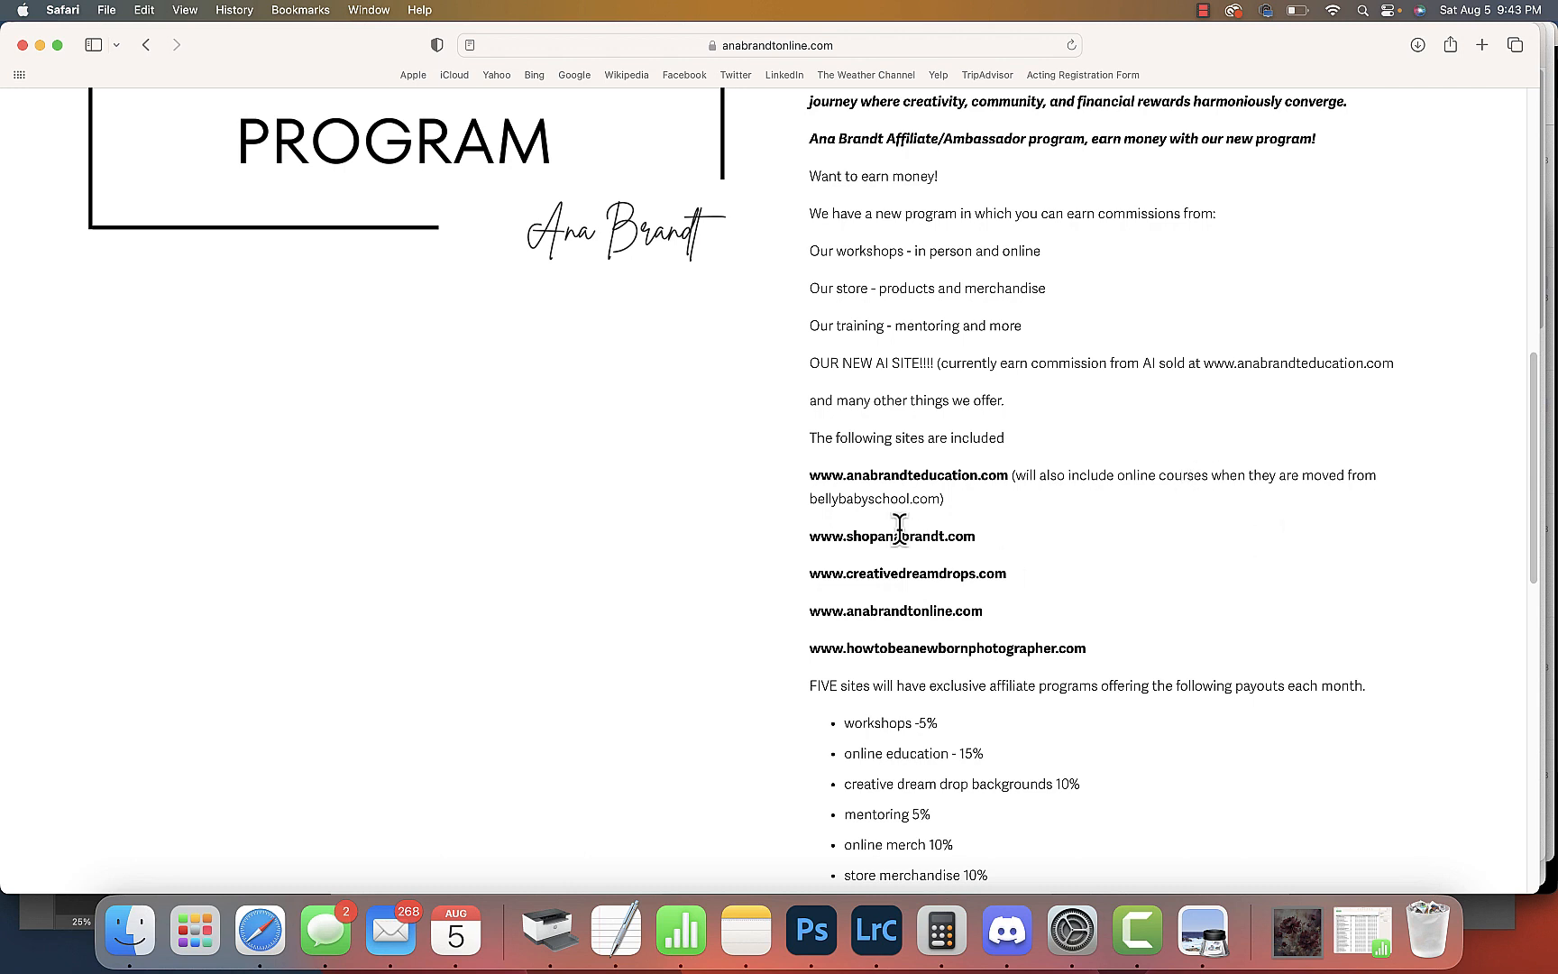
mouse_move(1059, 548)
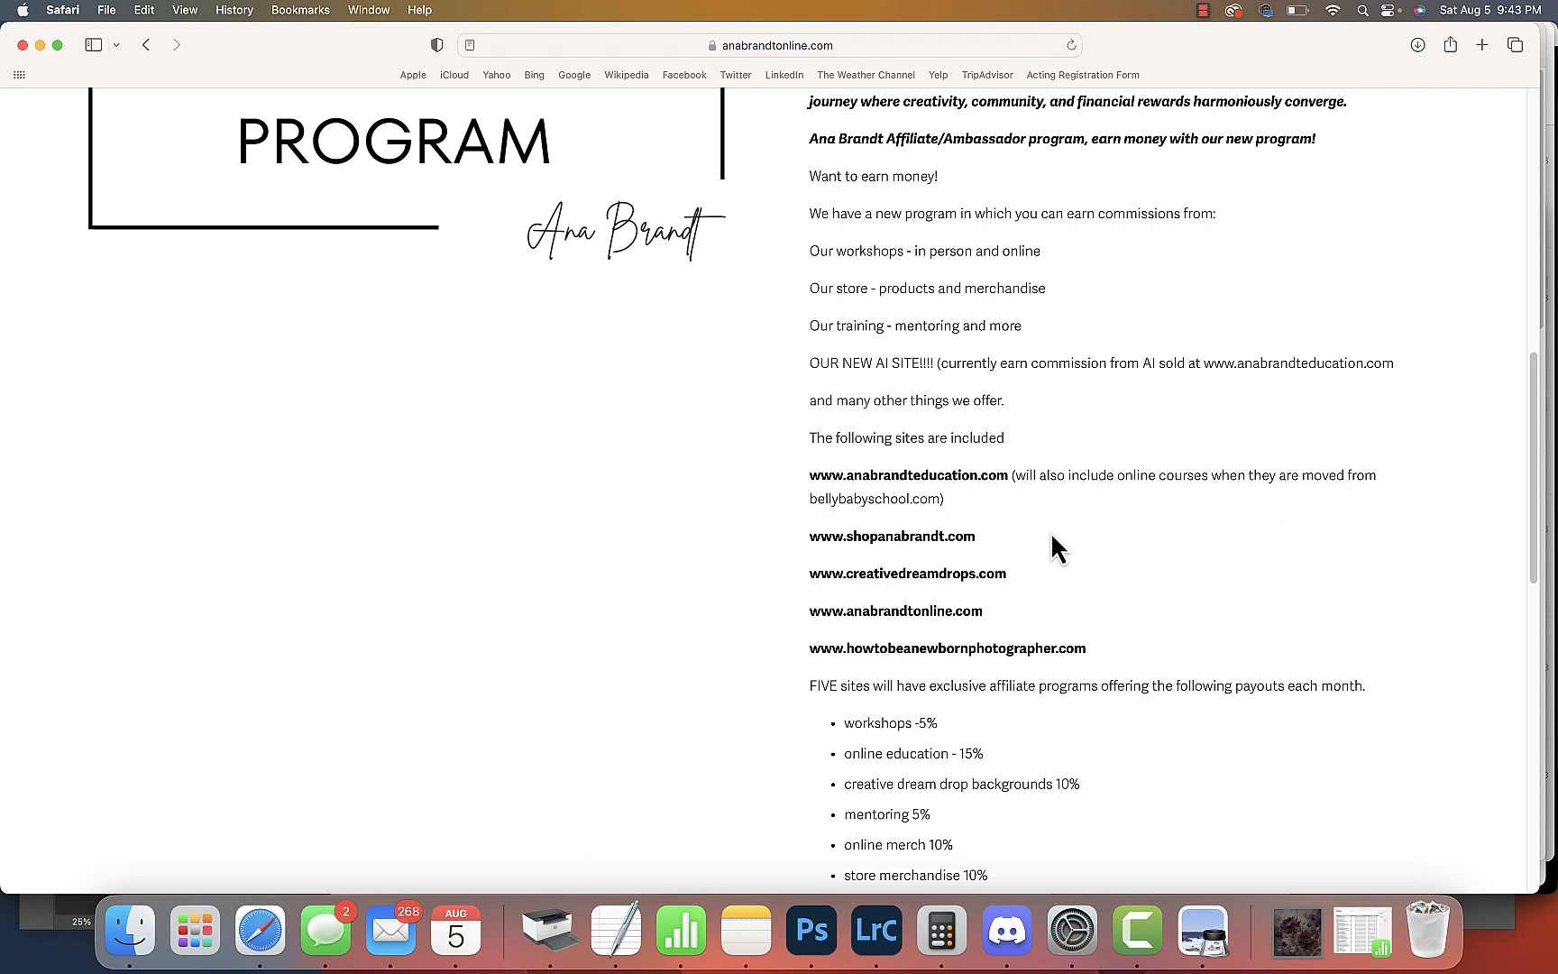
Scroll to the payout percentages, briefly highlighting the online education 15% line, down to the $99 fee
scroll(down, 3)
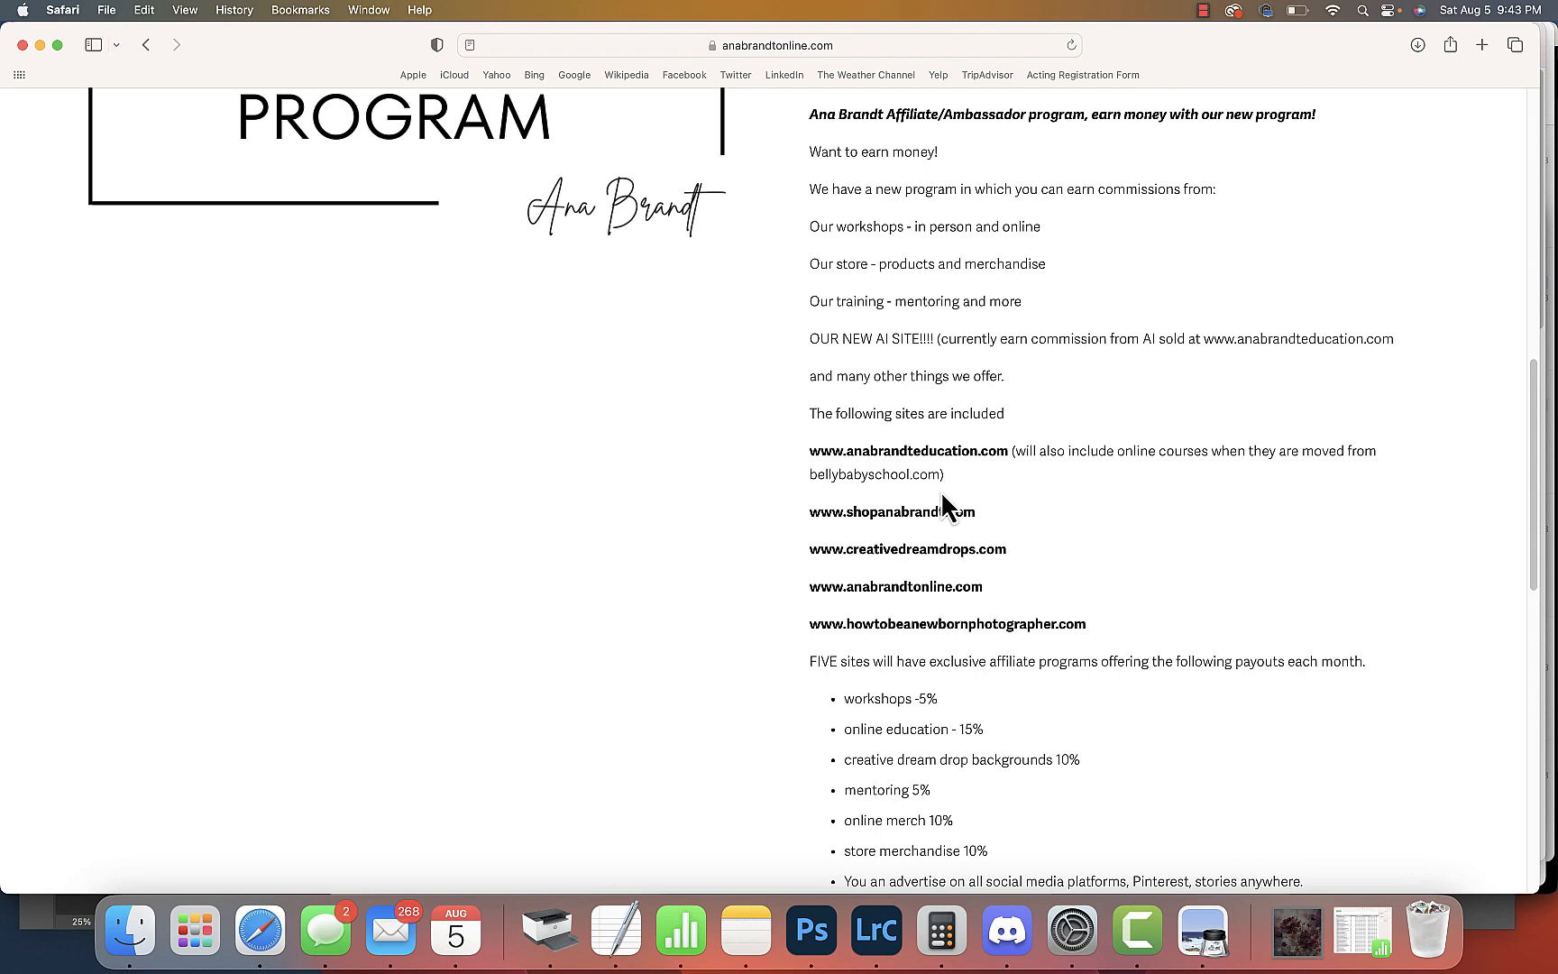
mouse_move(964, 548)
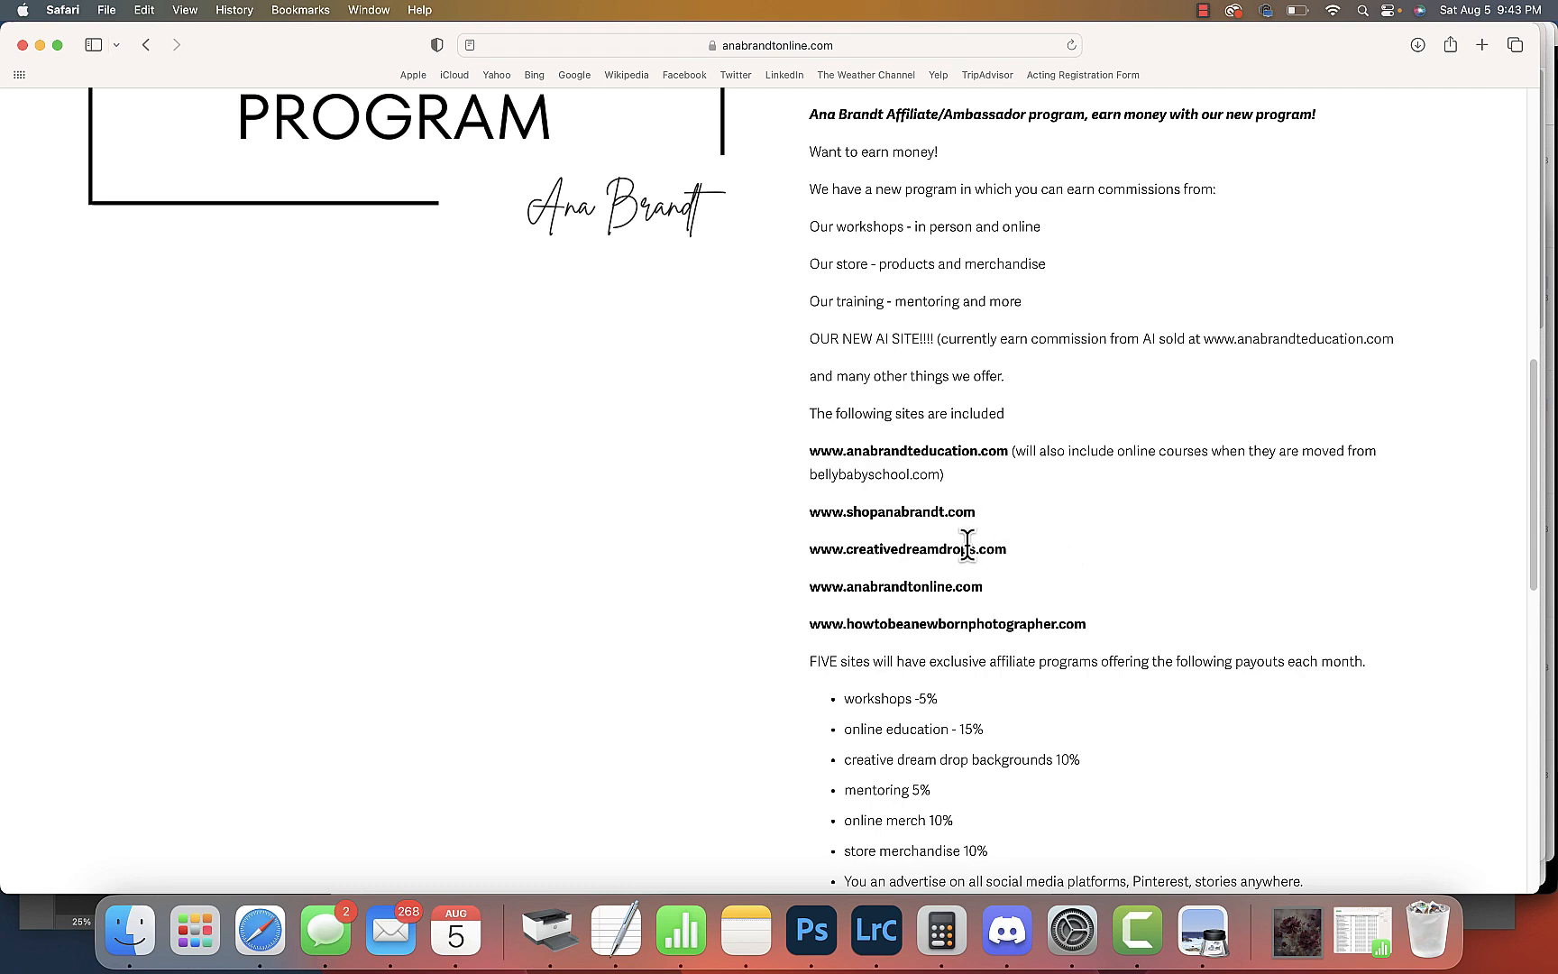
mouse_move(1096, 568)
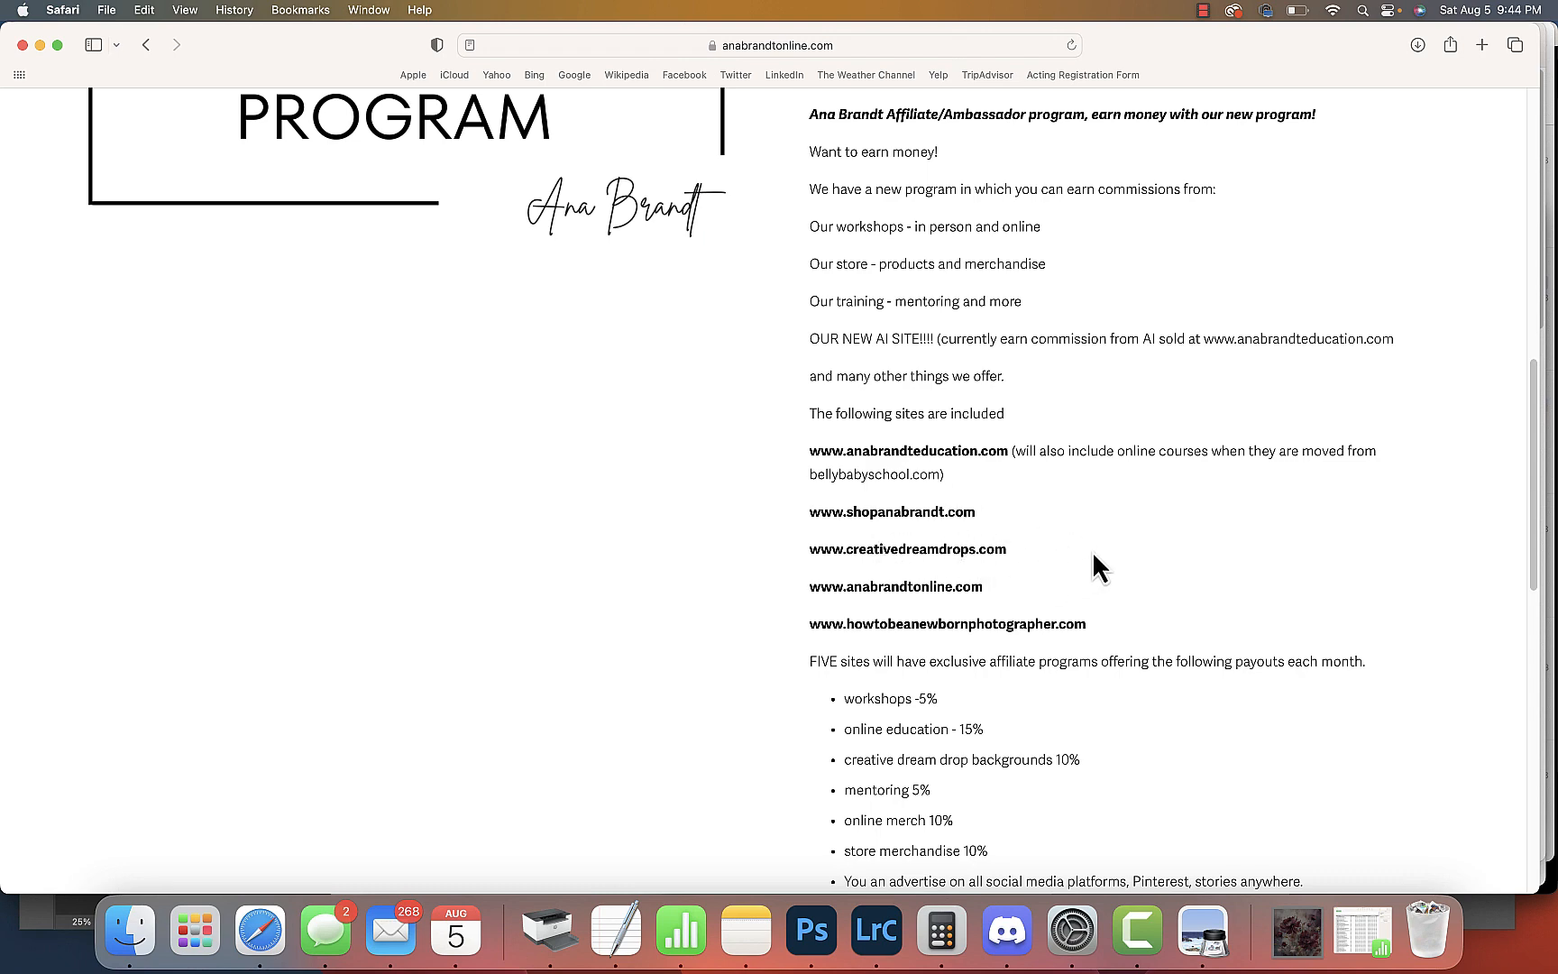
scroll(down, 3)
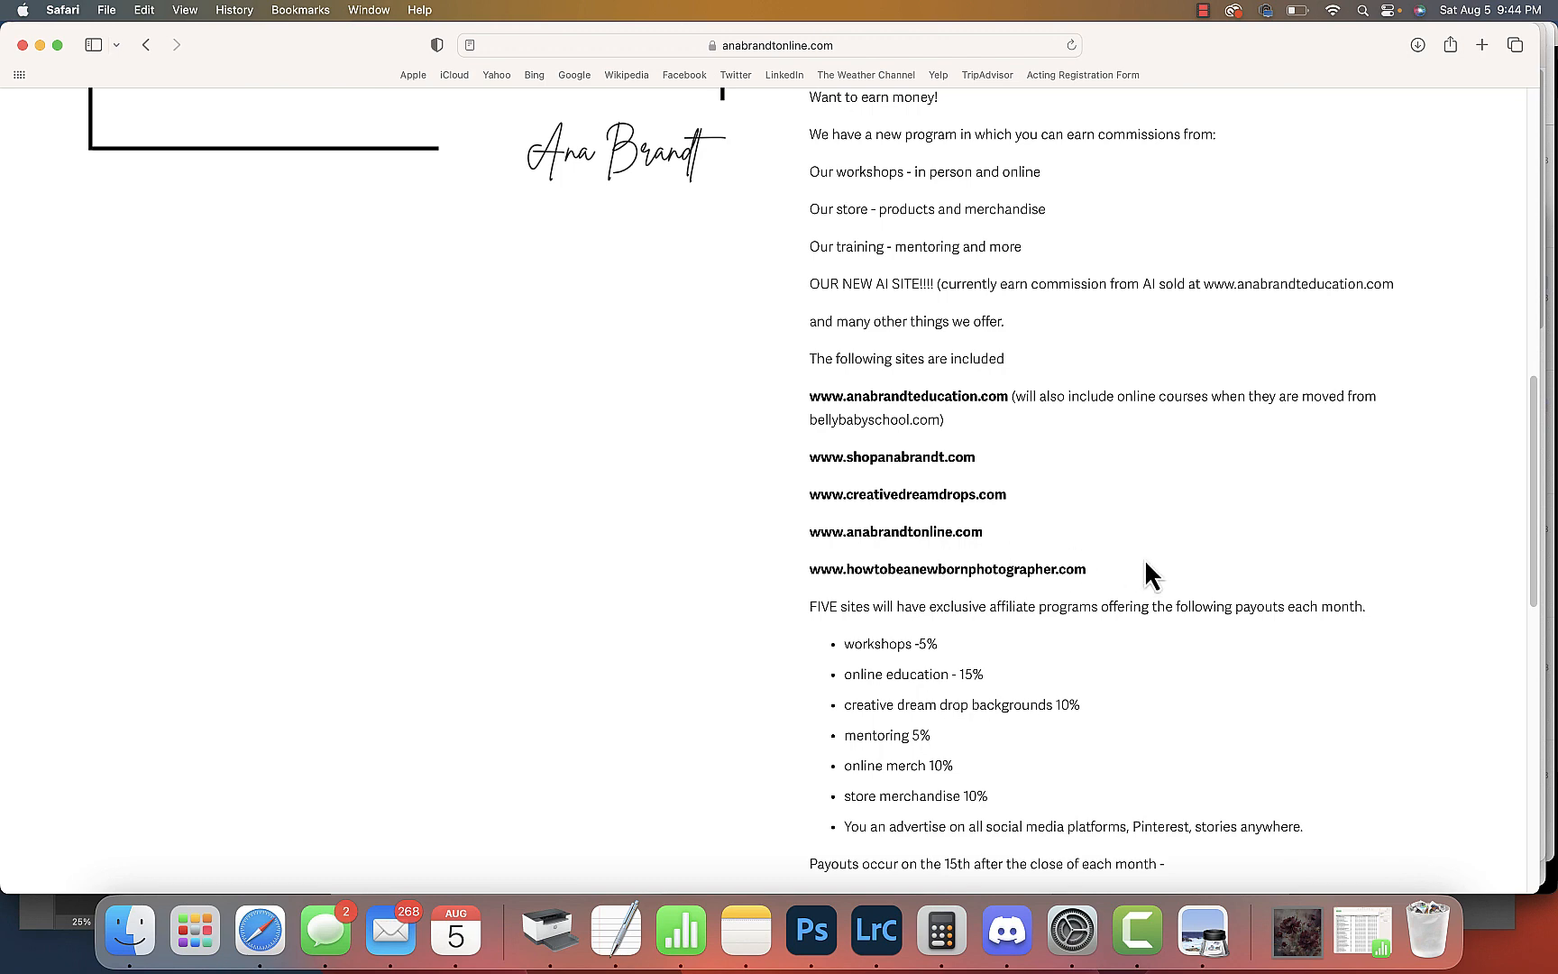
mouse_move(1185, 592)
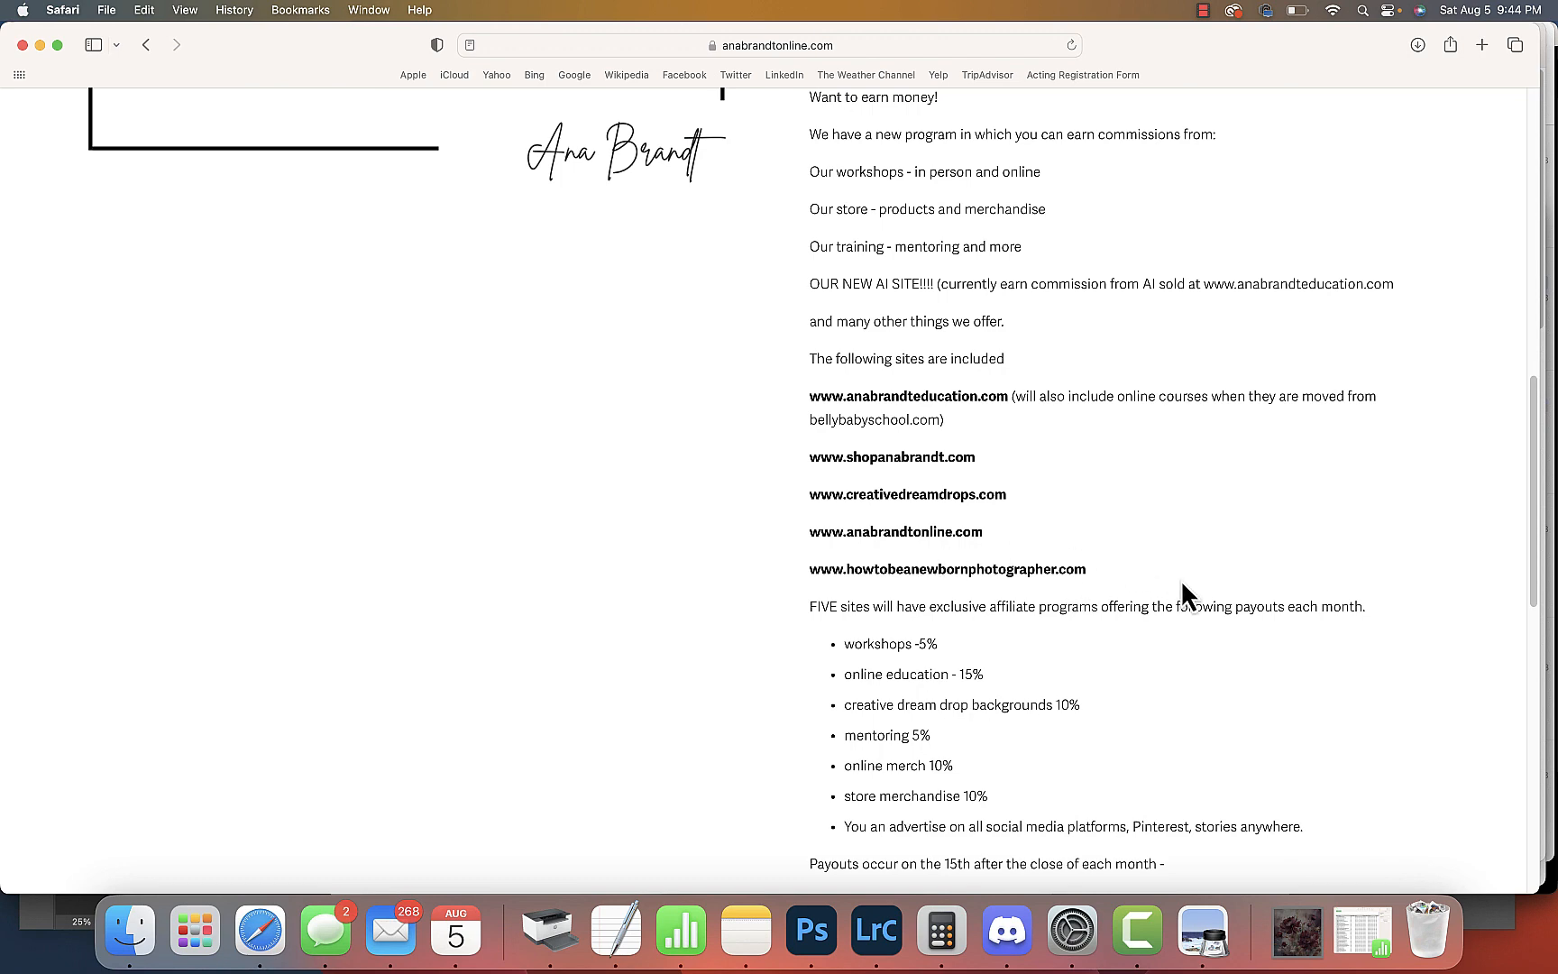
scroll(down, 3)
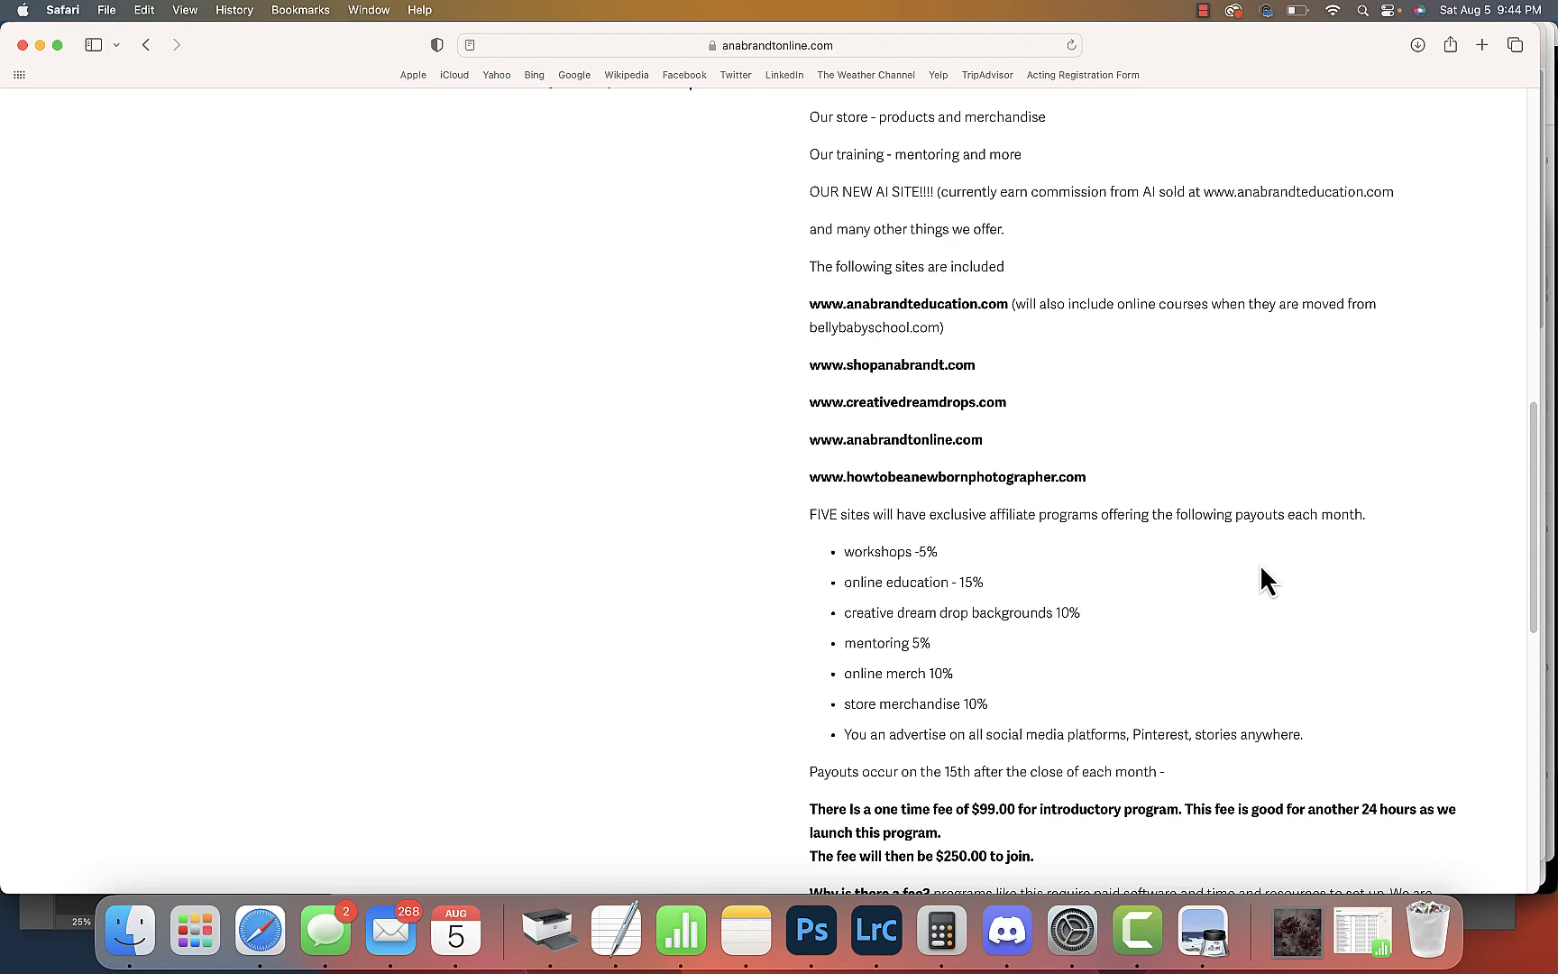
scroll(down, 3)
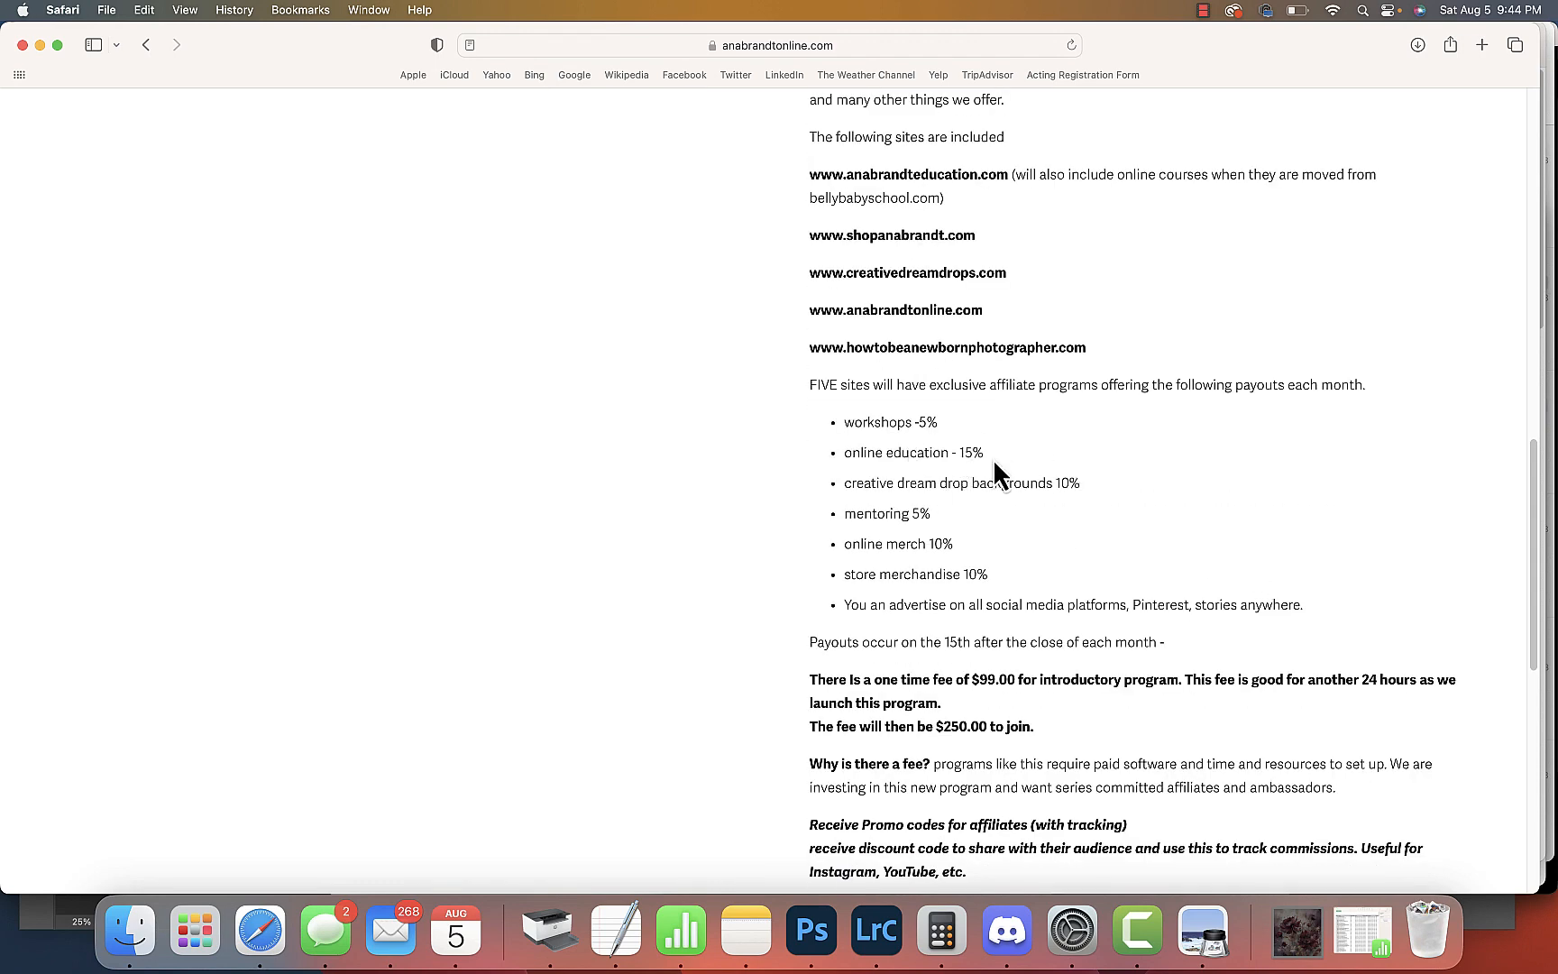
mouse_move(1115, 487)
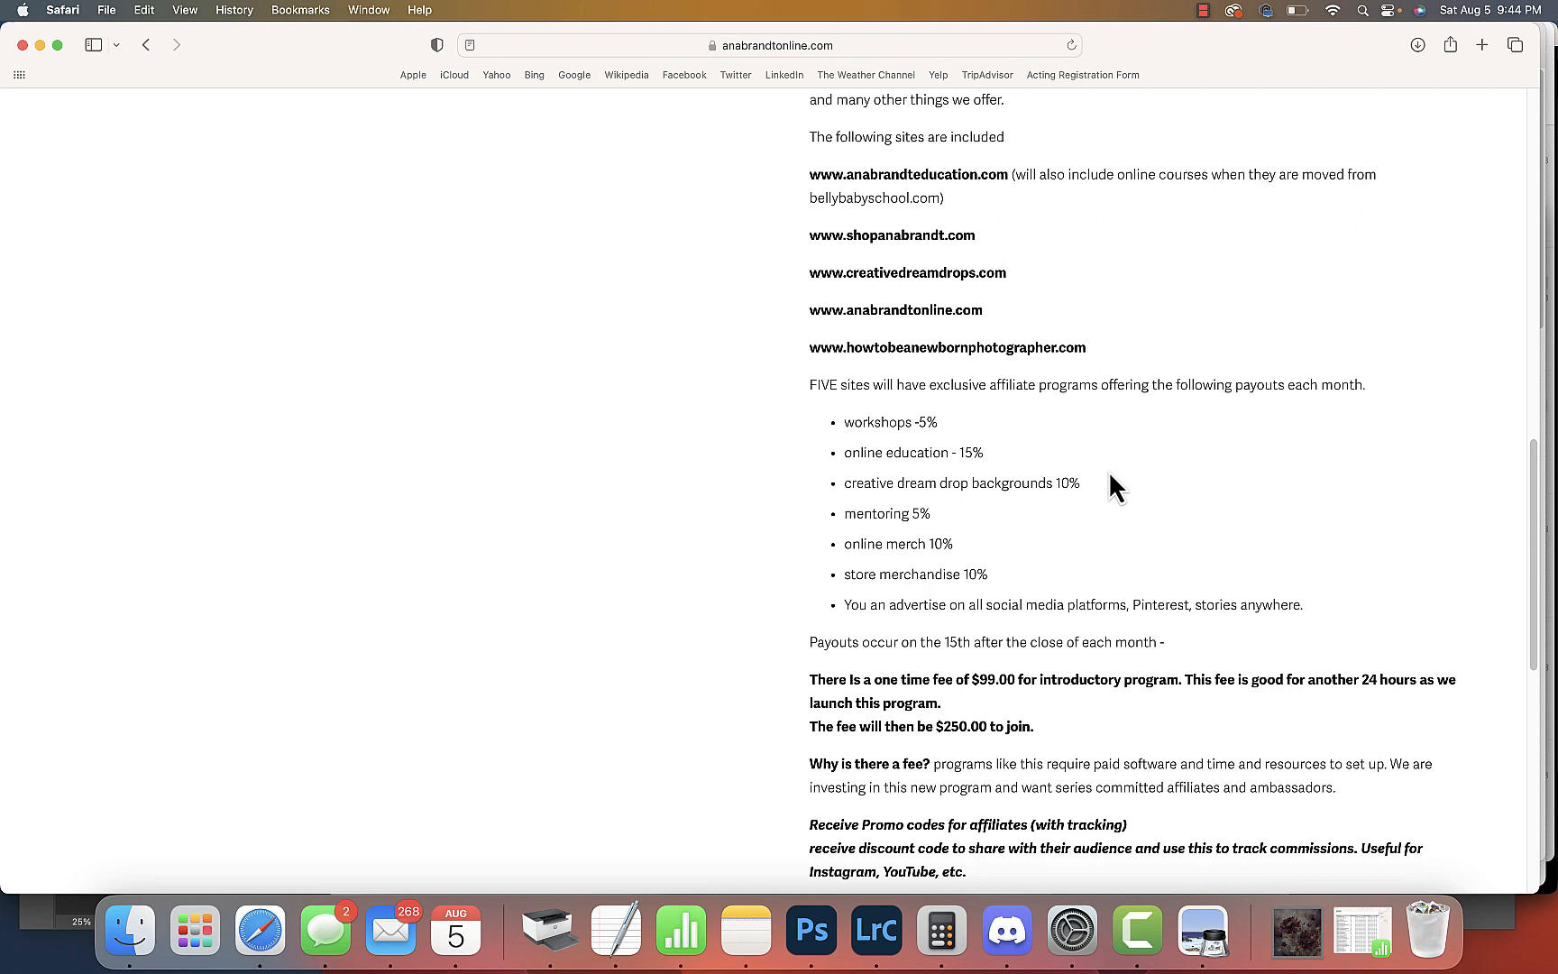
mouse_move(1136, 494)
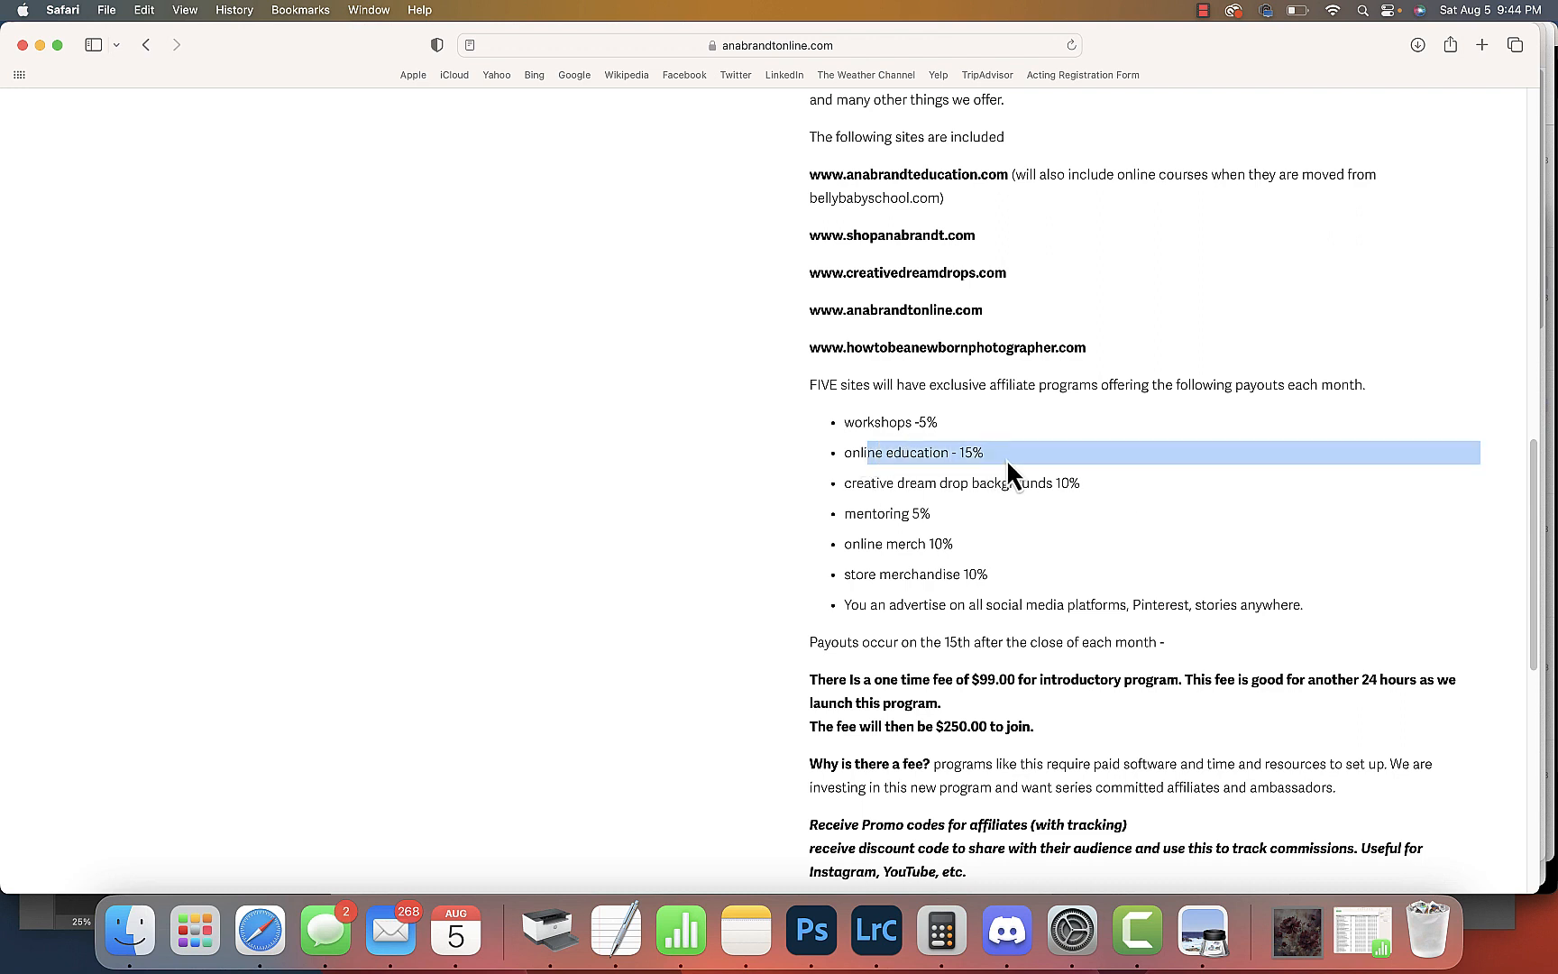
click(1033, 483)
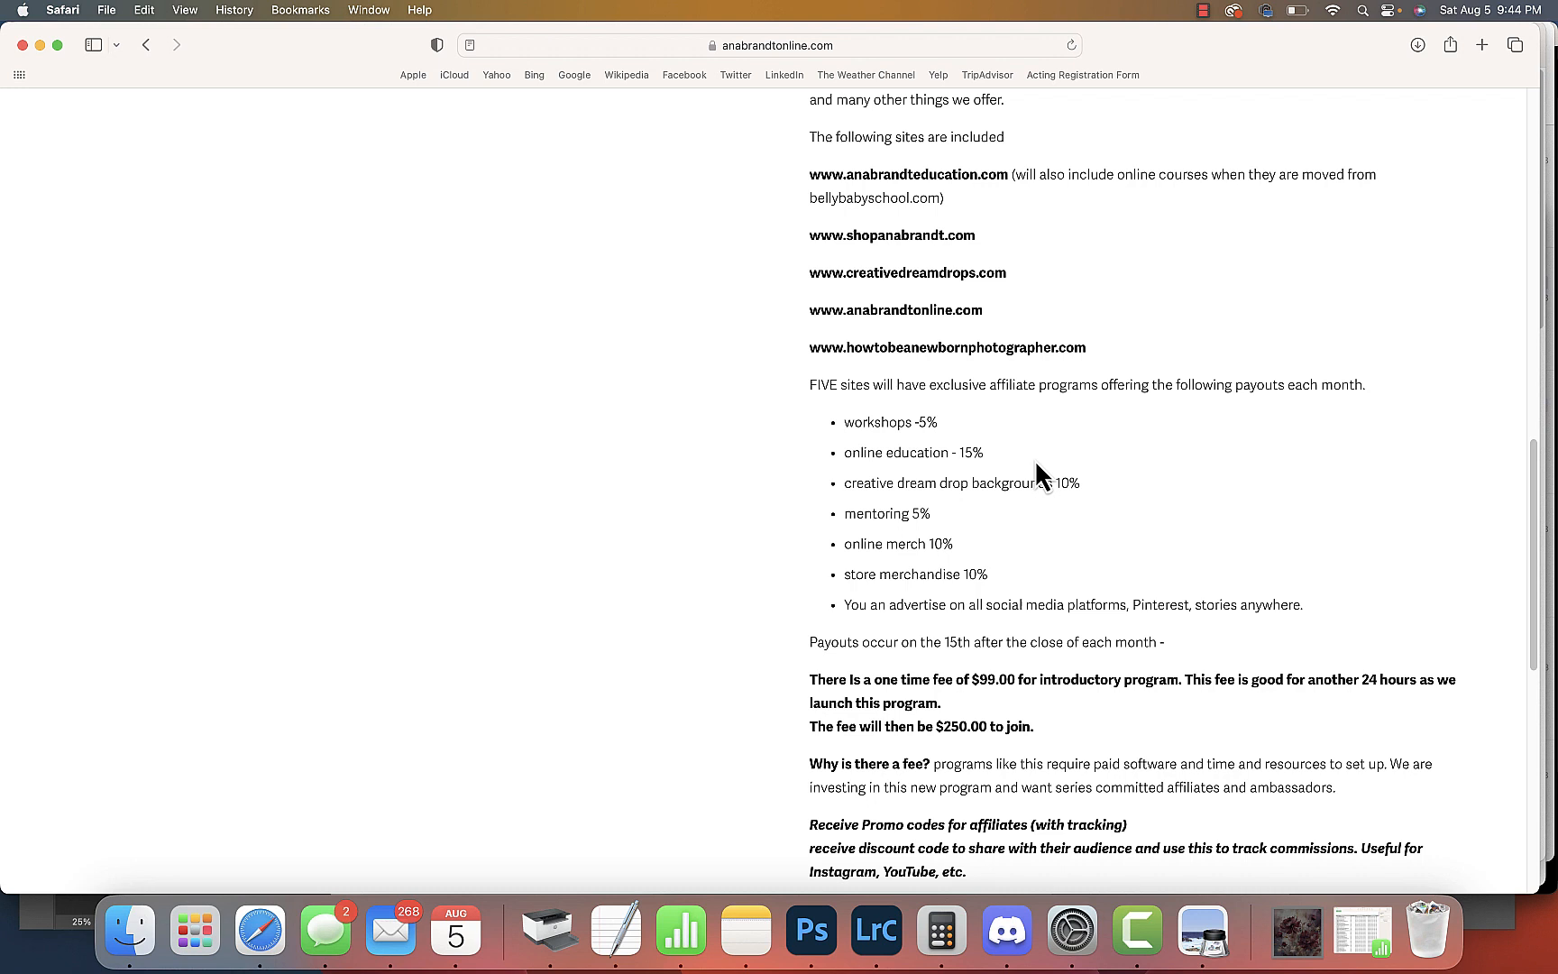
click(942, 931)
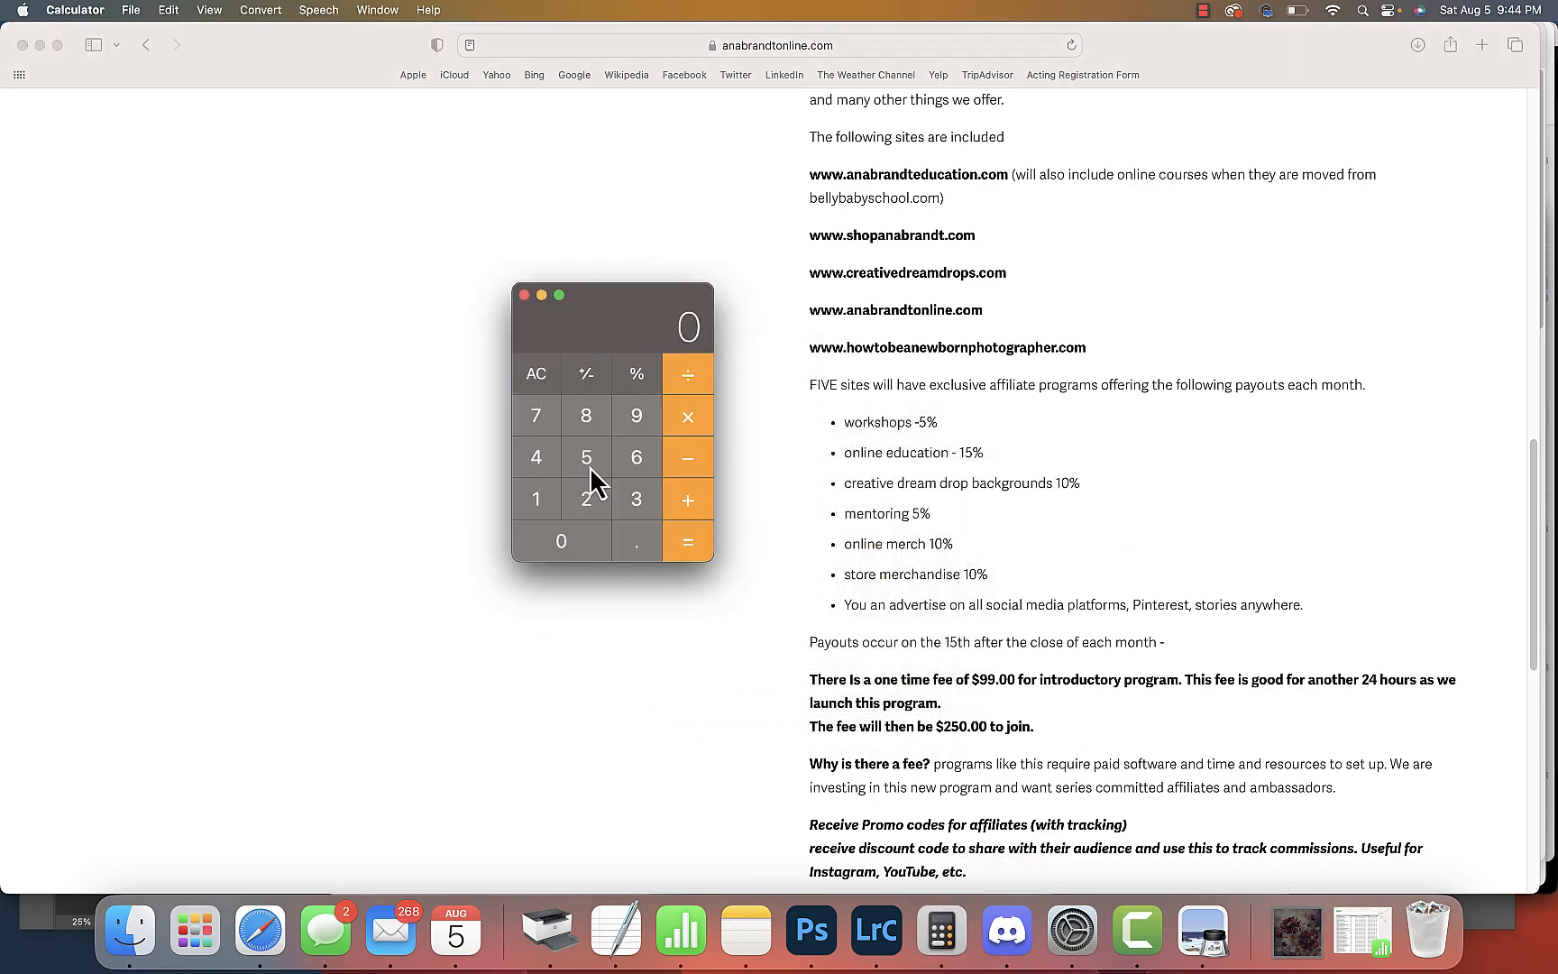
In Calculator compute 25000 × 0.15 = 3750, get a further 150, then return to the payouts page
click(561, 541)
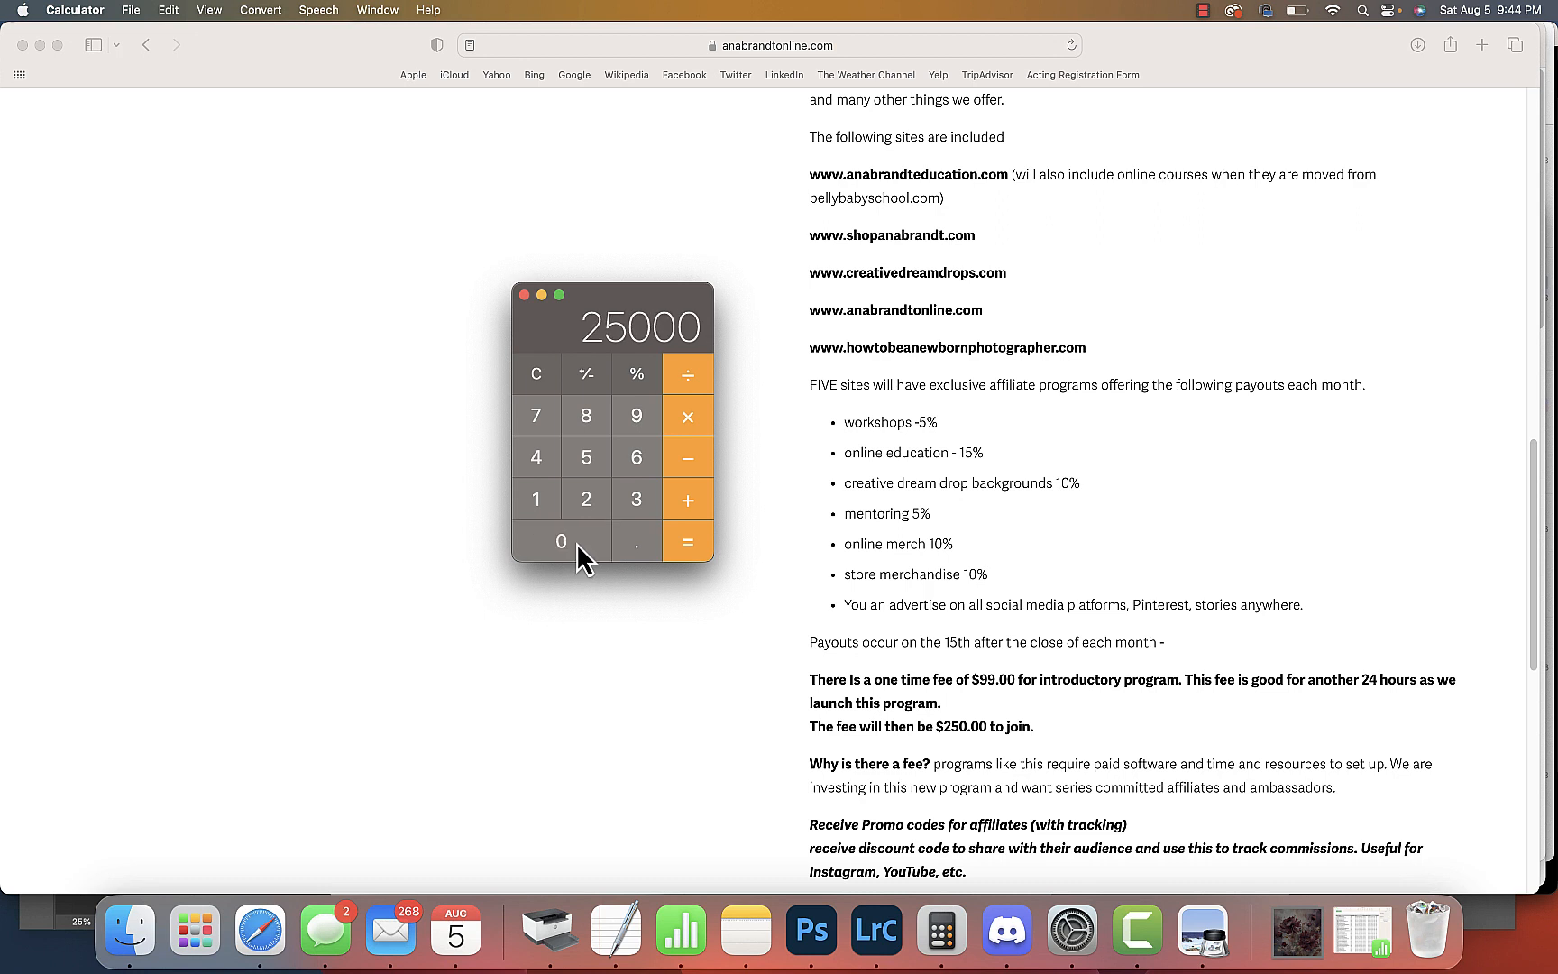
mouse_move(687, 414)
text(0.15)
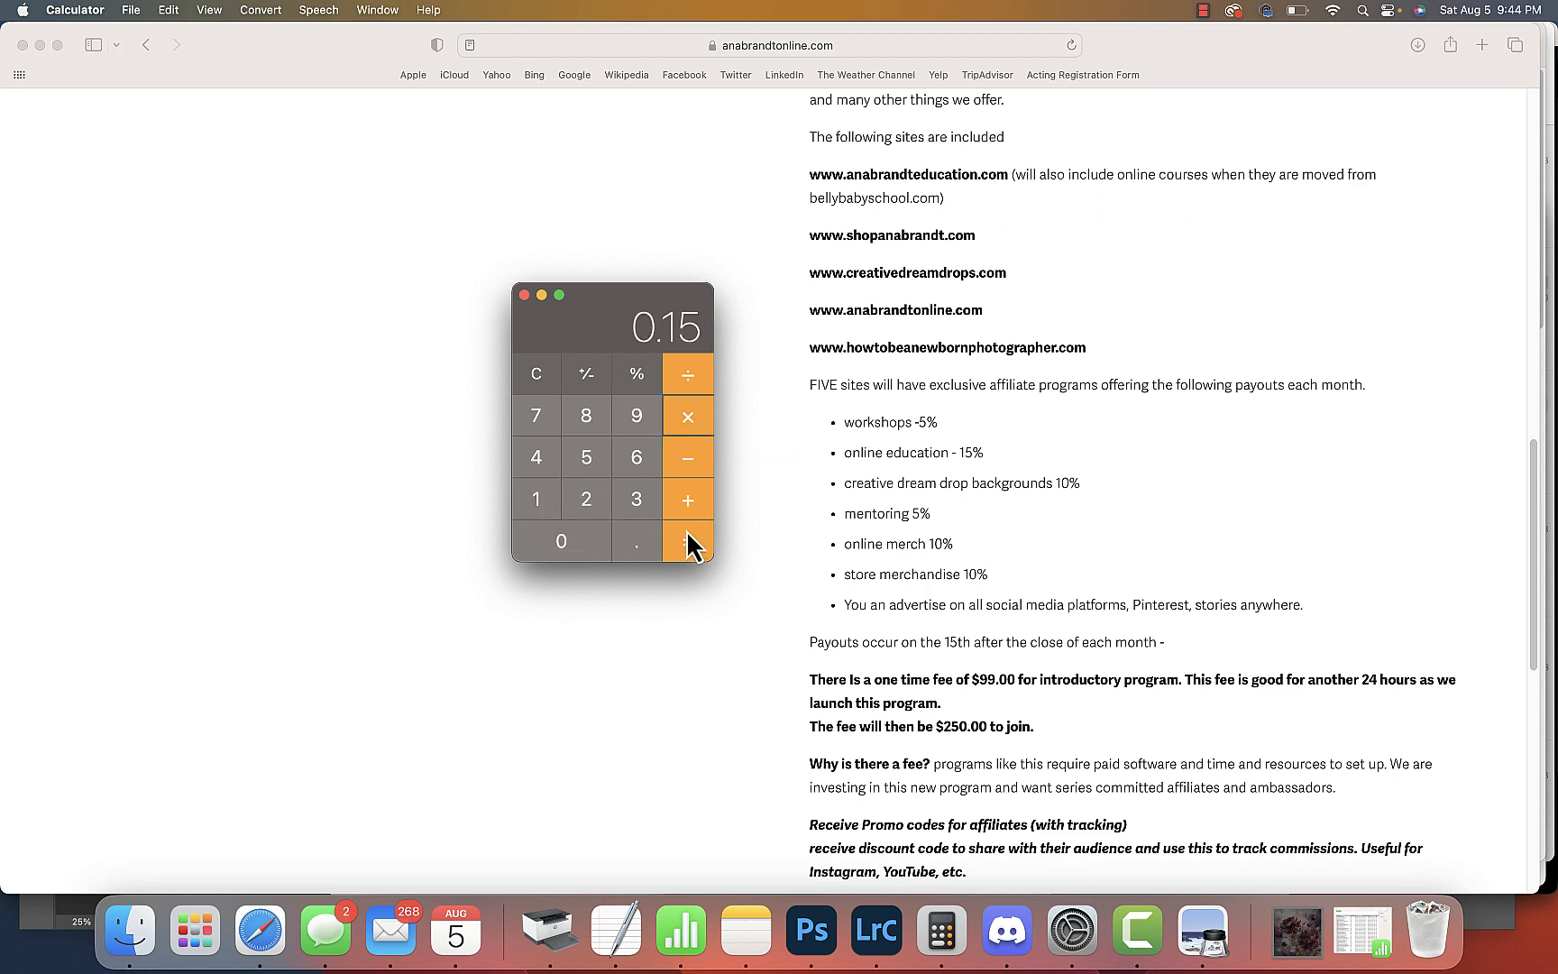
click(687, 540)
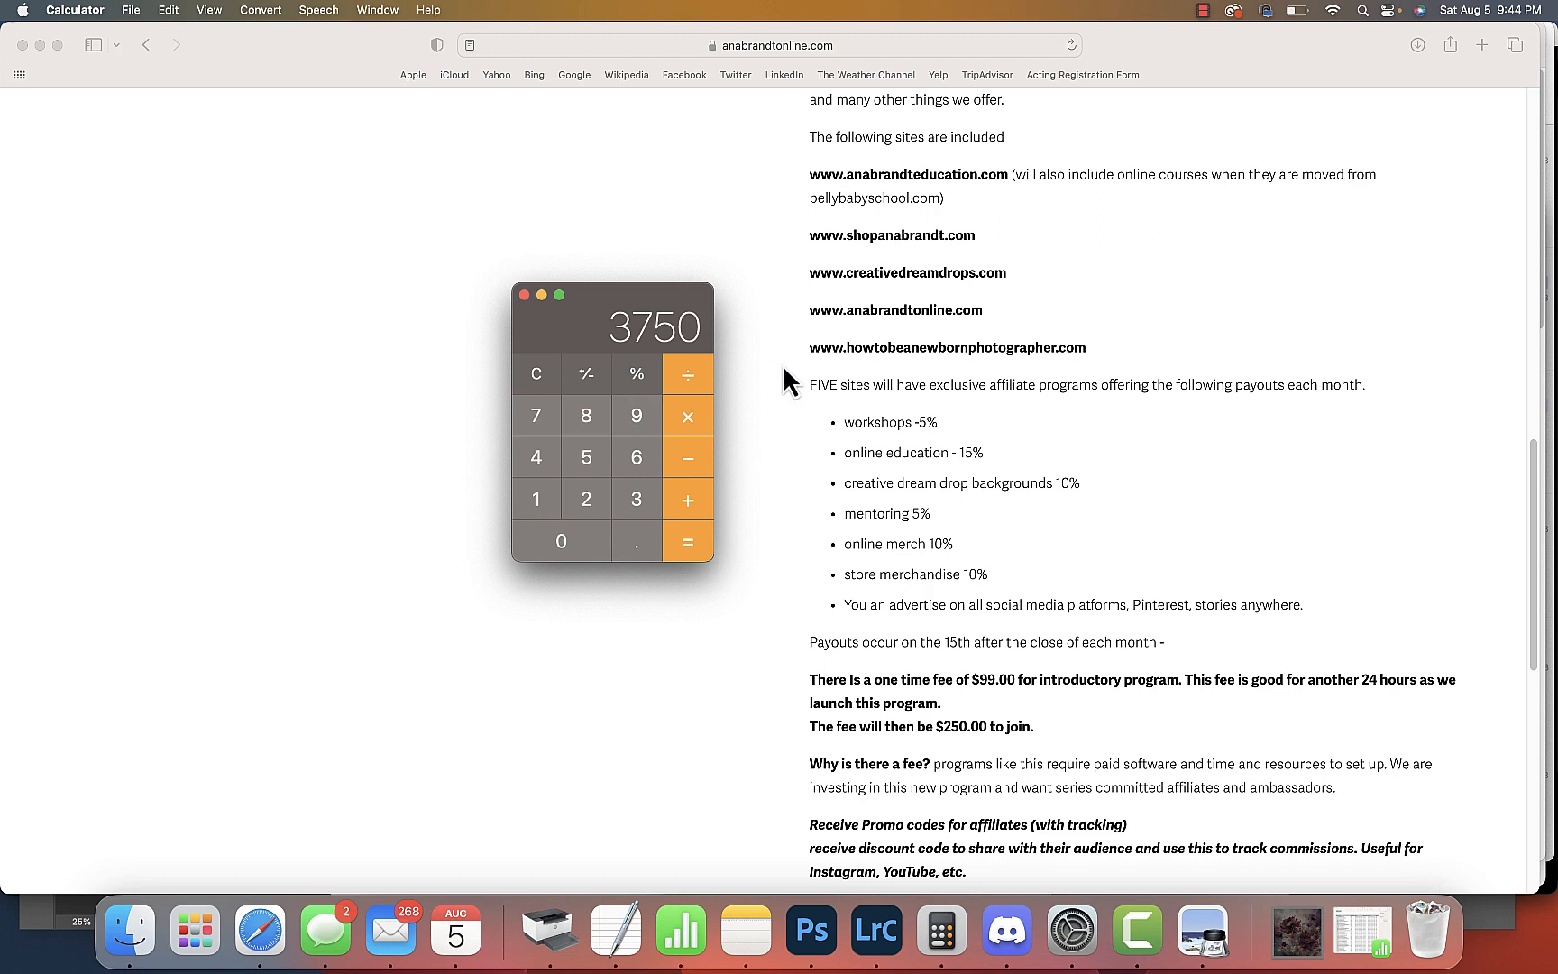
mouse_move(557, 402)
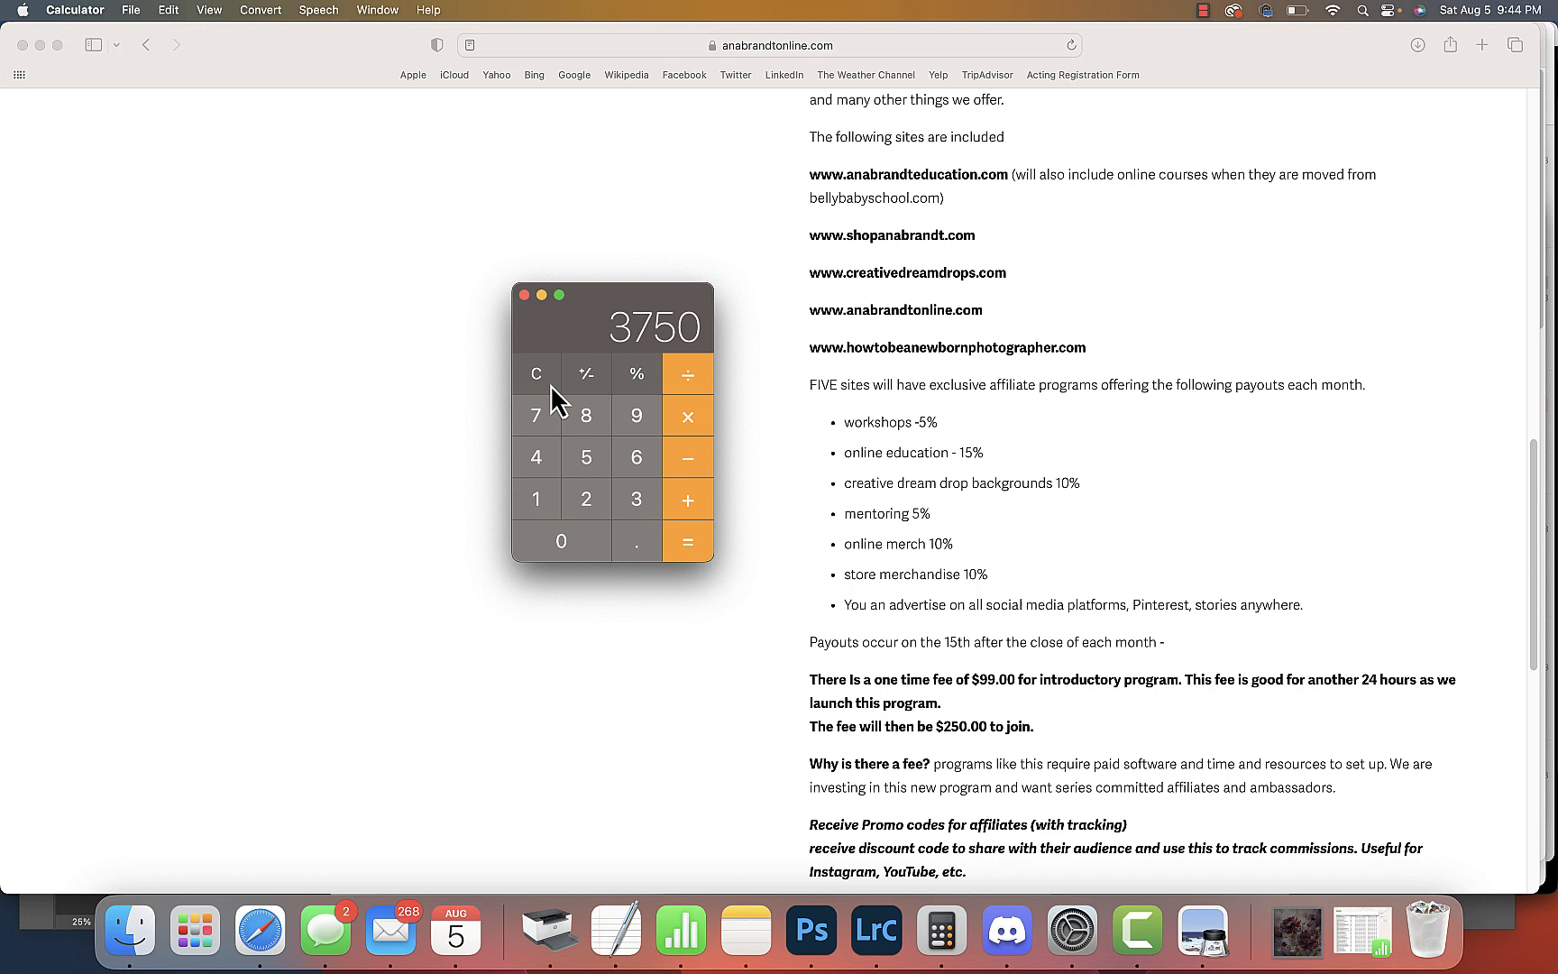
mouse_move(557, 397)
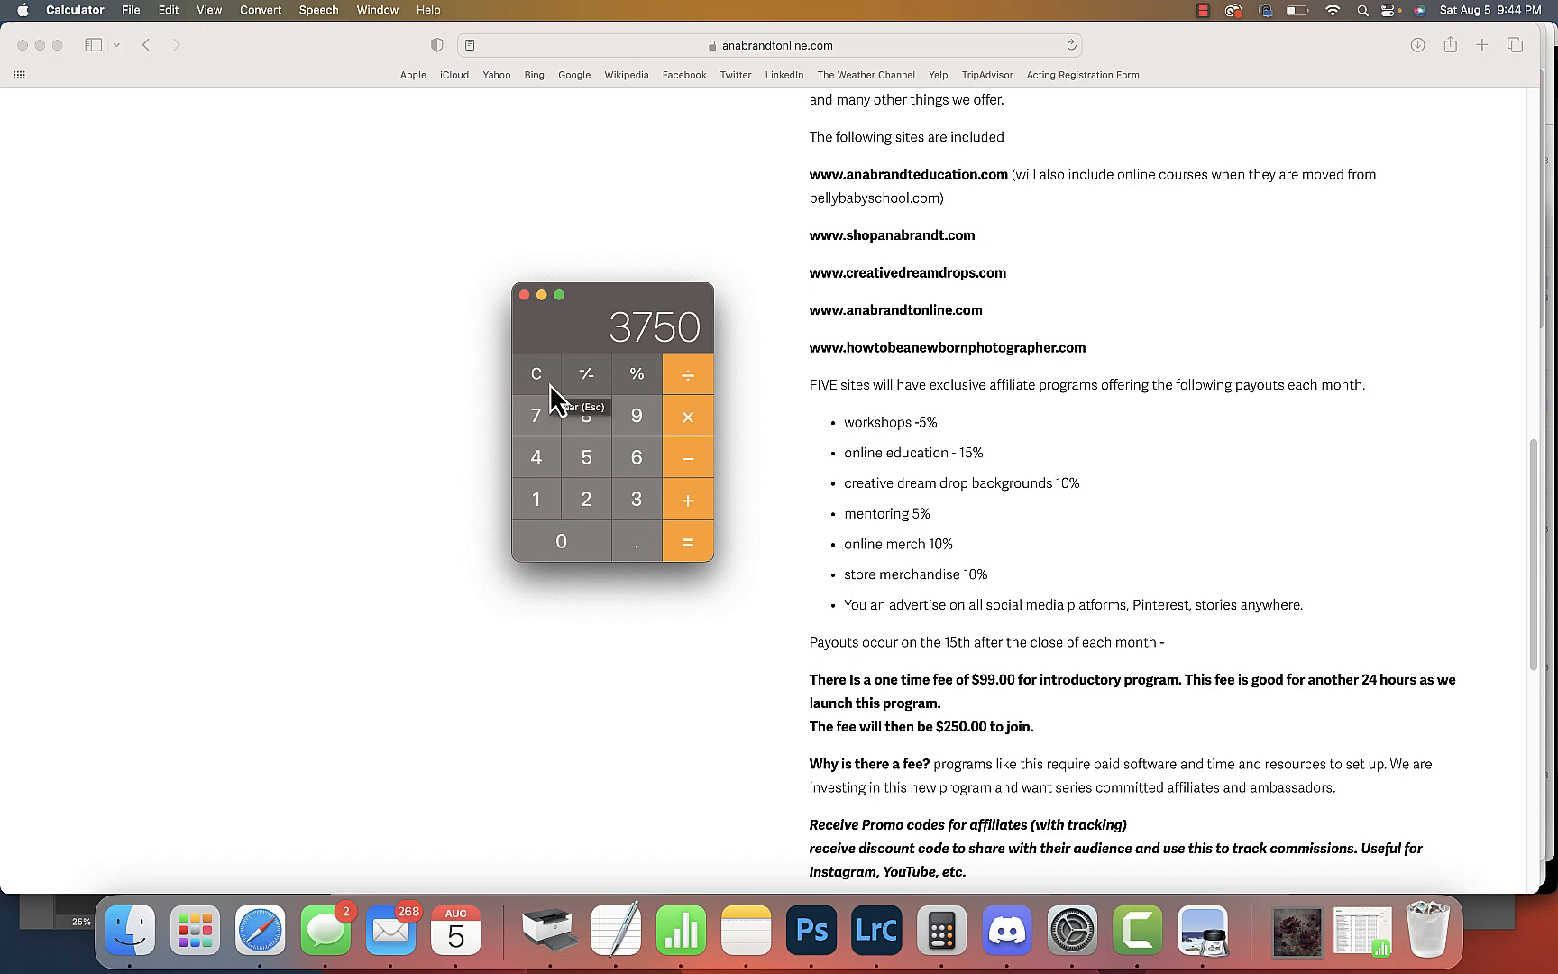
click(536, 373)
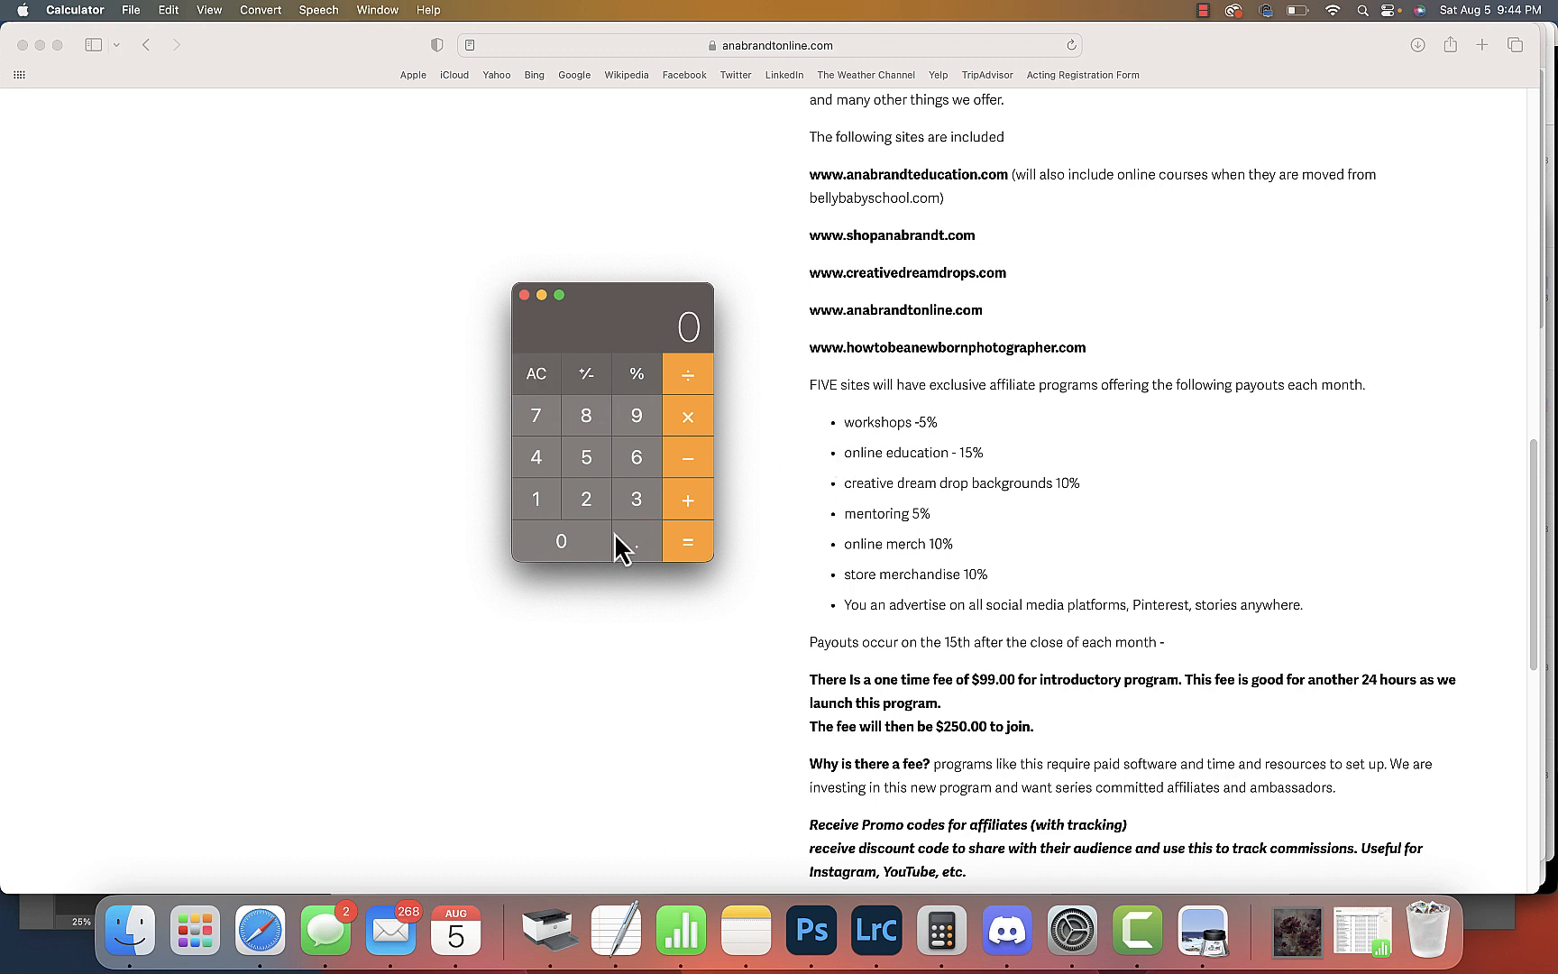
click(687, 415)
text(150)
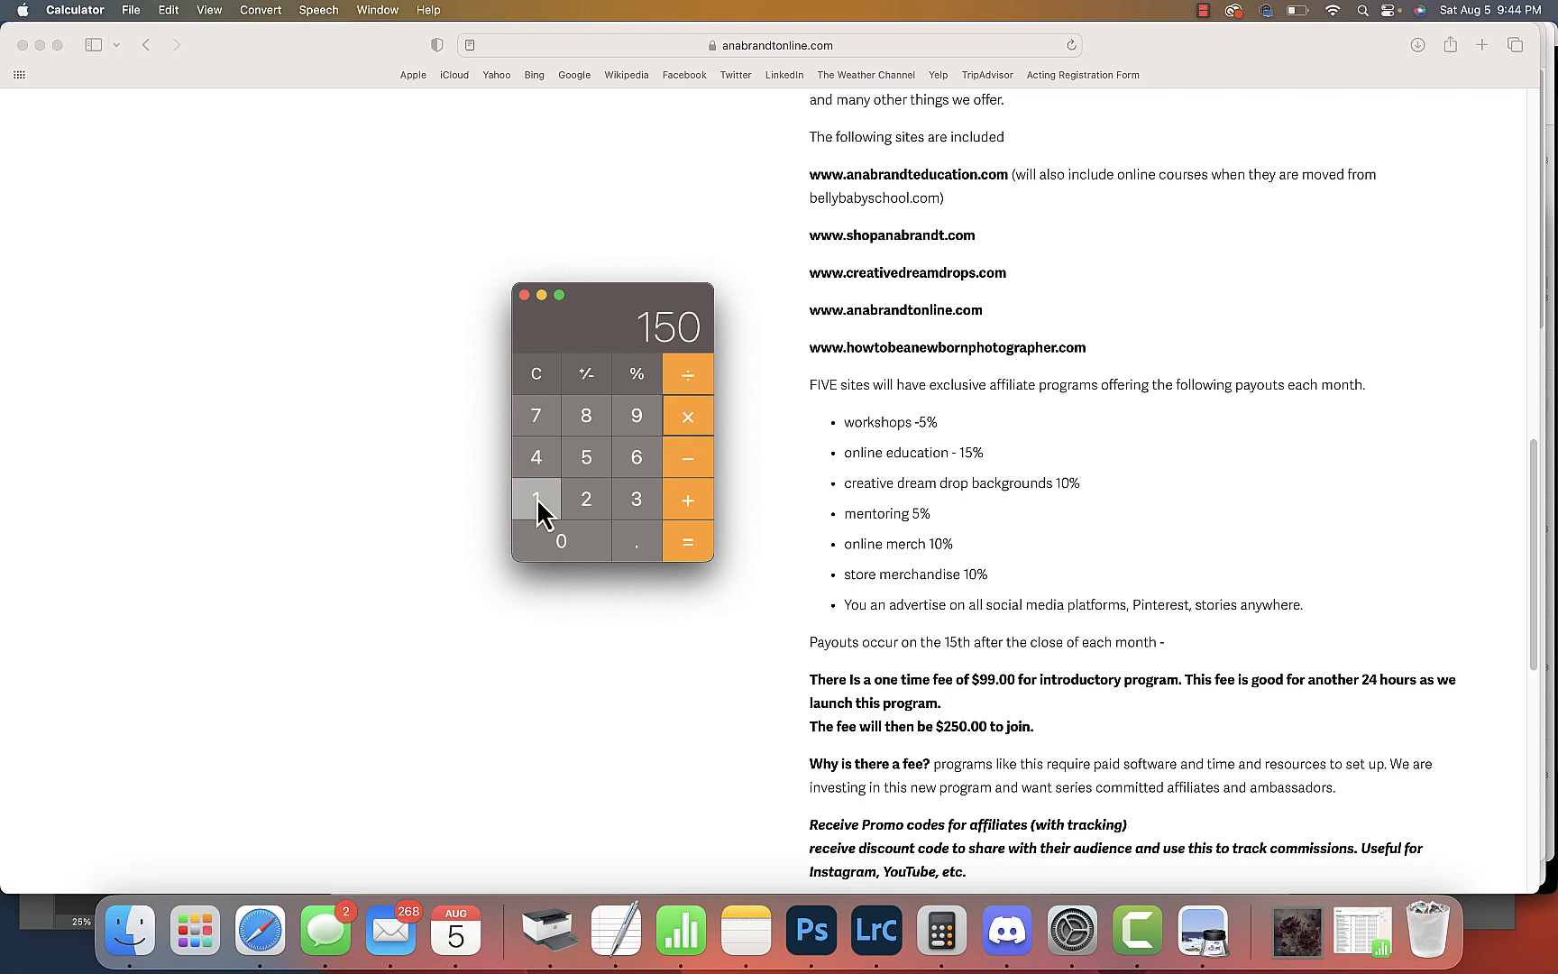
click(561, 541)
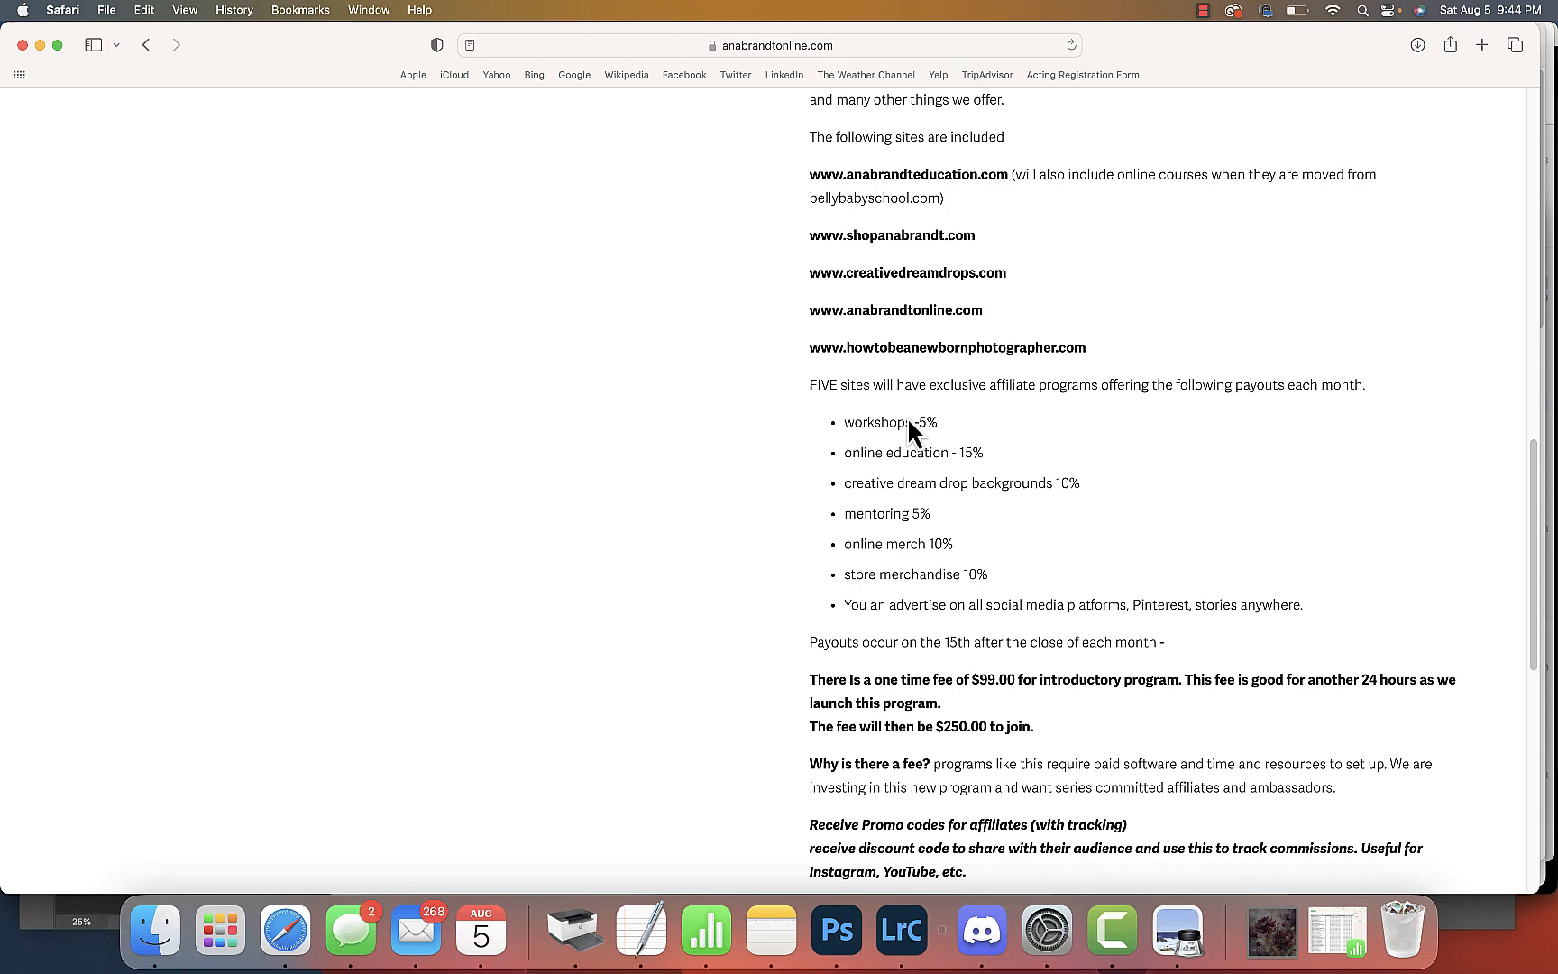
Read past the fee, promo codes, landing pages and vanity URLs down to the Quantity and Add To Cart area
scroll(down, 3)
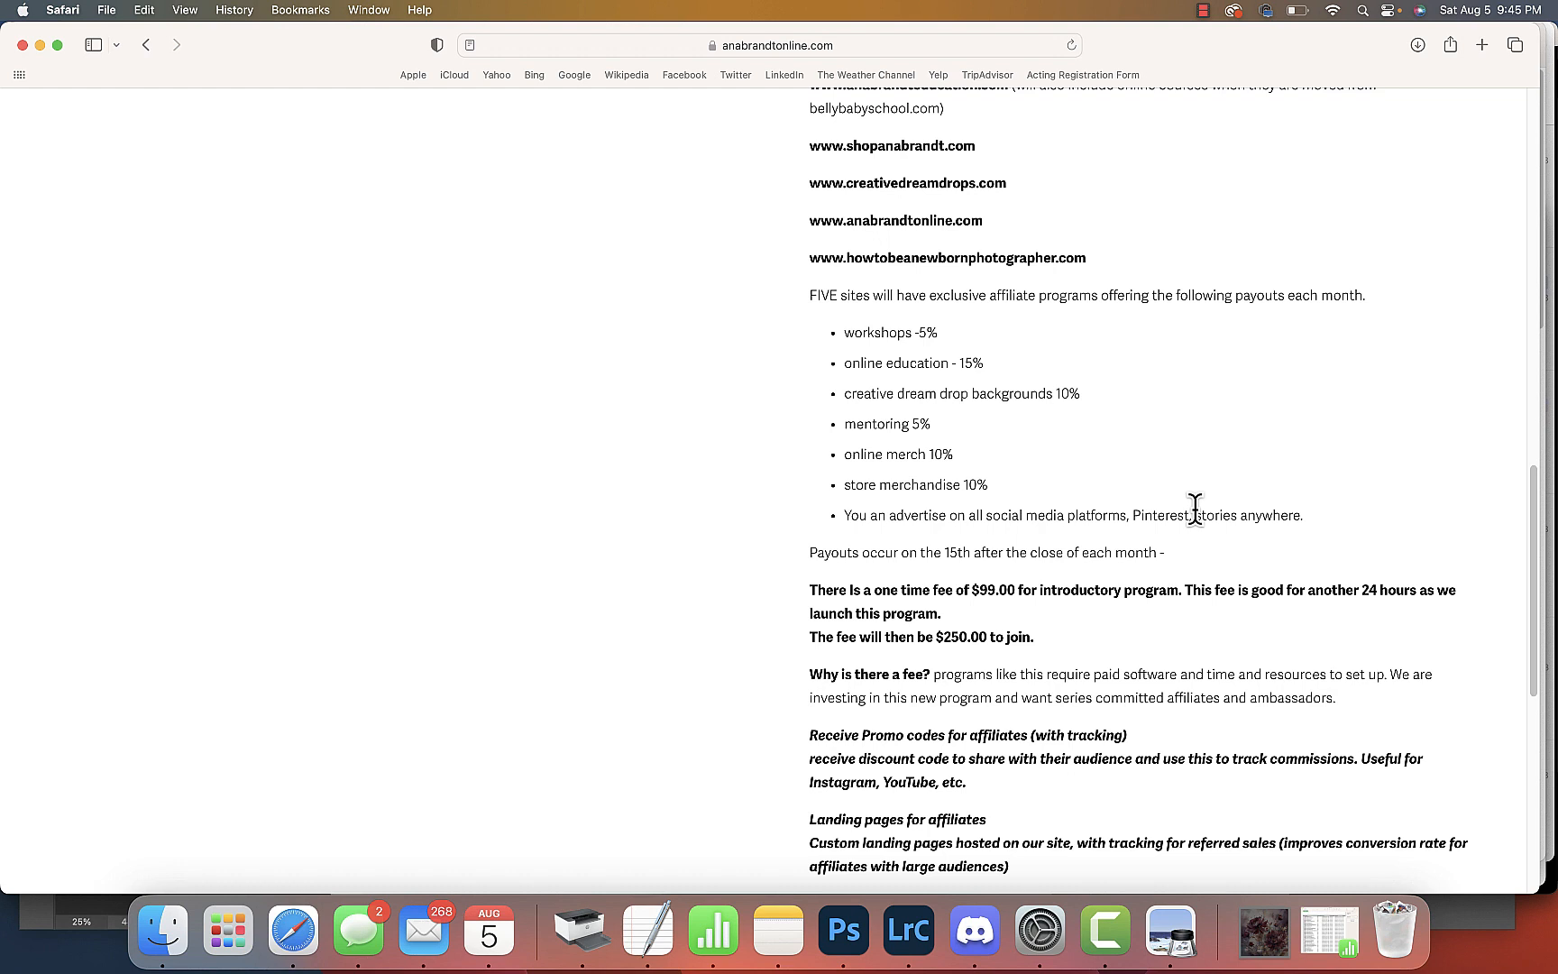
mouse_move(1188, 512)
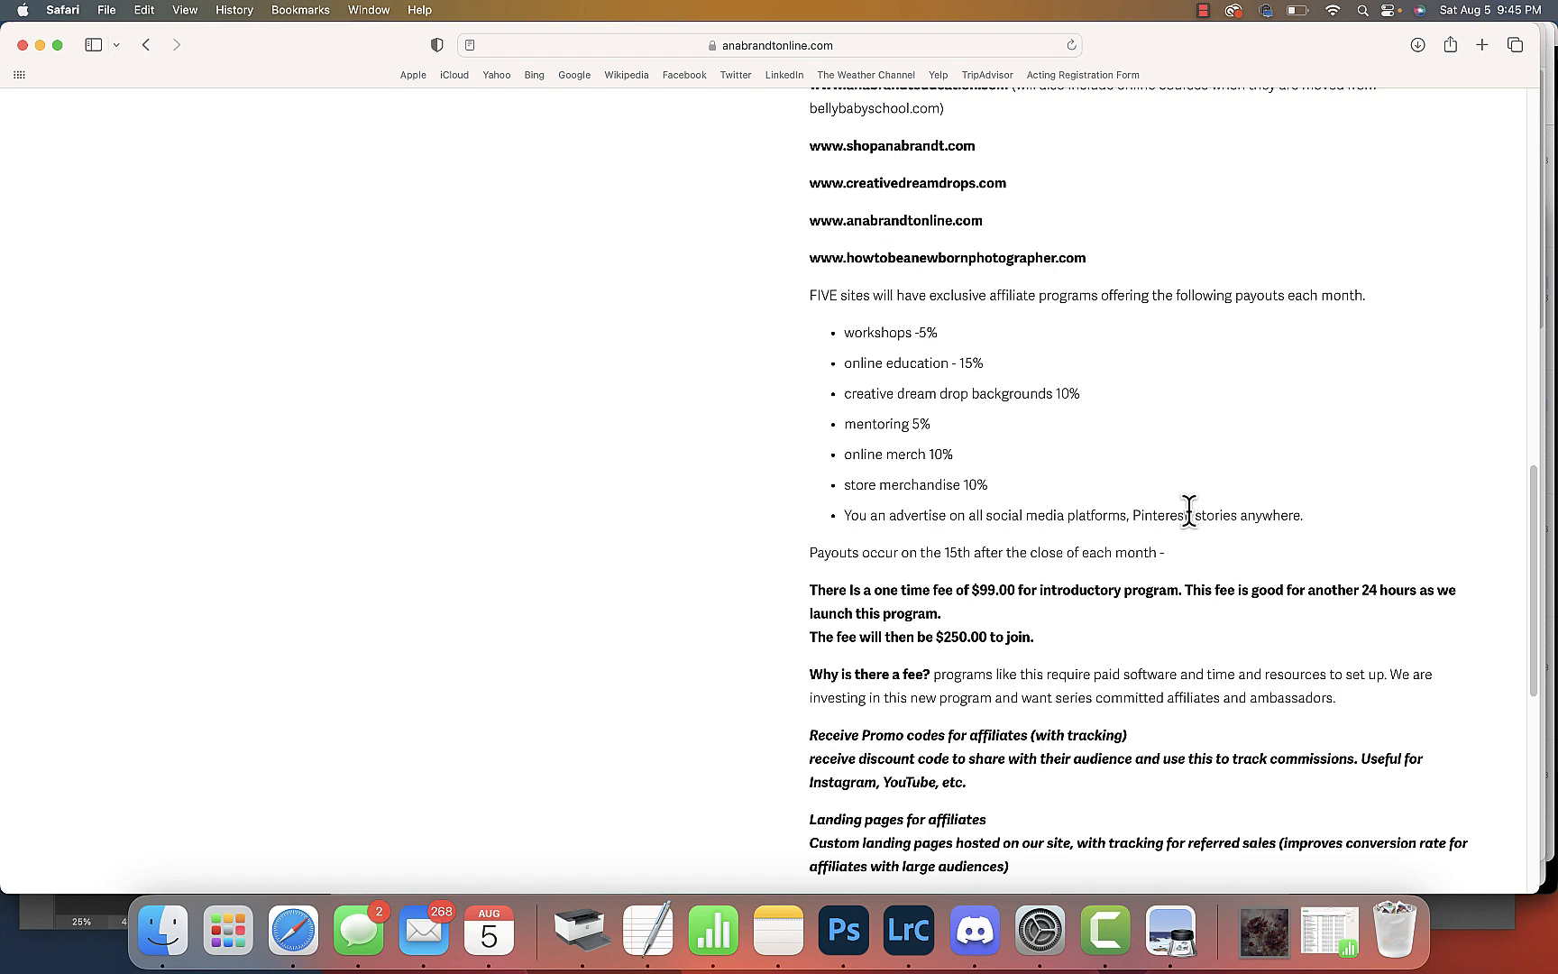
mouse_move(1183, 517)
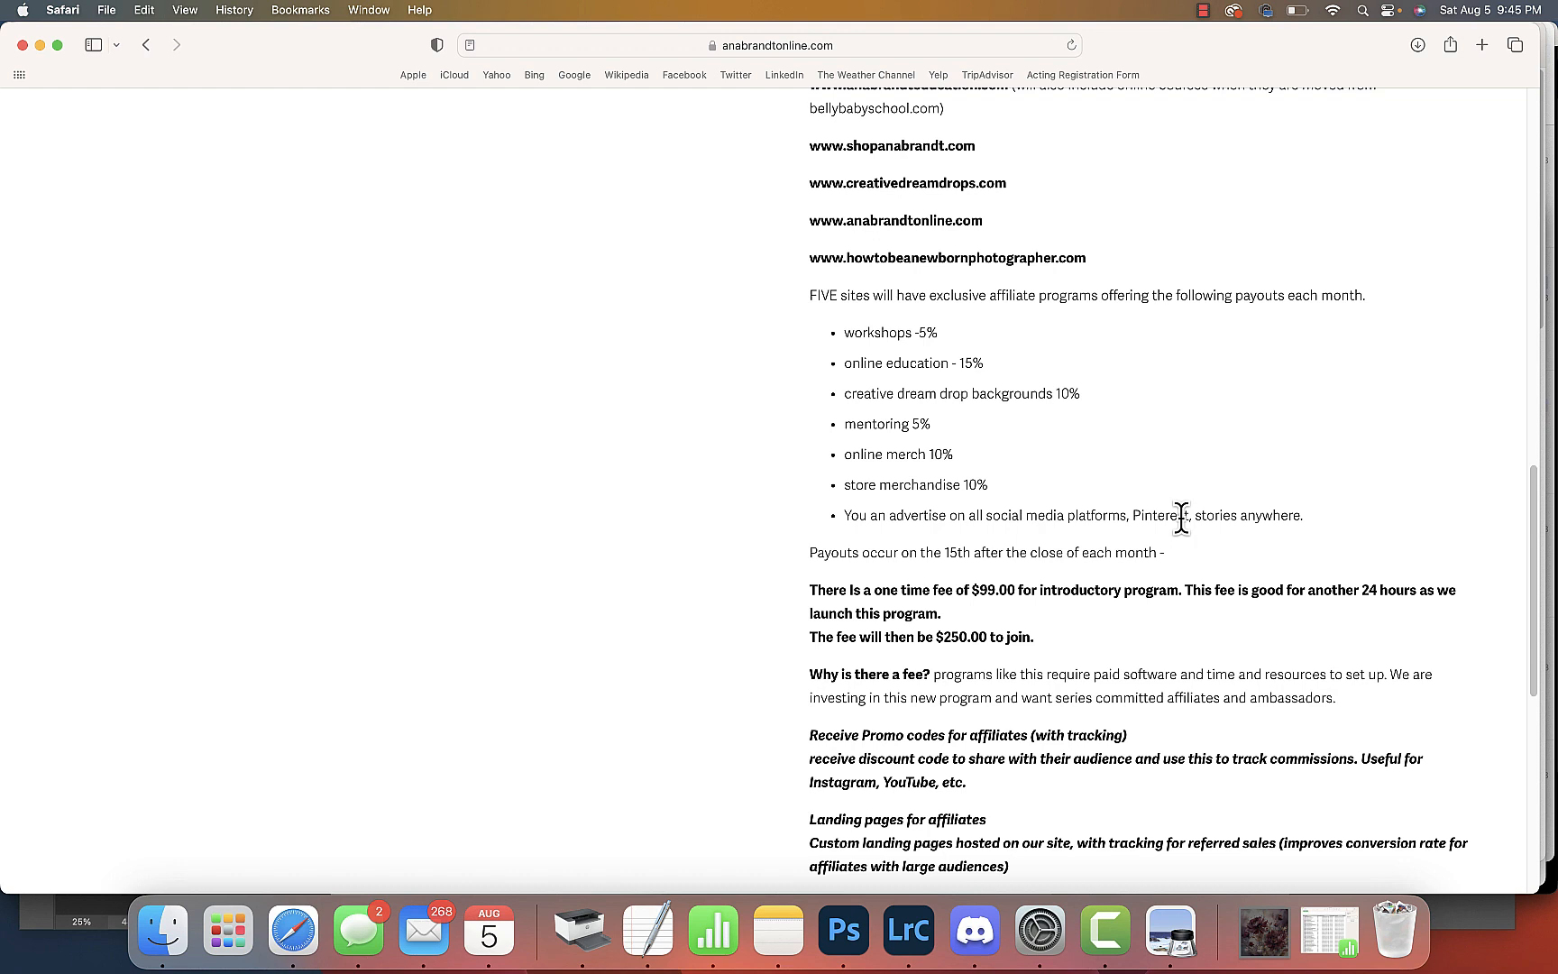
mouse_move(1237, 523)
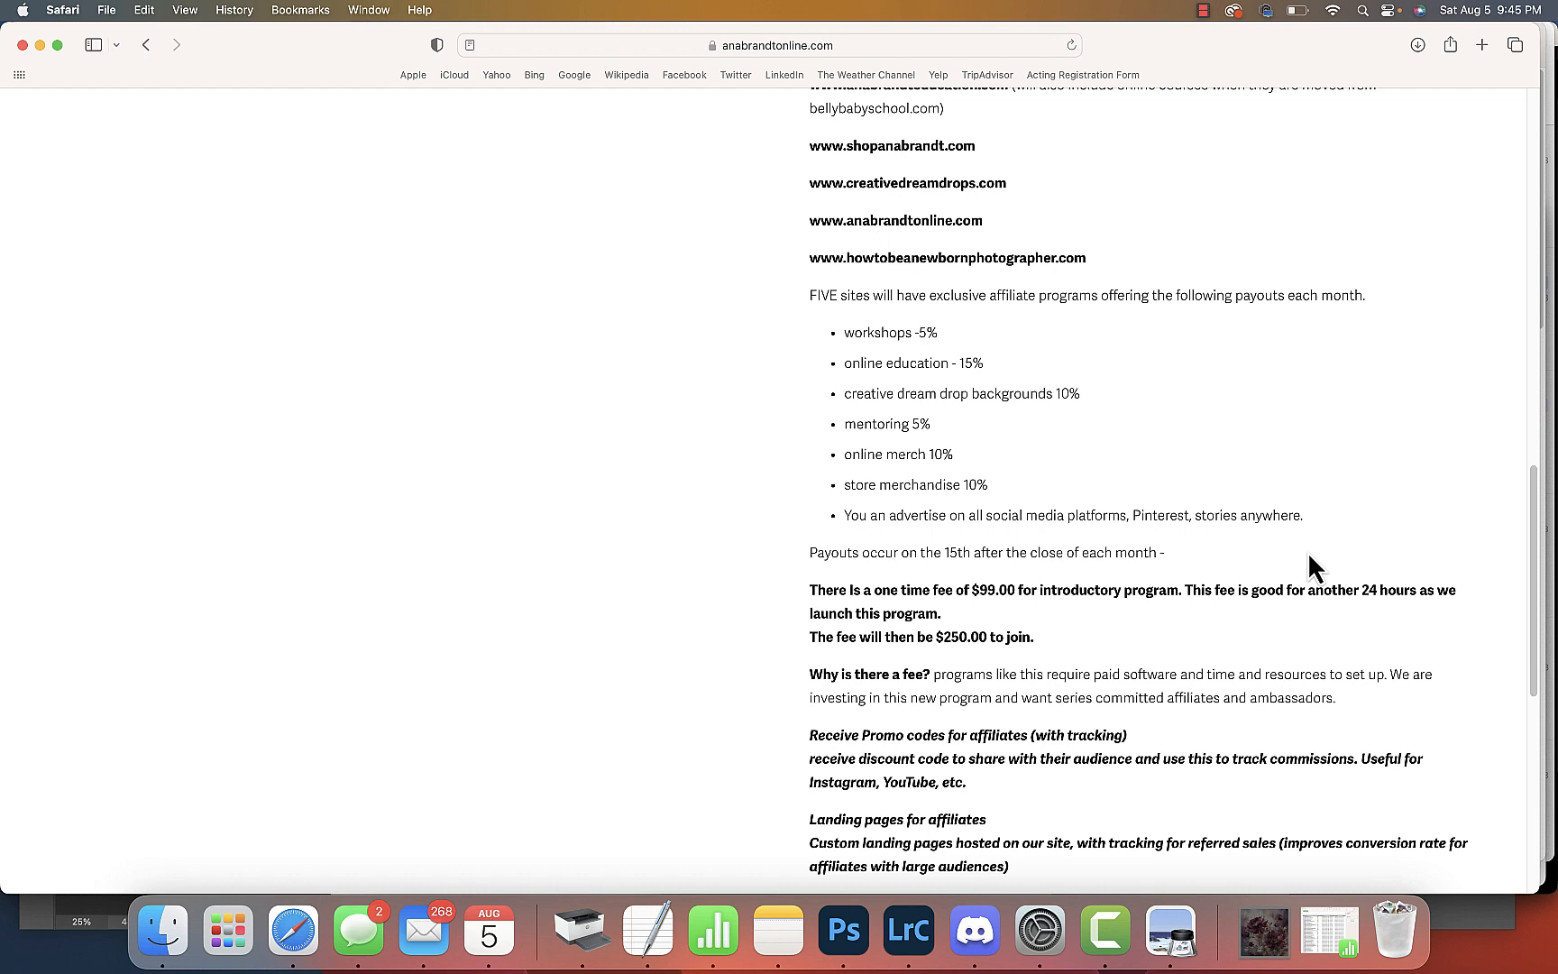
mouse_move(1248, 558)
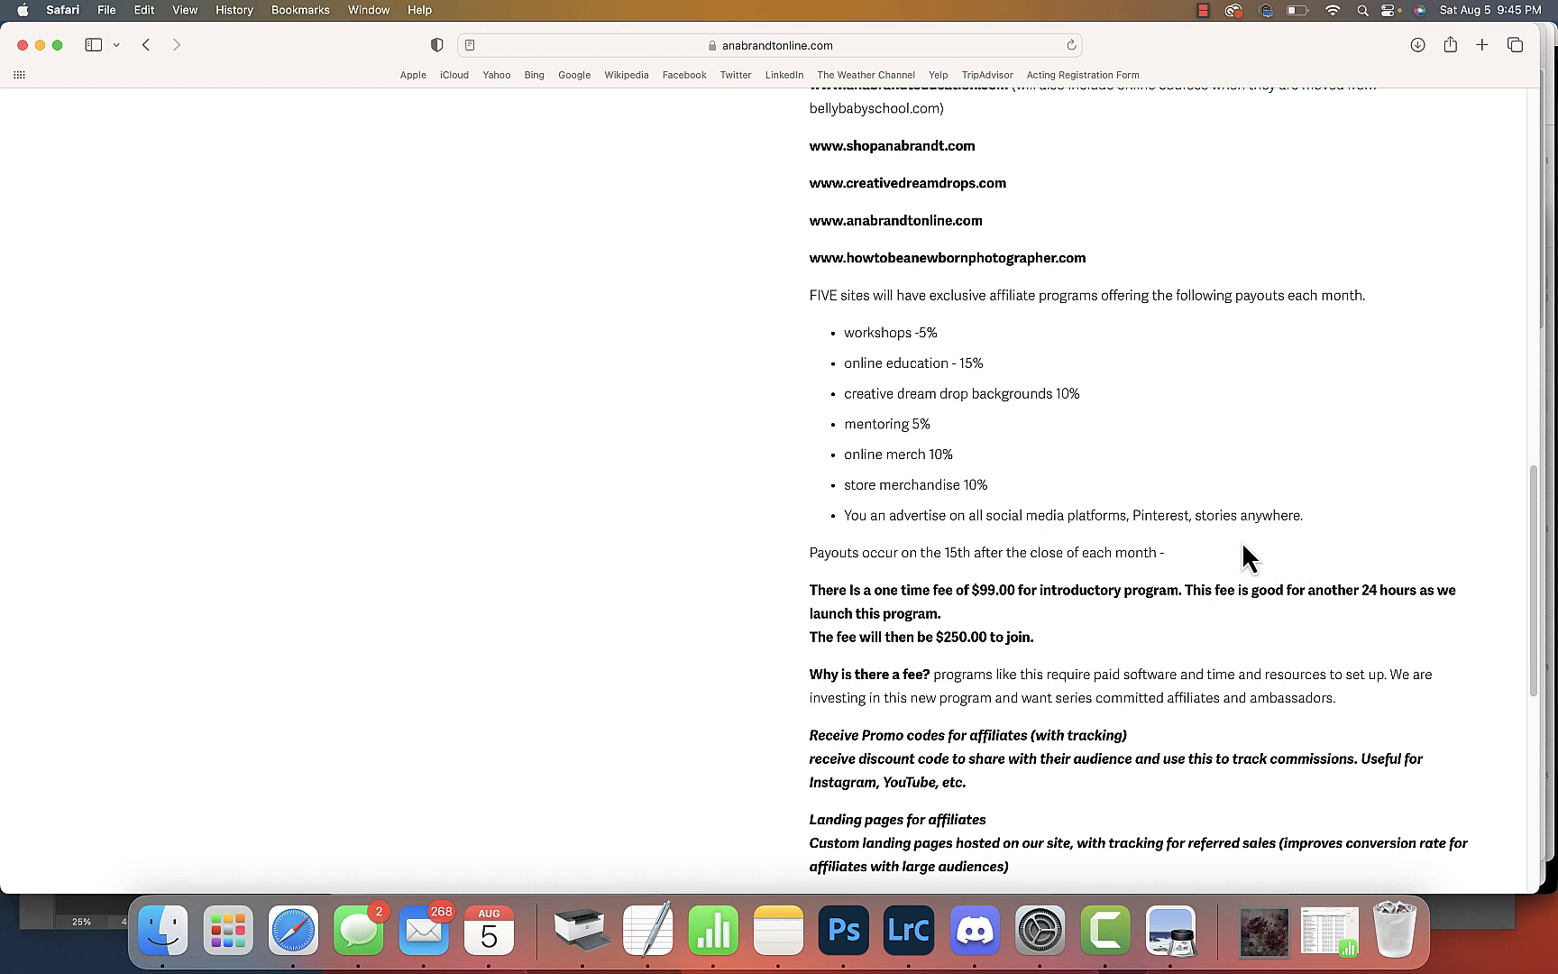
mouse_move(1320, 556)
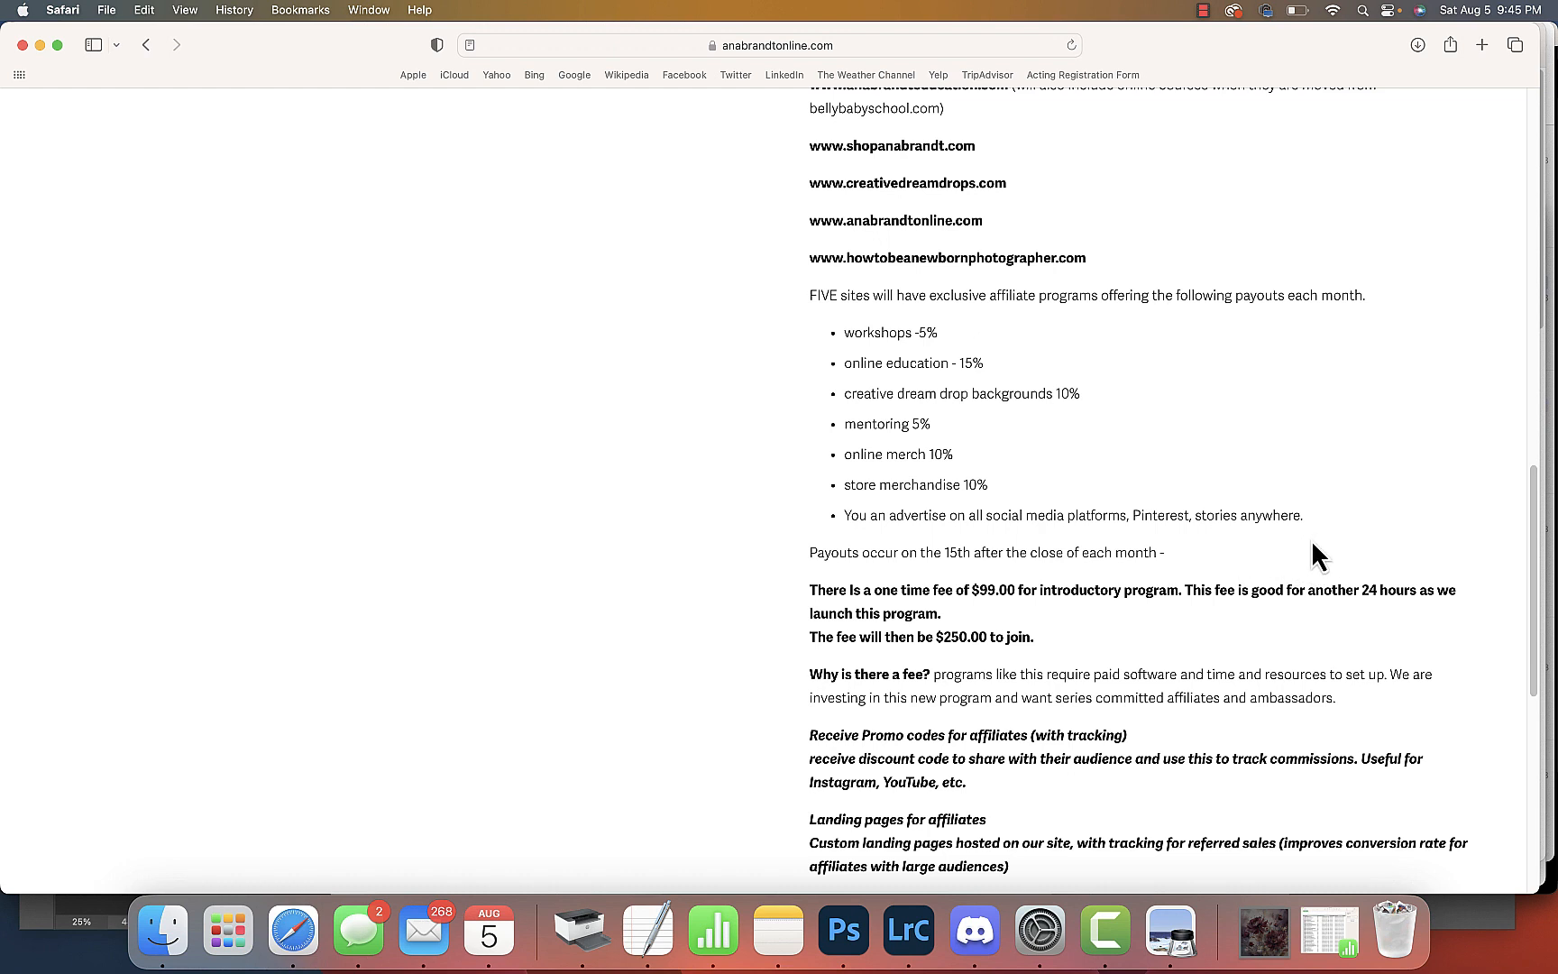
mouse_move(1204, 519)
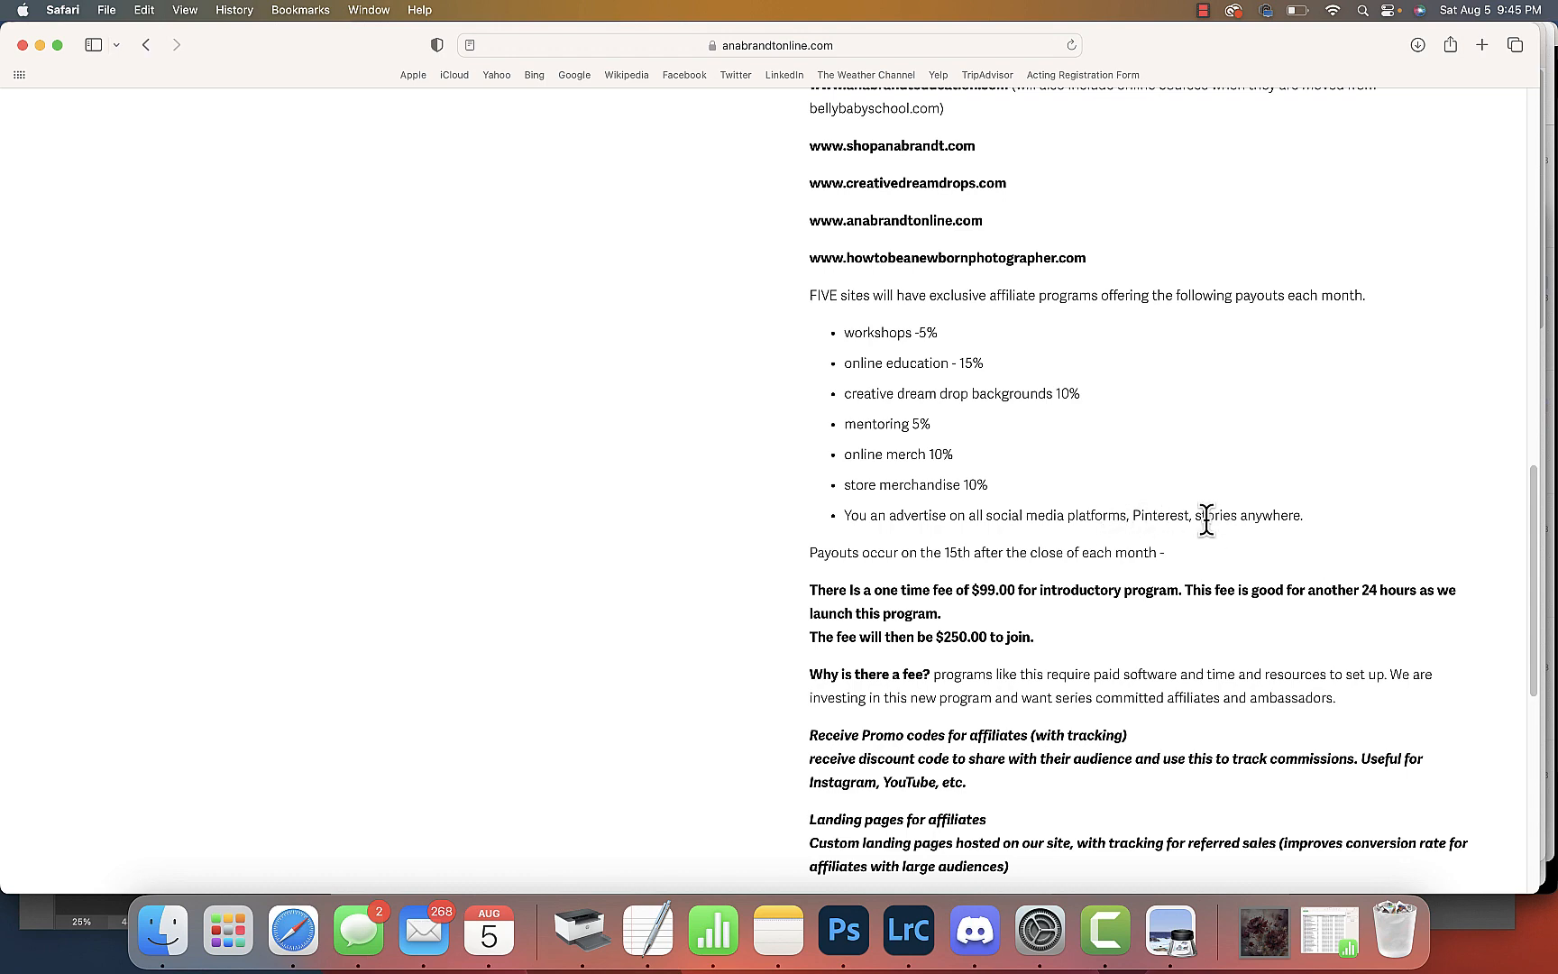
mouse_move(1228, 517)
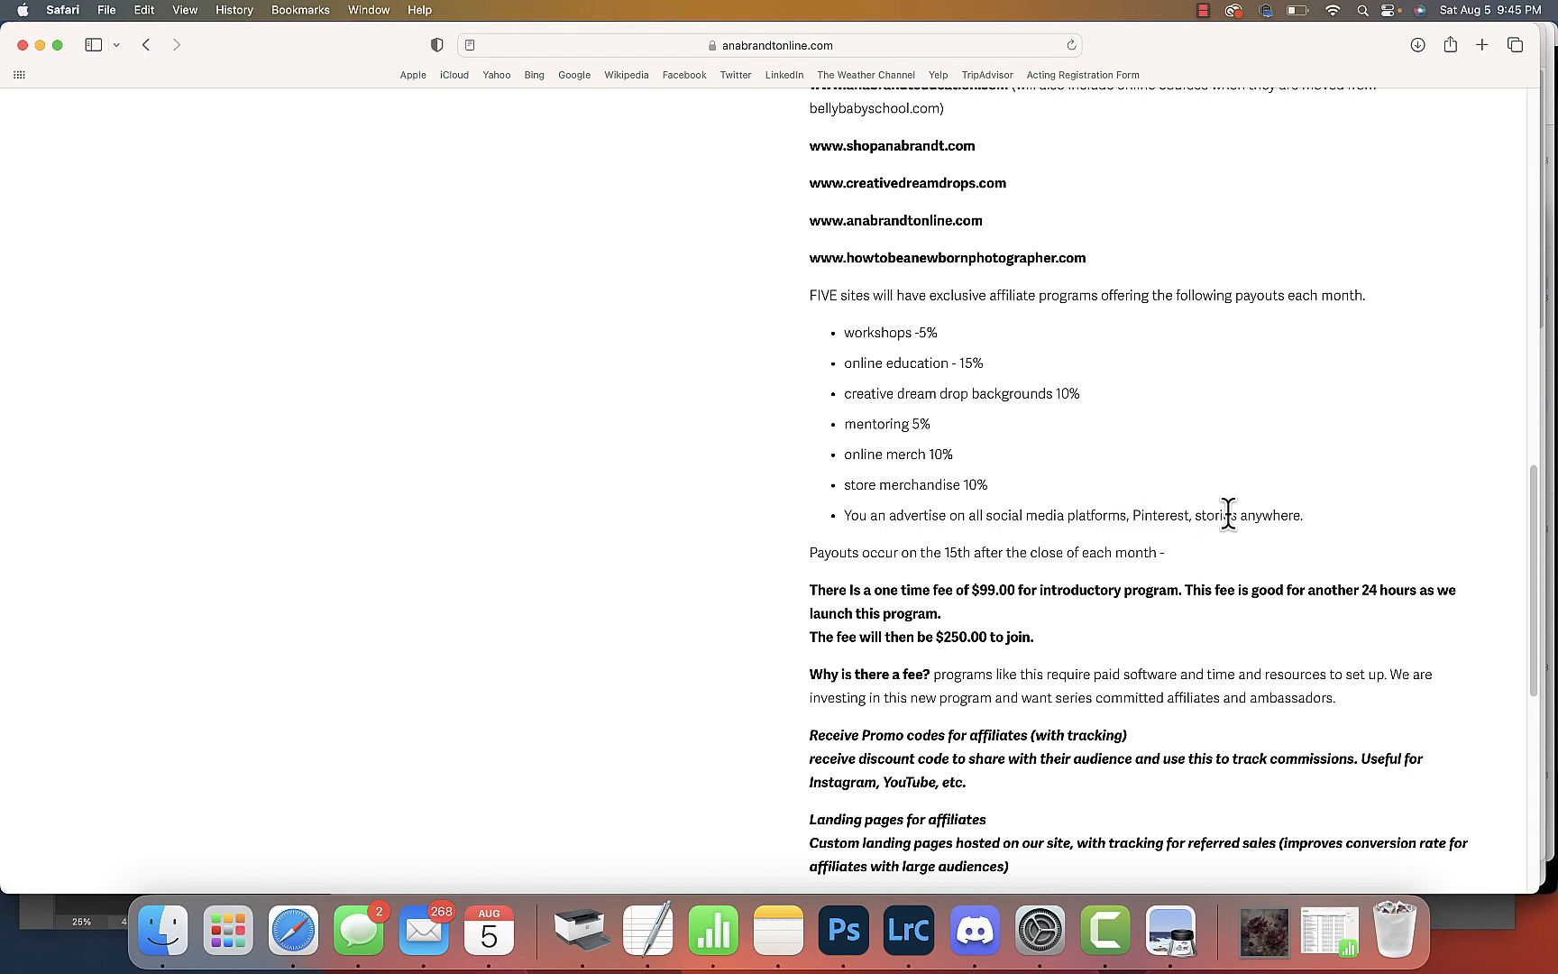
scroll(down, 3)
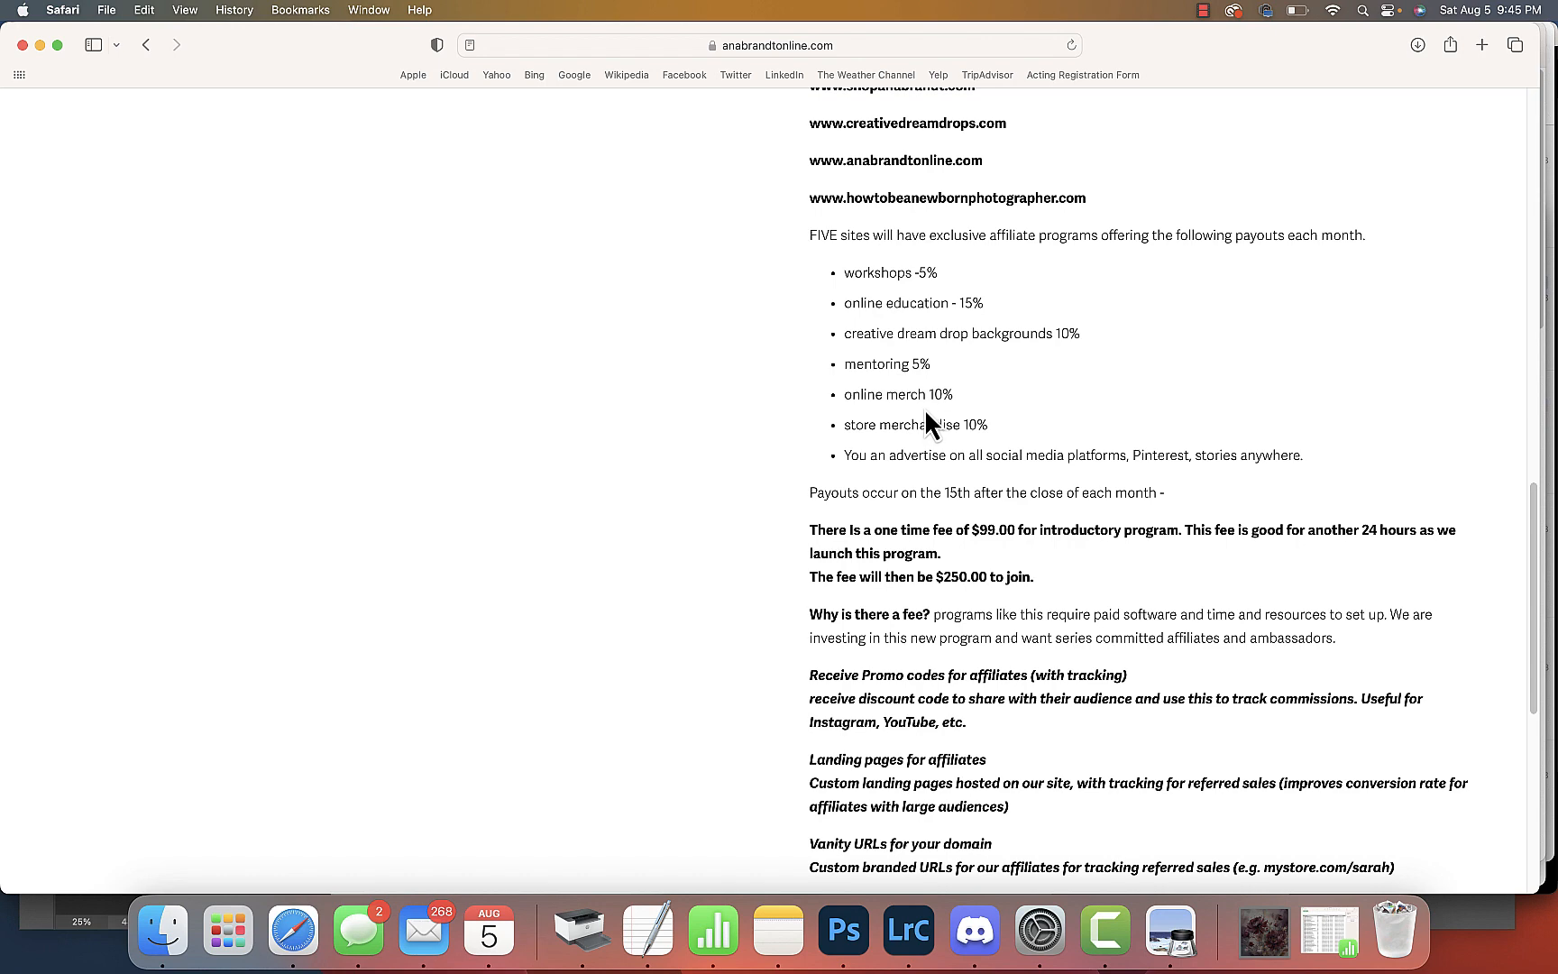
scroll(down, 3)
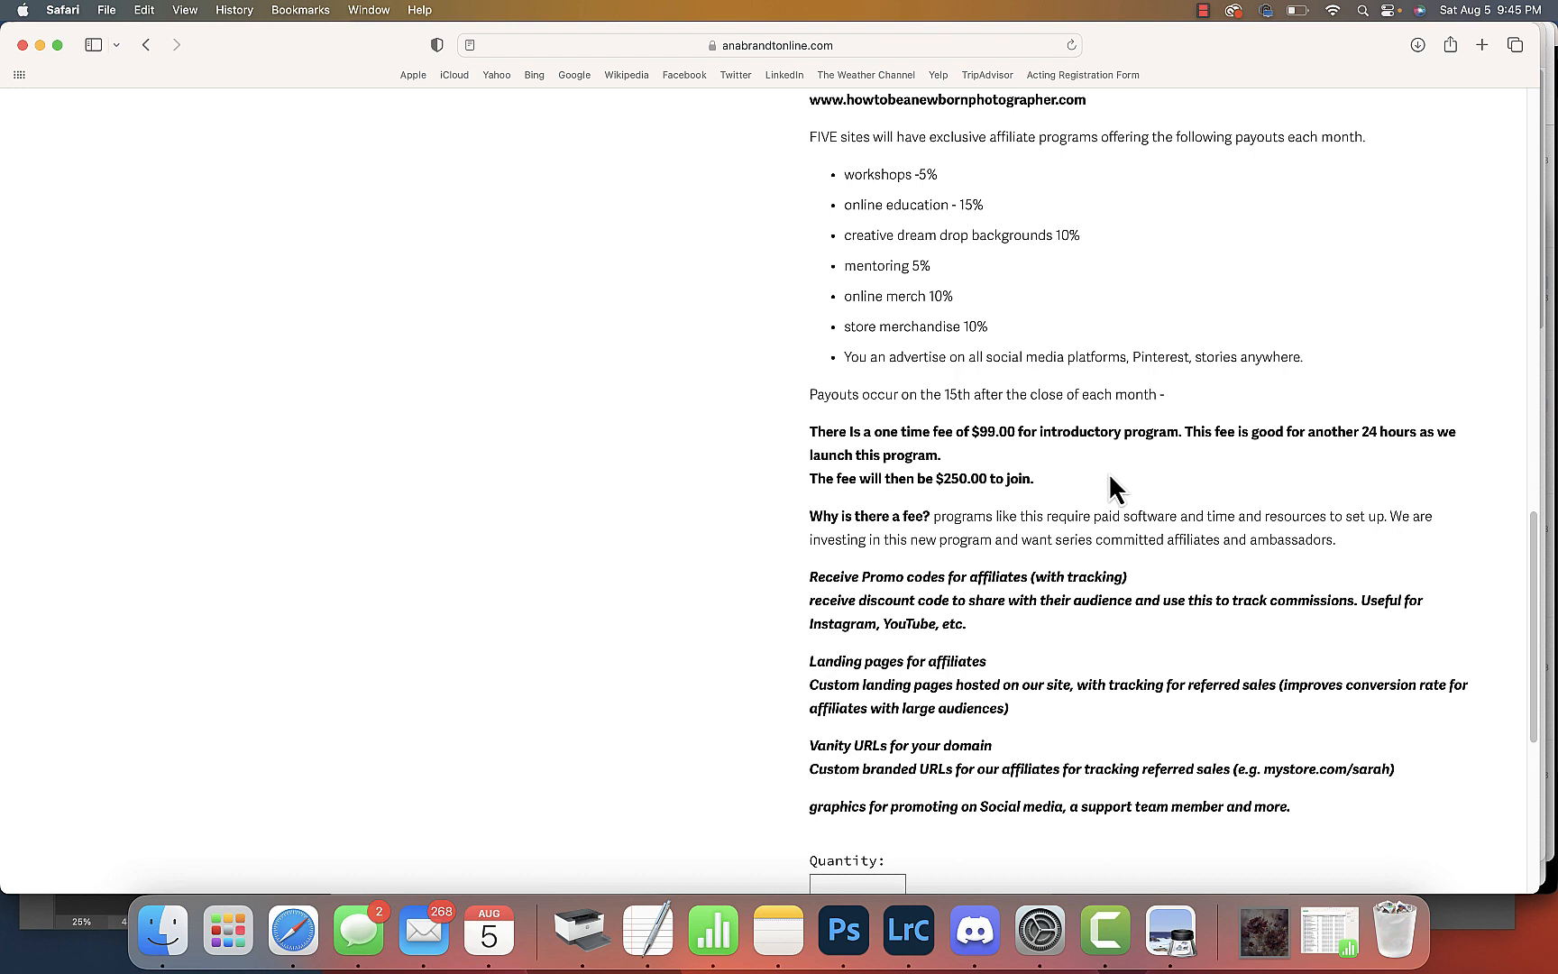
mouse_move(1130, 485)
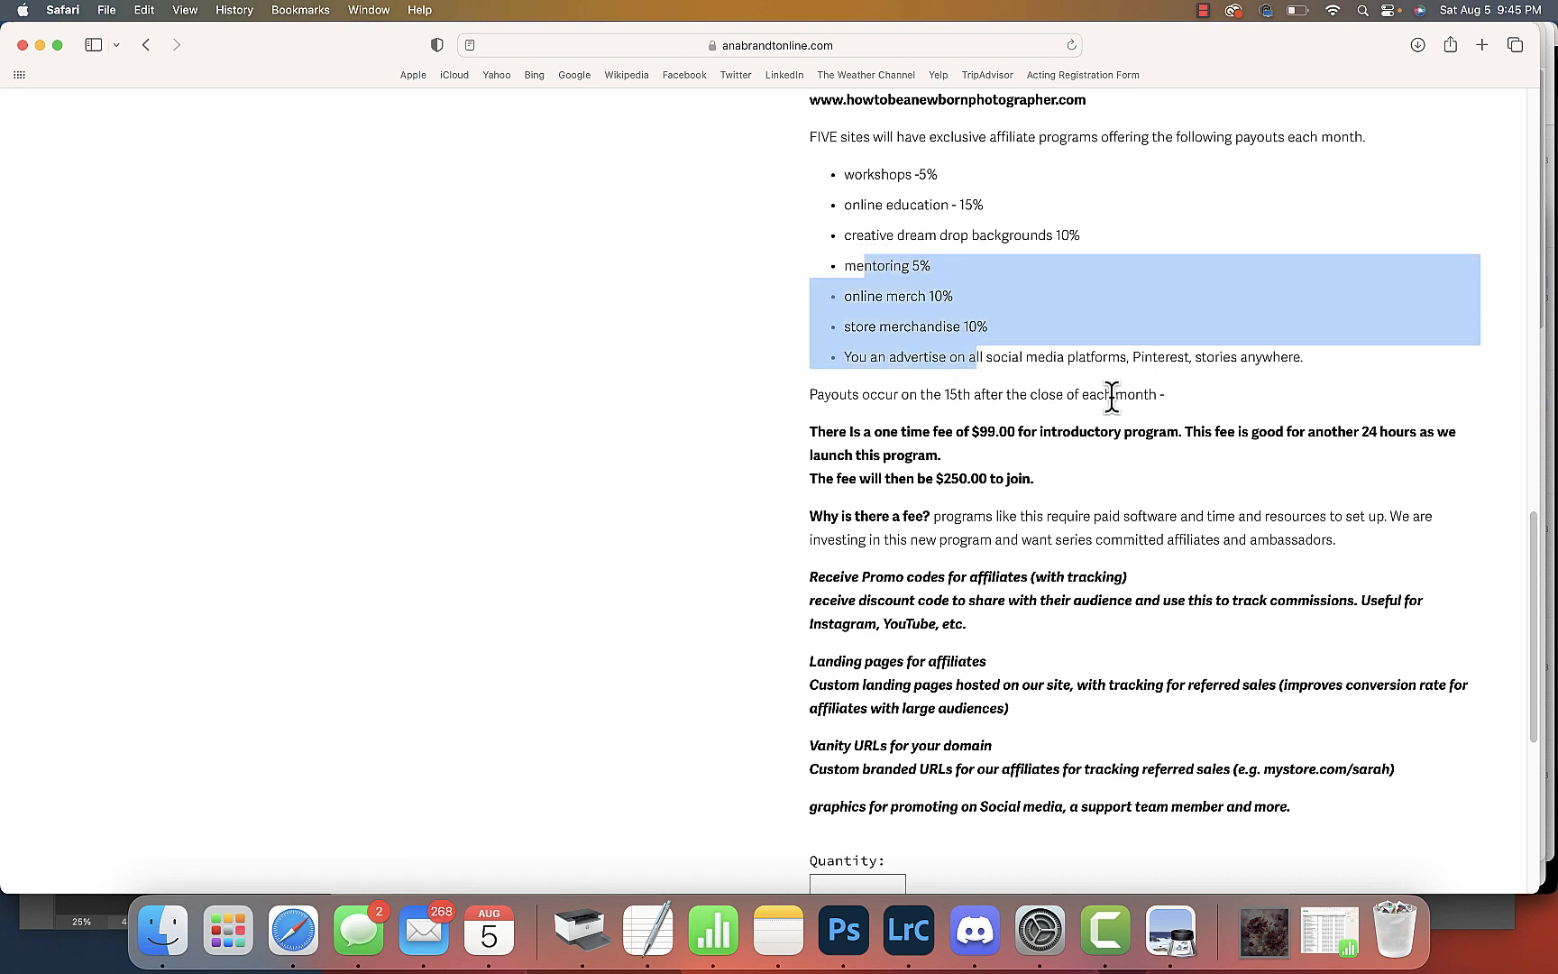
mouse_move(1202, 475)
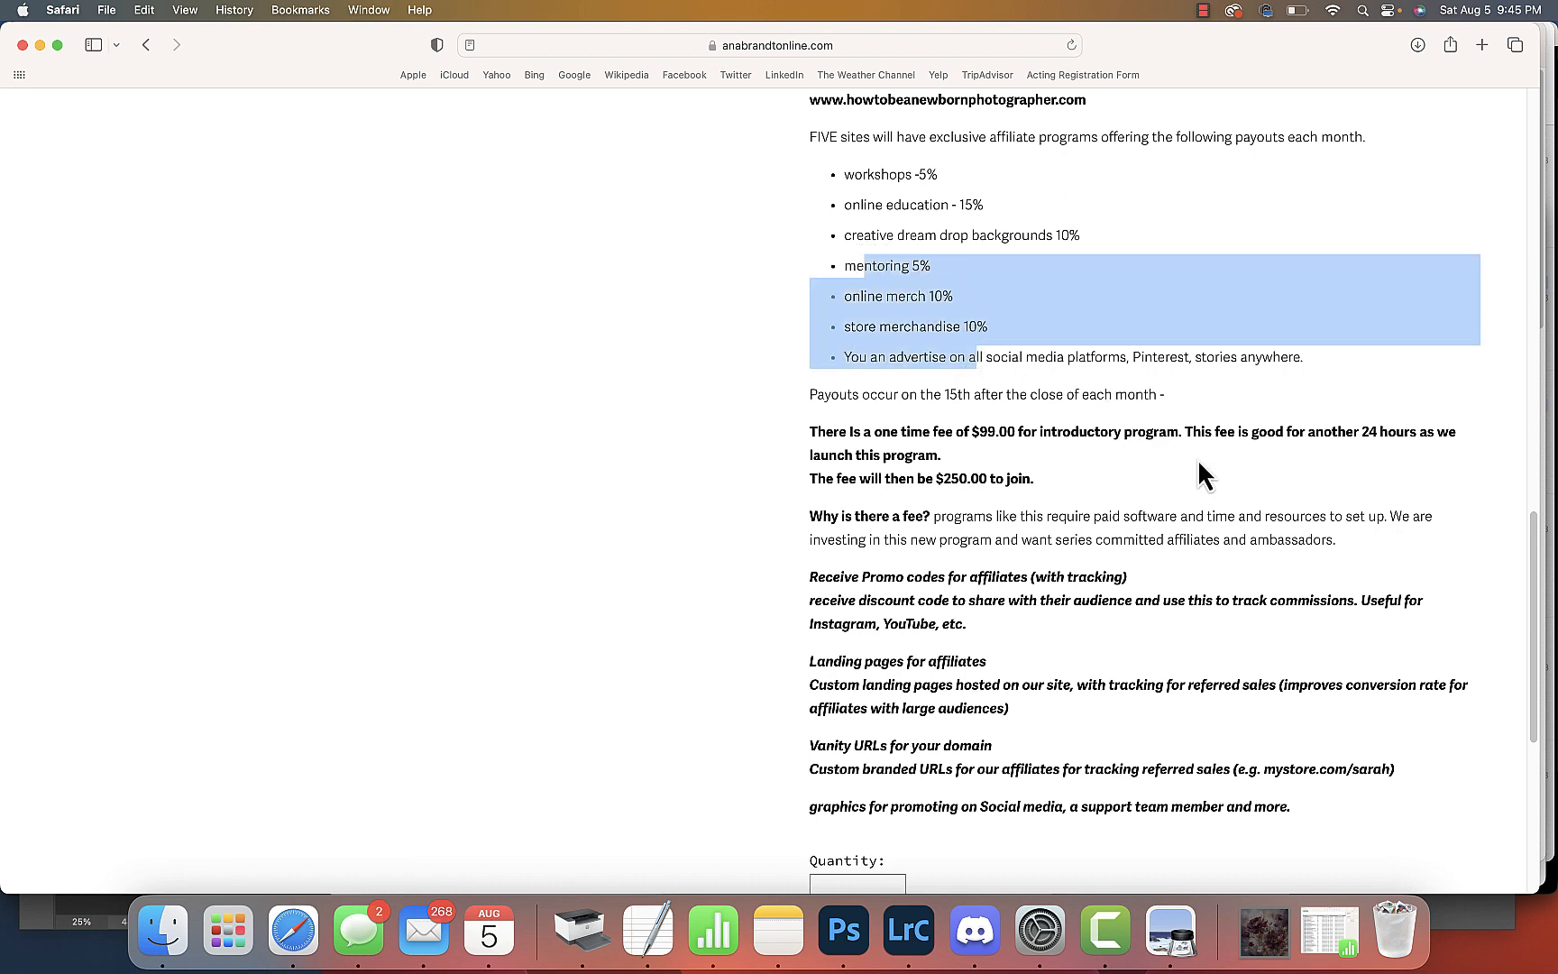
click(1029, 395)
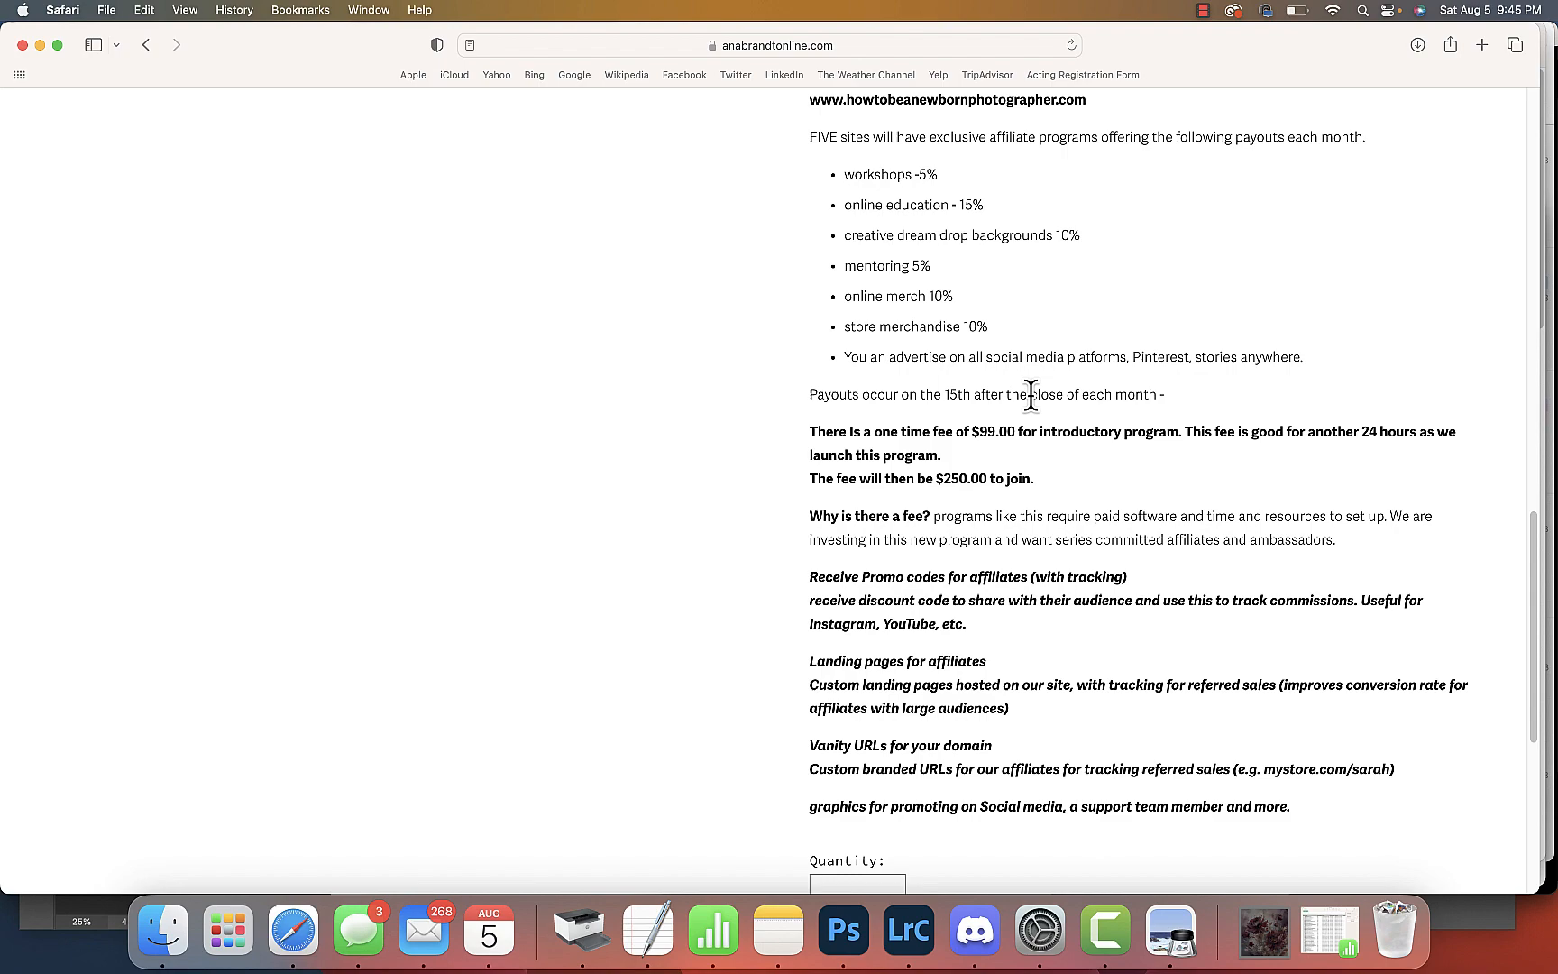
mouse_move(1315, 474)
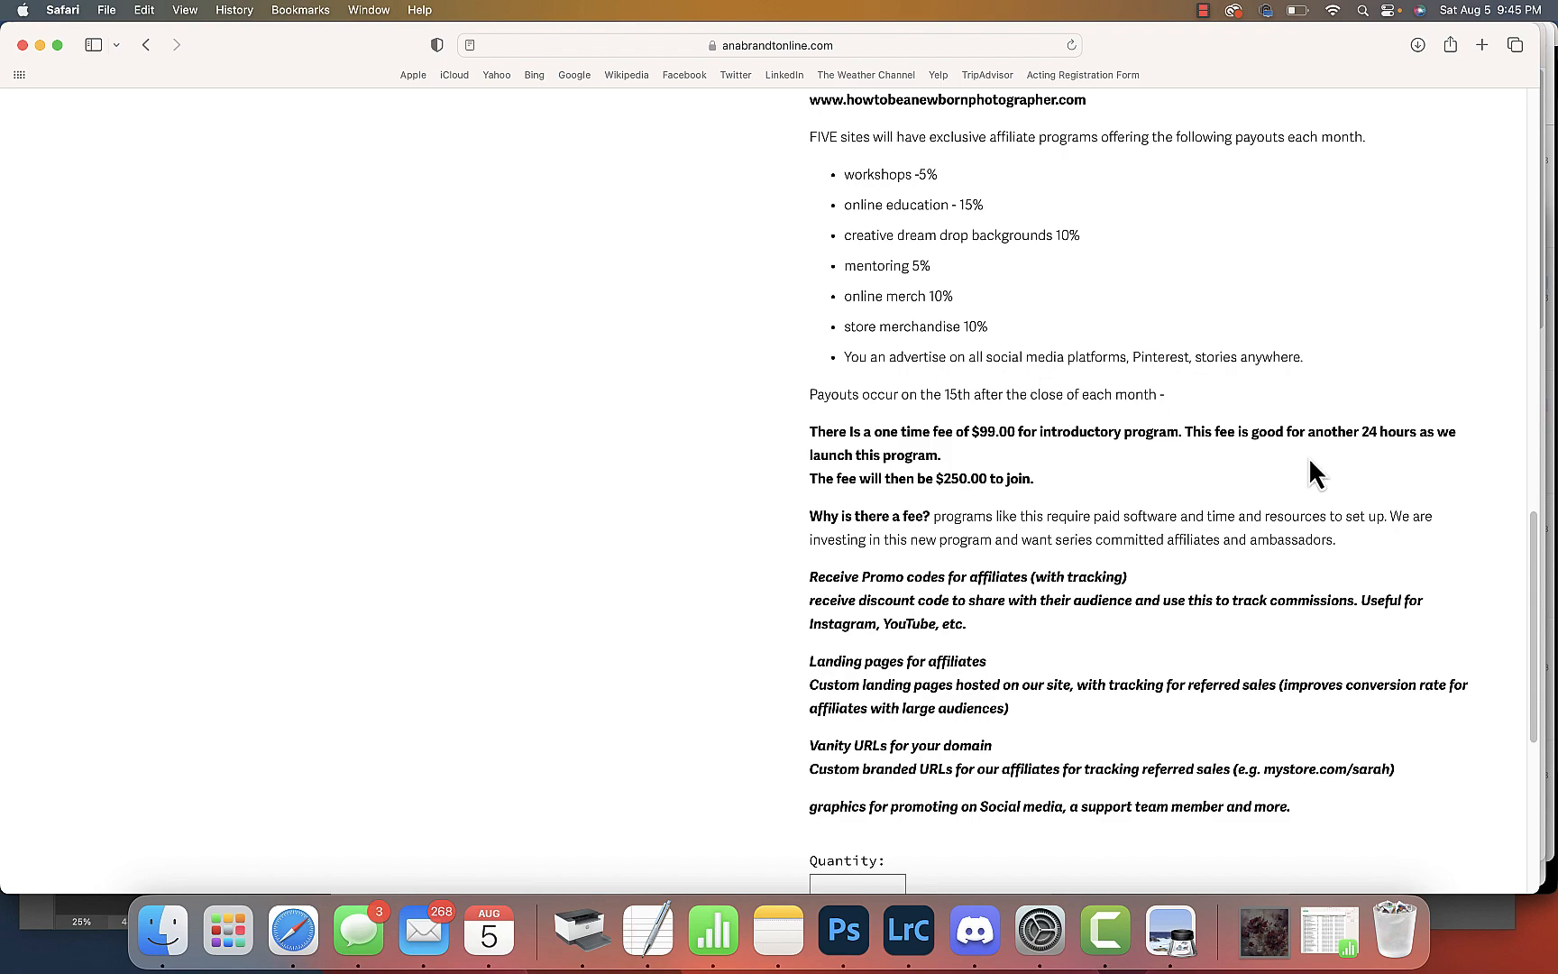
scroll(down, 3)
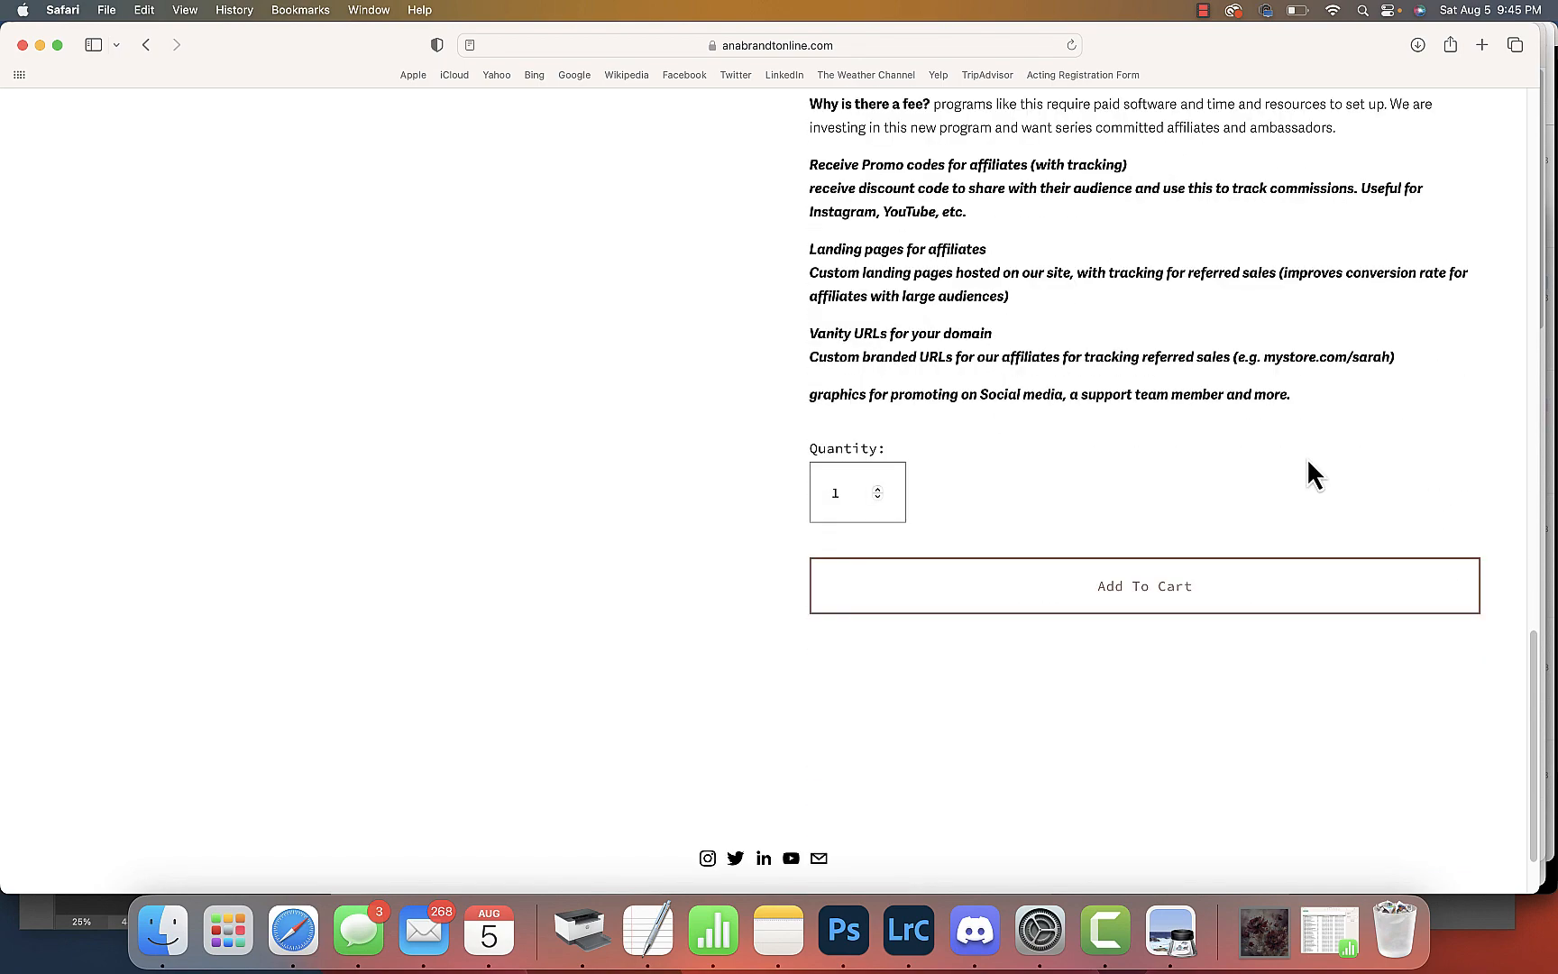
scroll(up, 3)
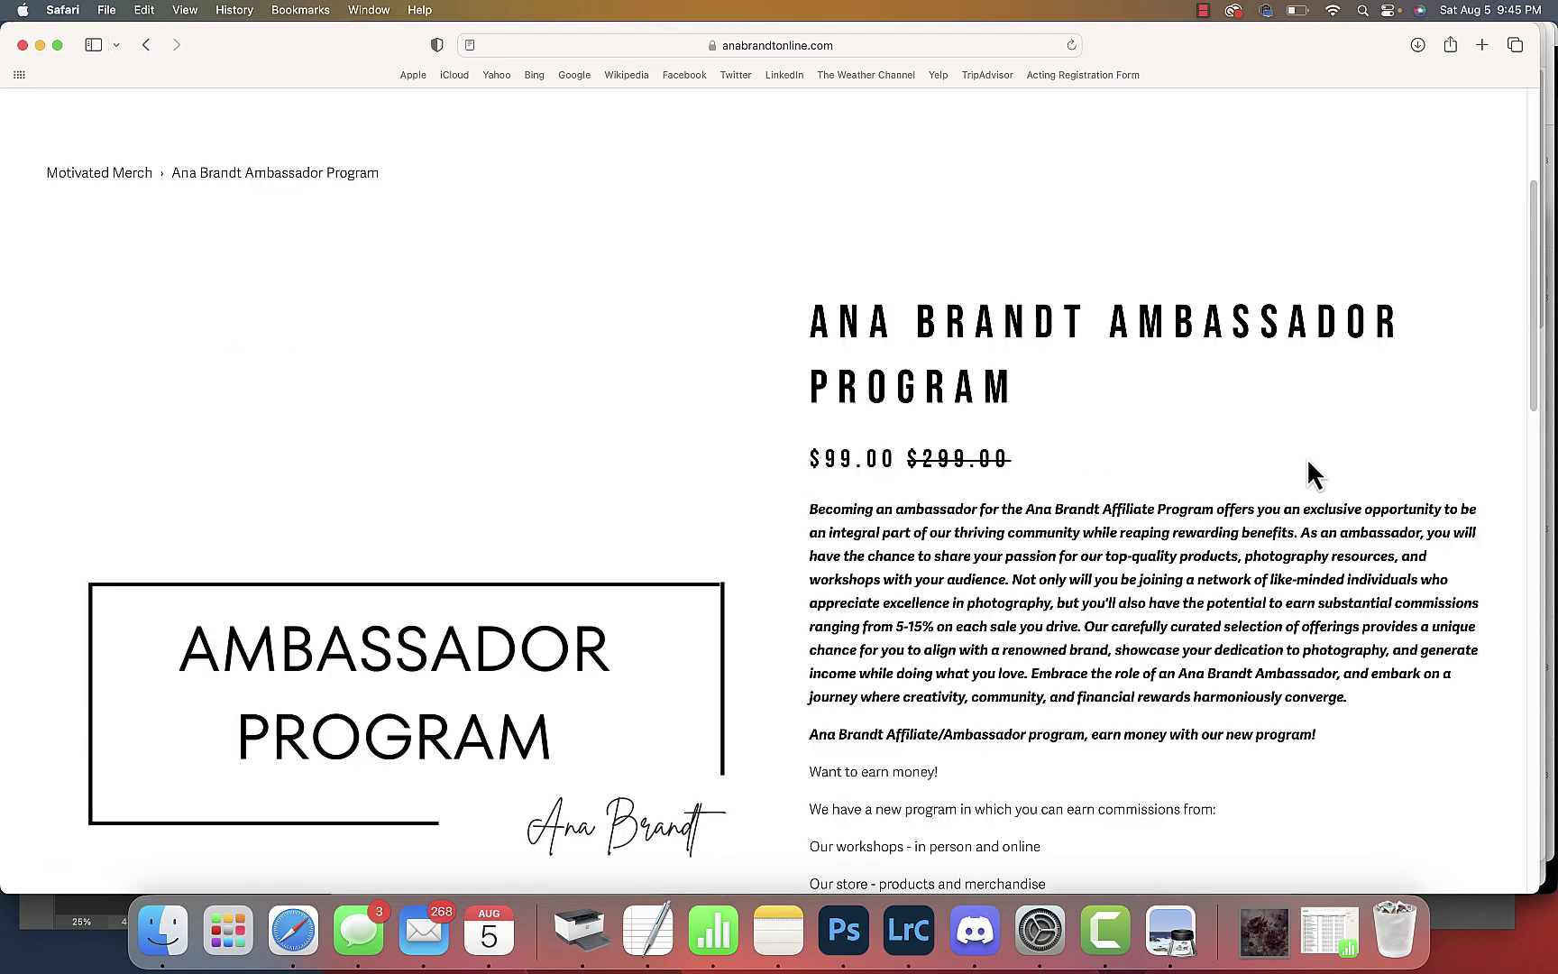
scroll(down, 3)
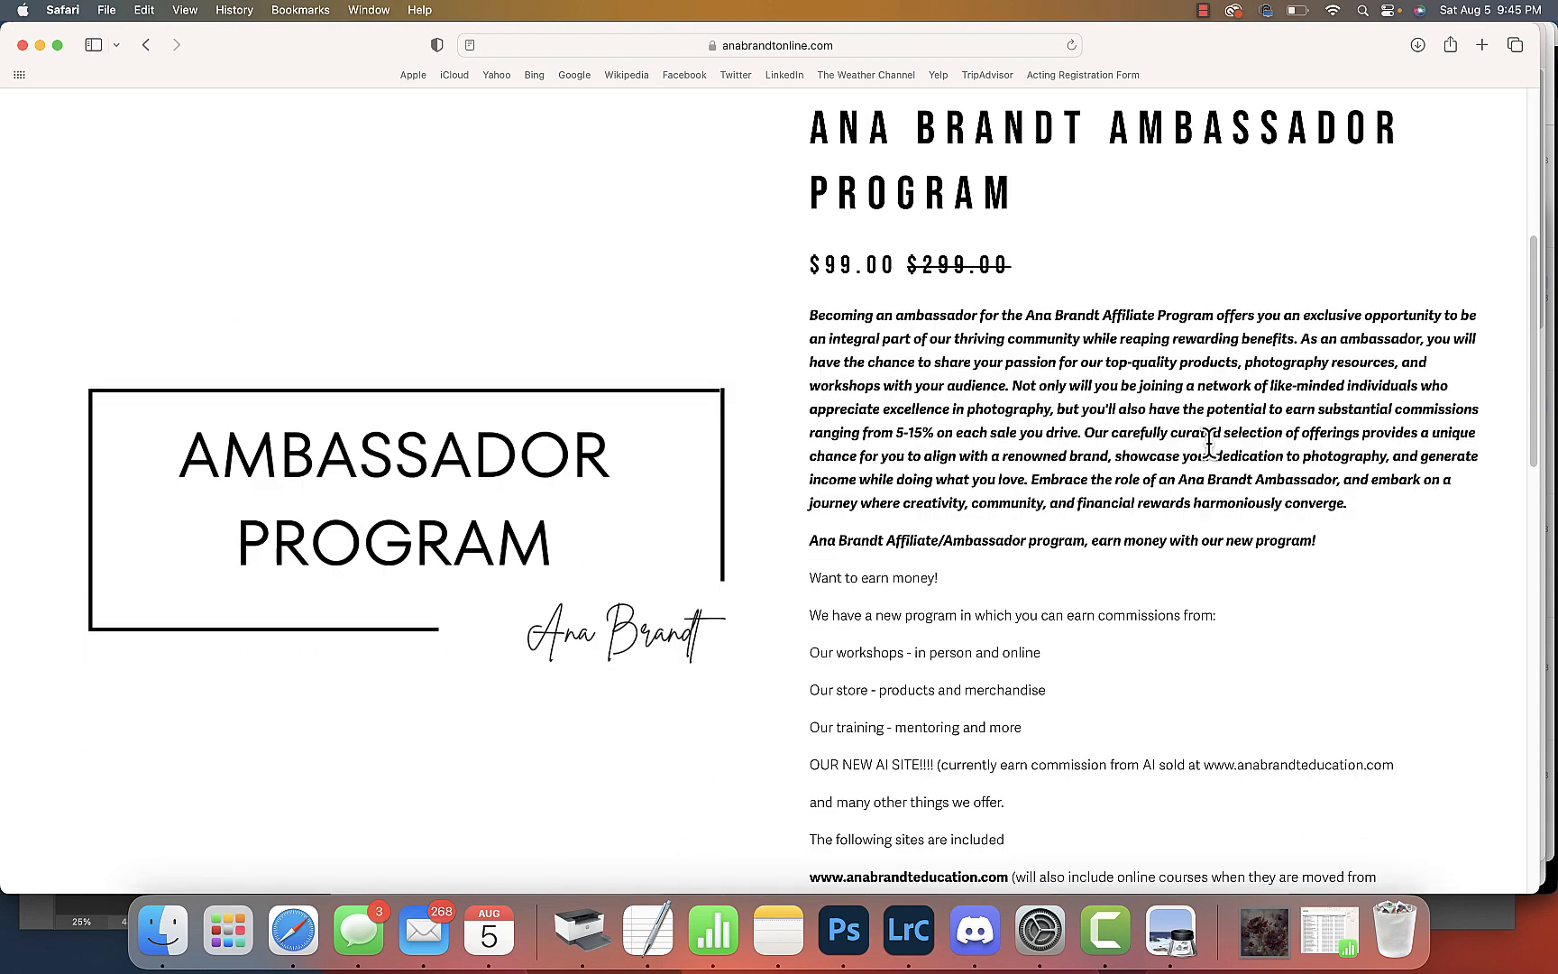
mouse_move(1215, 461)
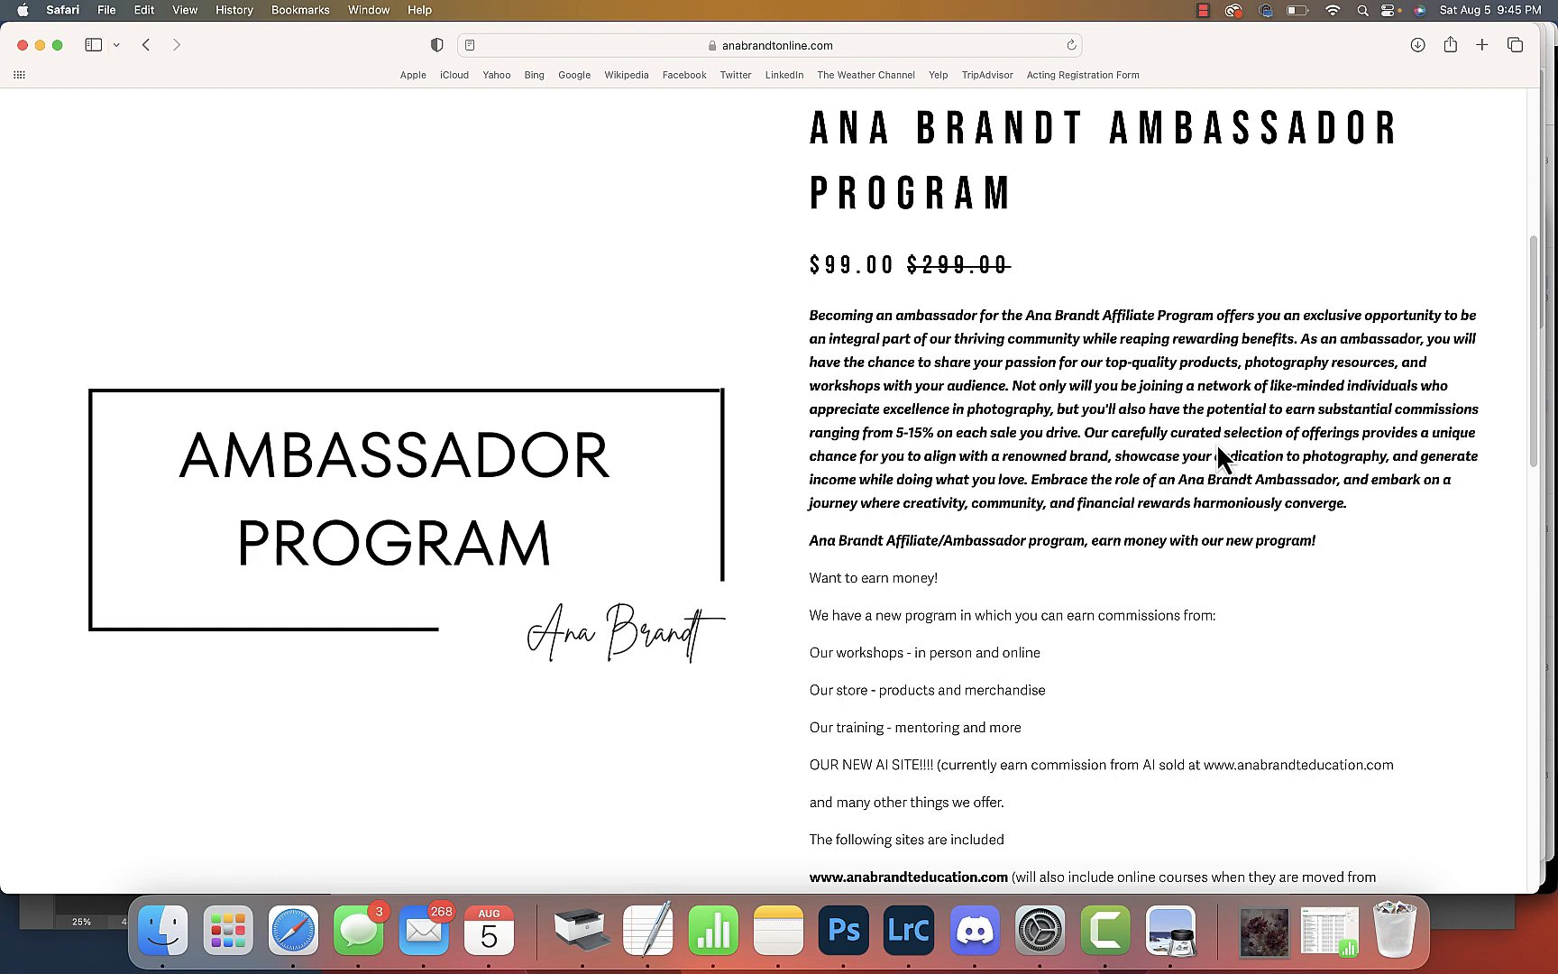
scroll(down, 3)
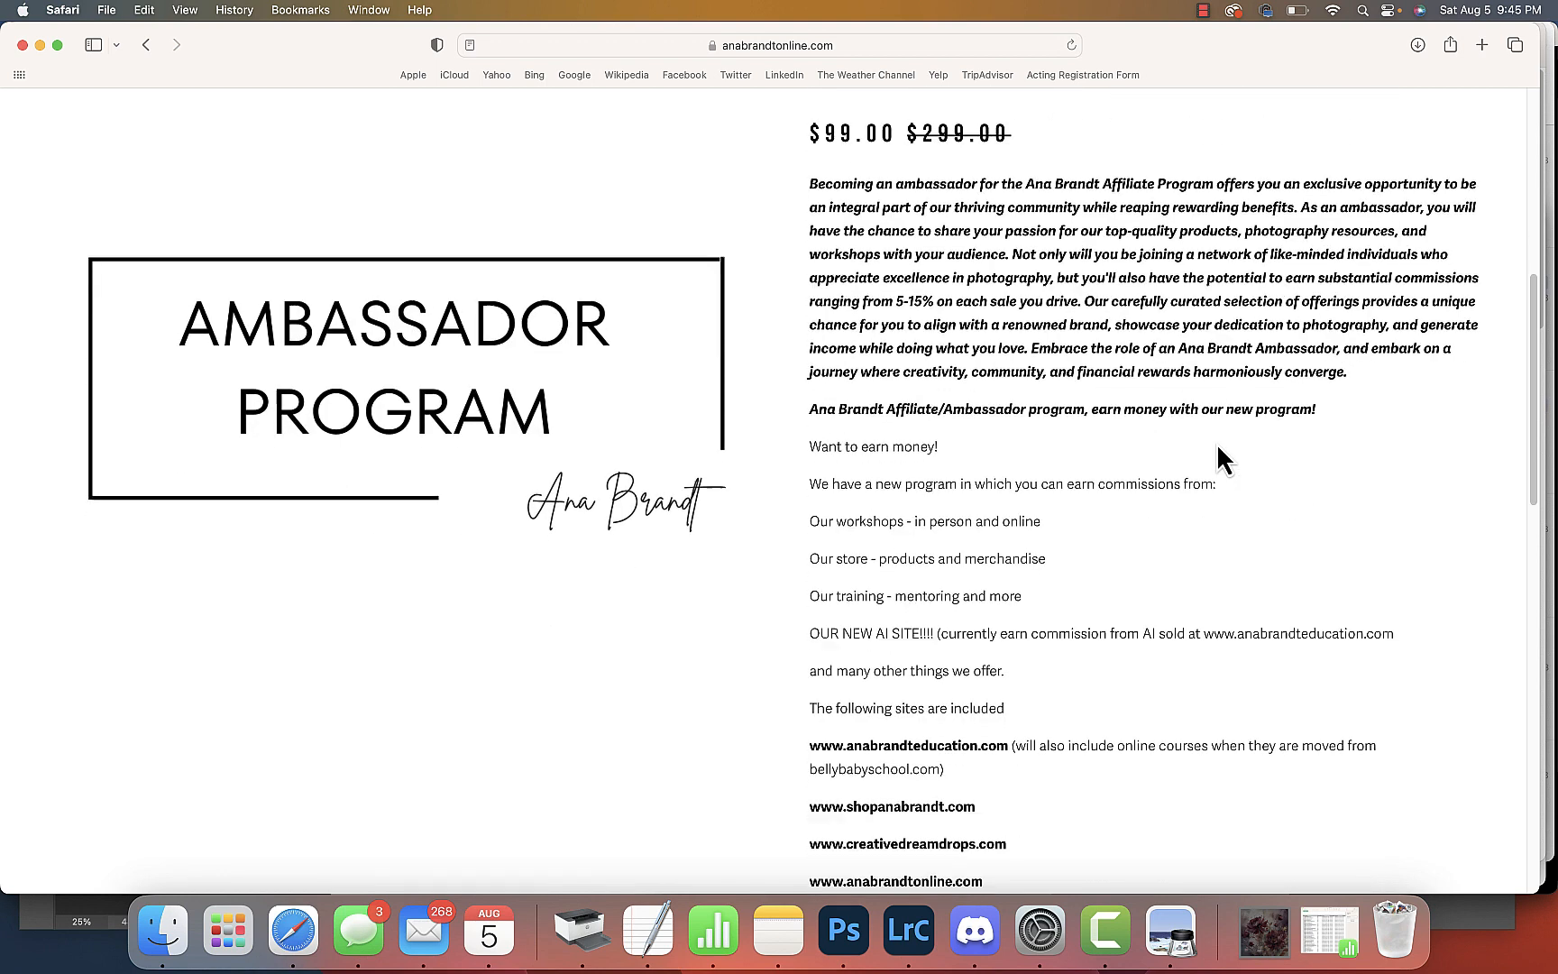
scroll(down, 3)
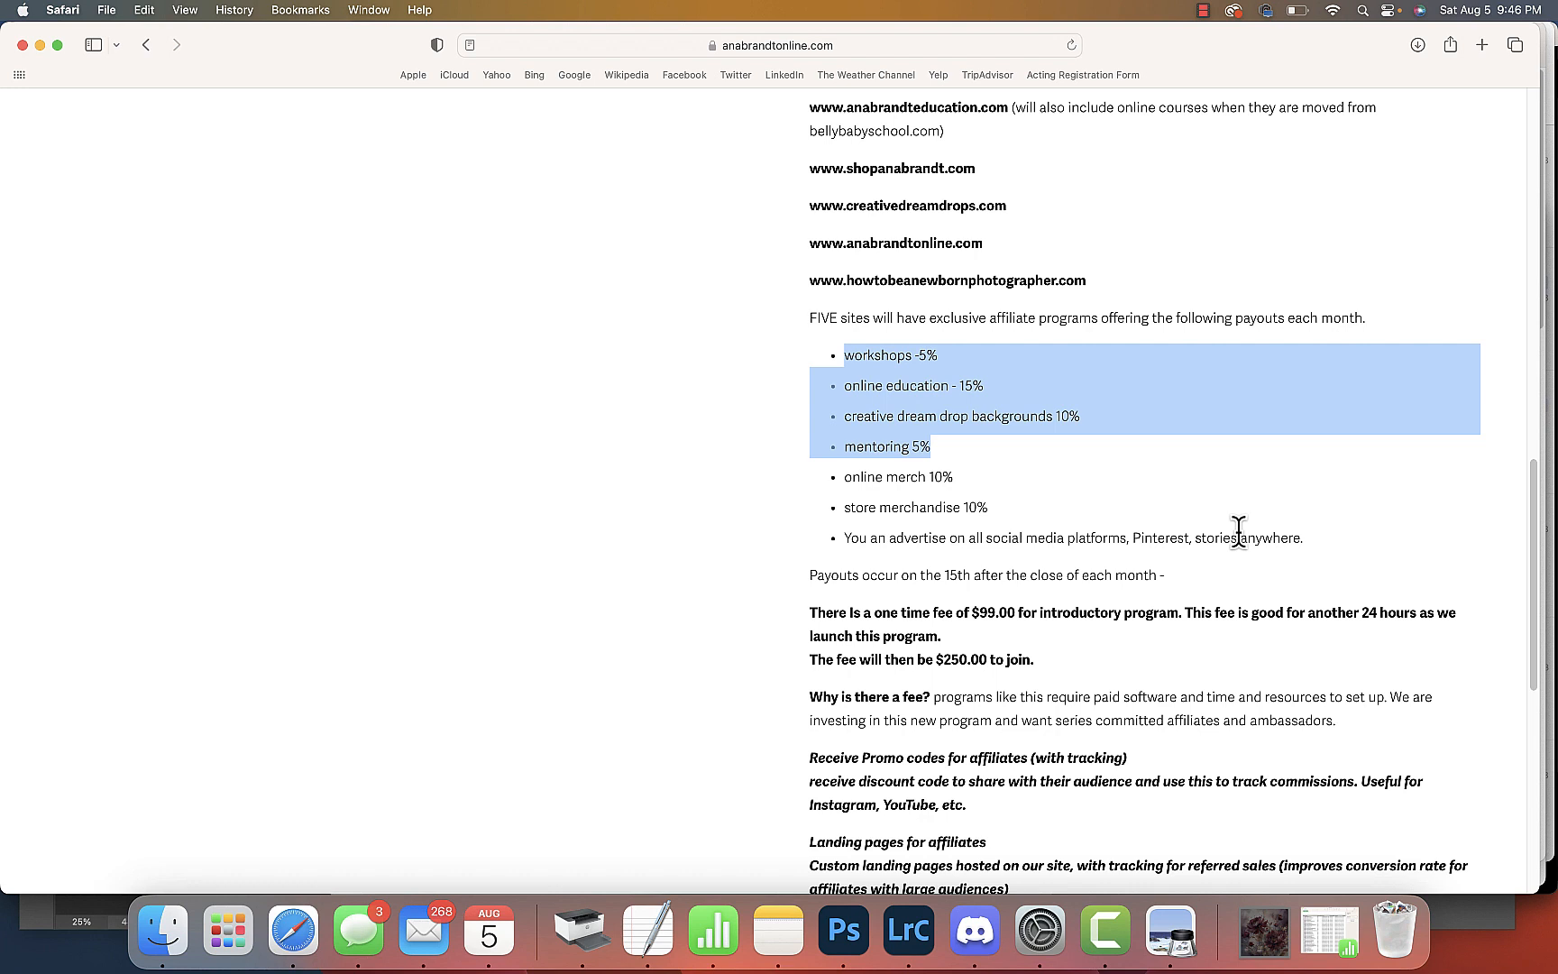
click(1212, 519)
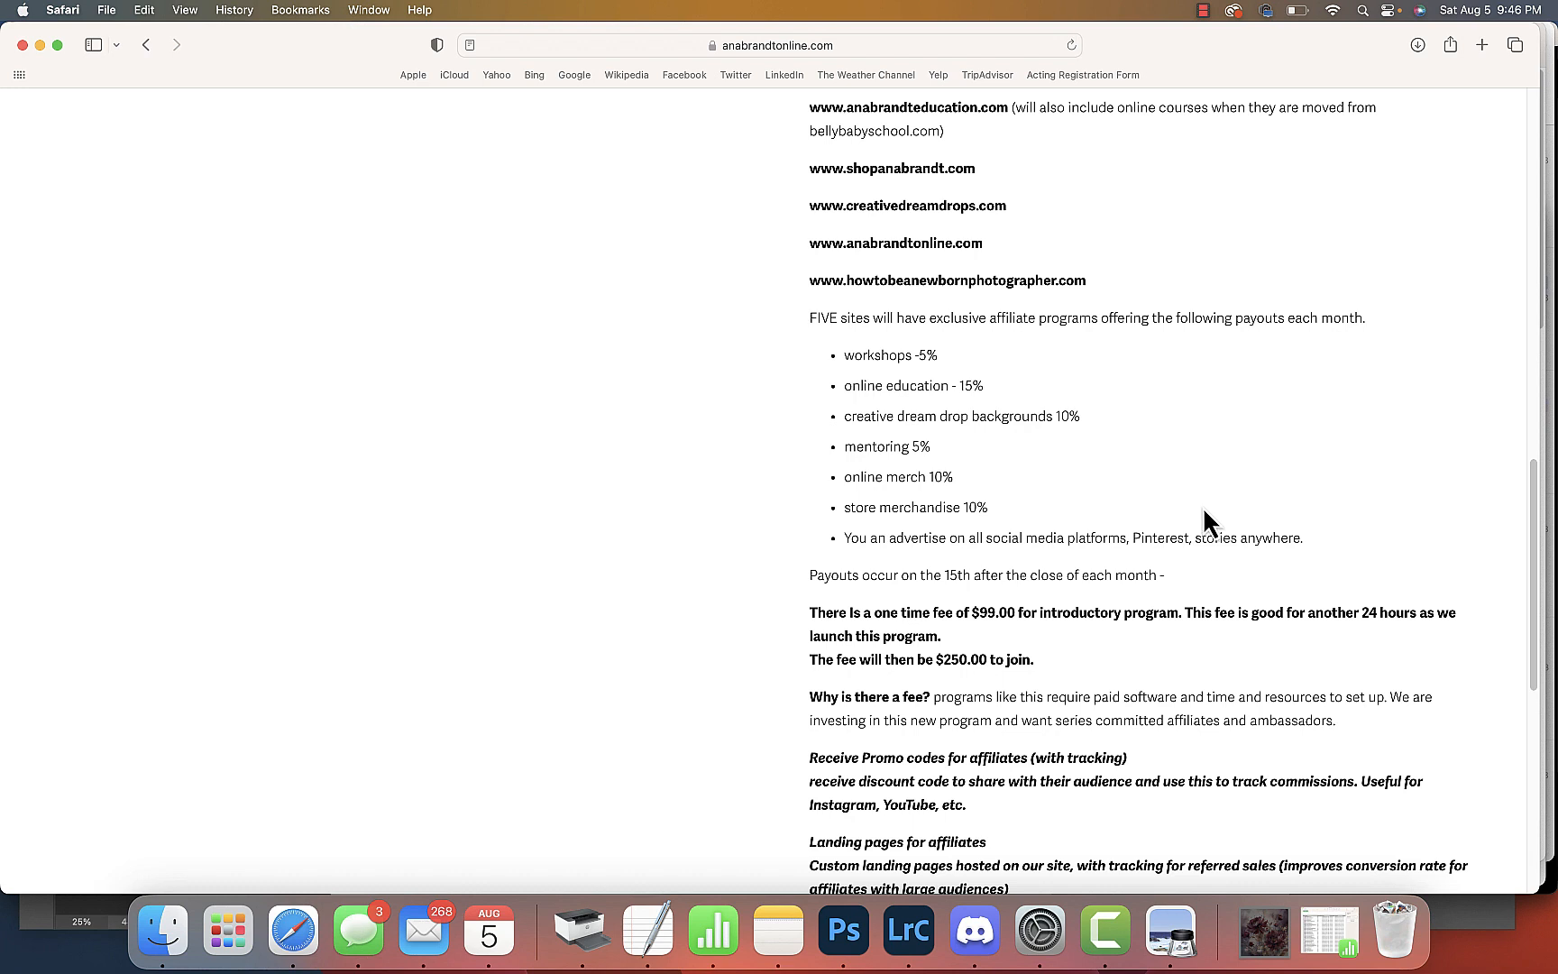
mouse_move(1197, 521)
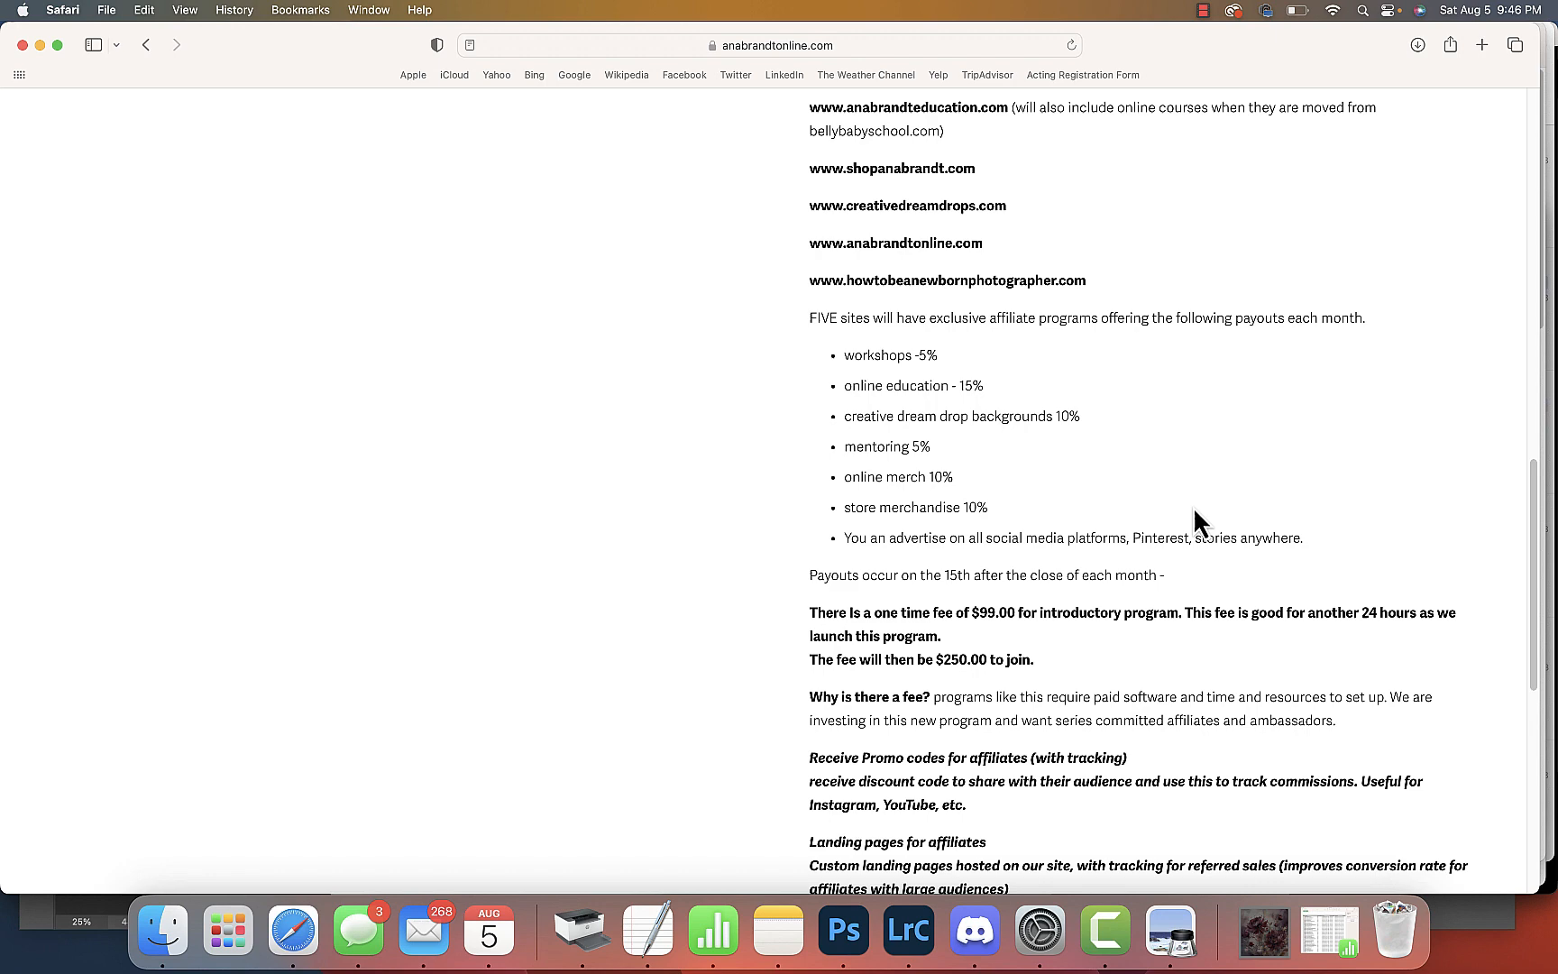
mouse_move(1206, 521)
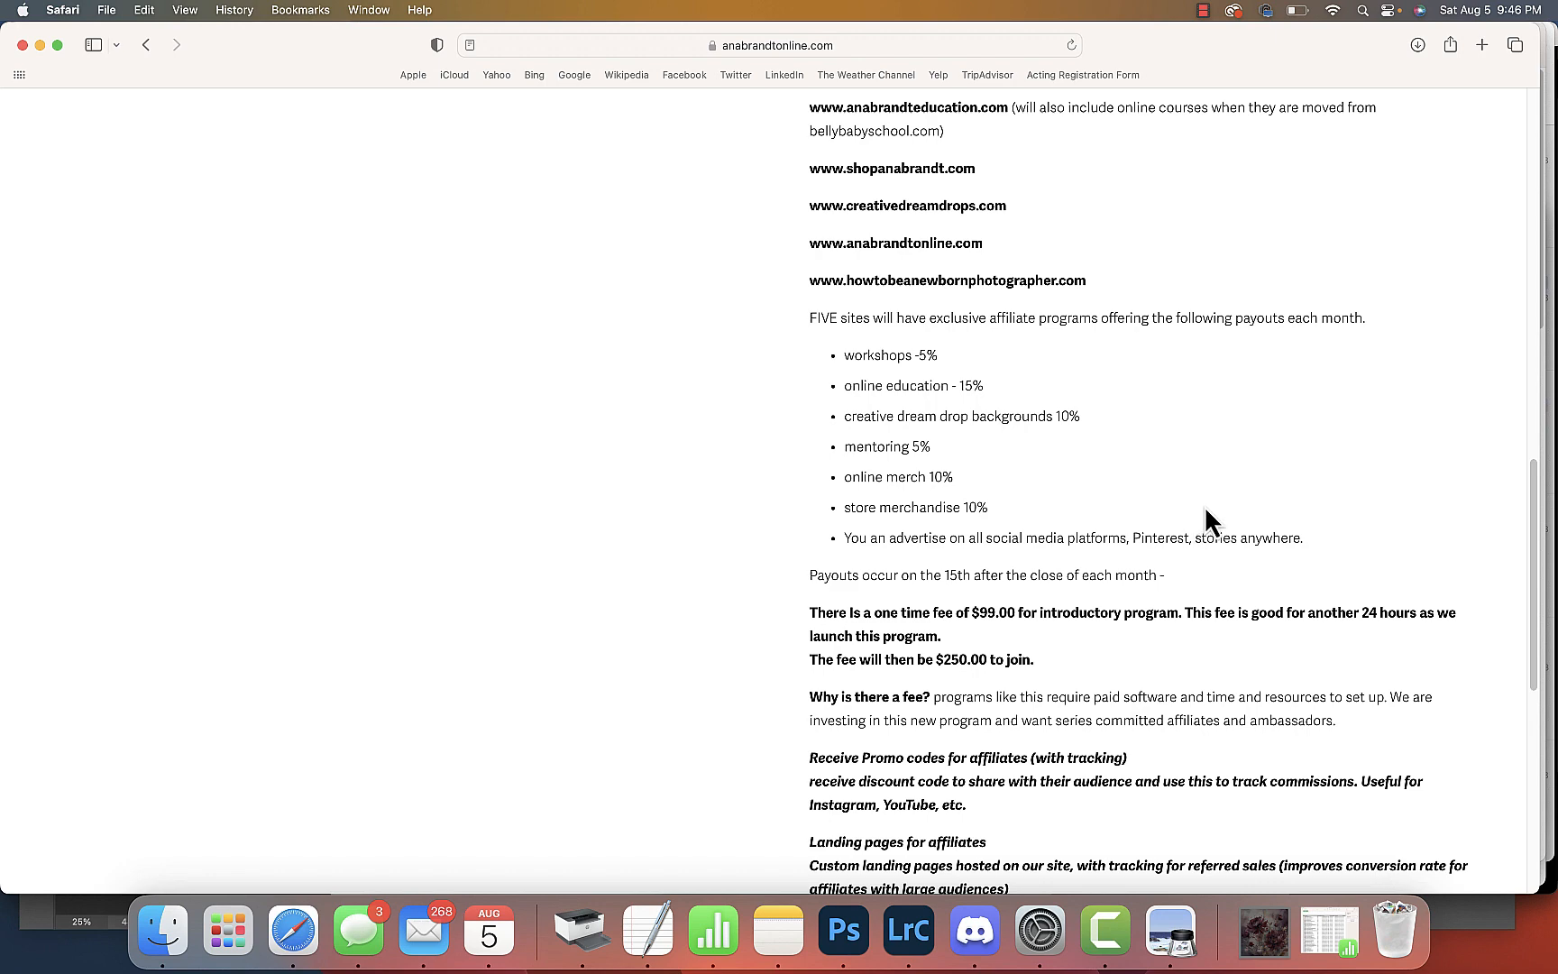
scroll(down, 3)
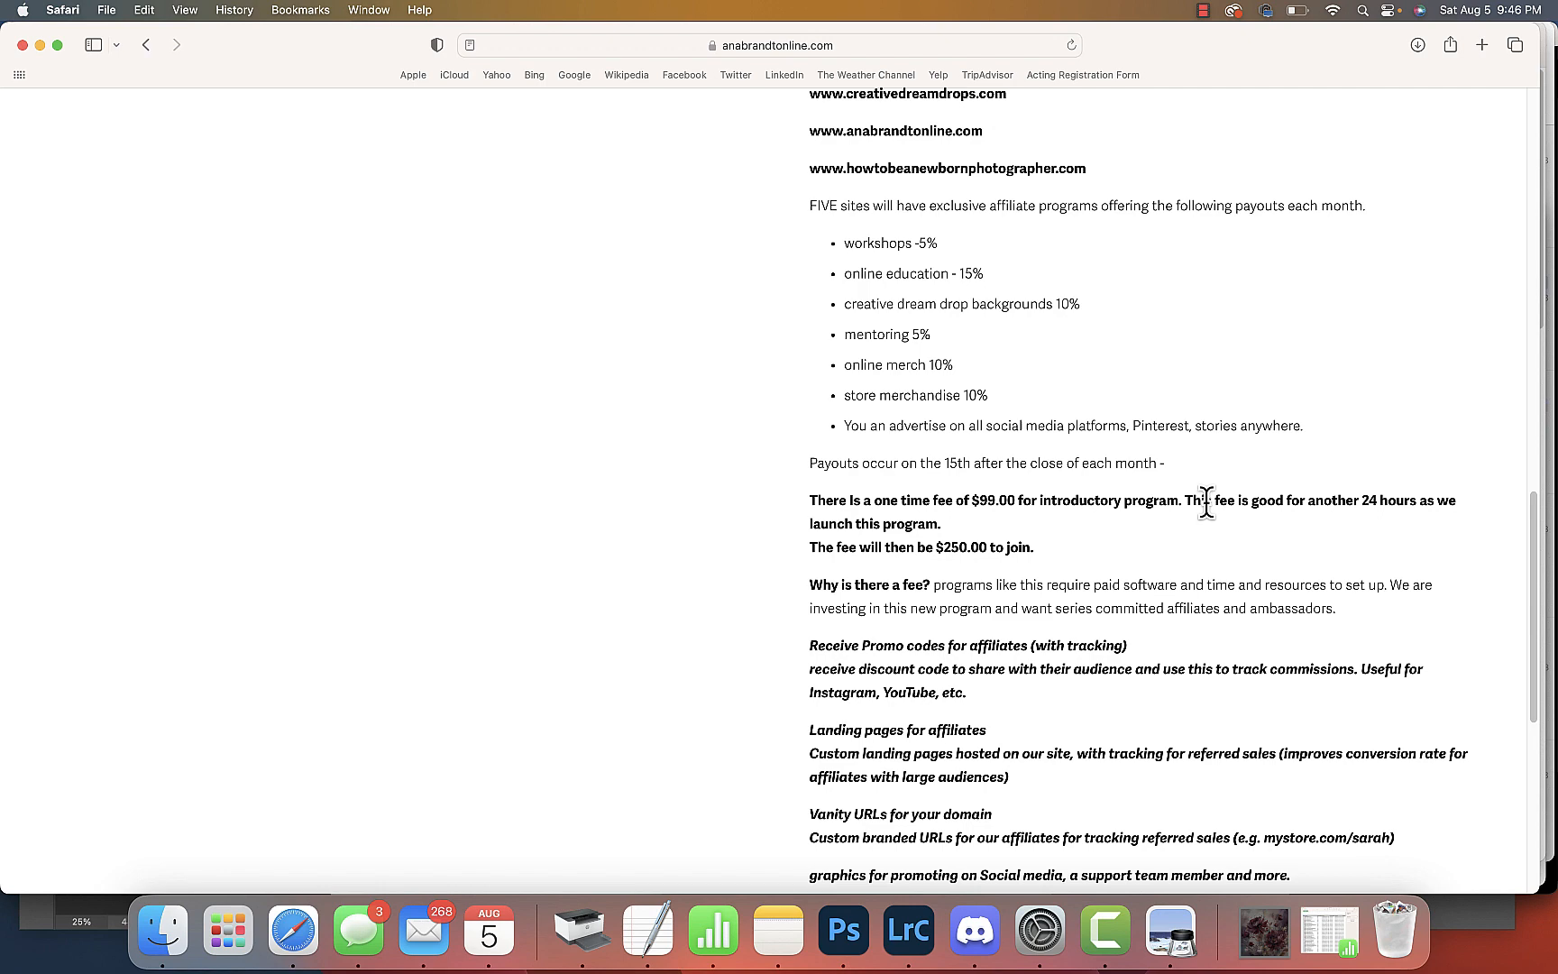
scroll(up, 3)
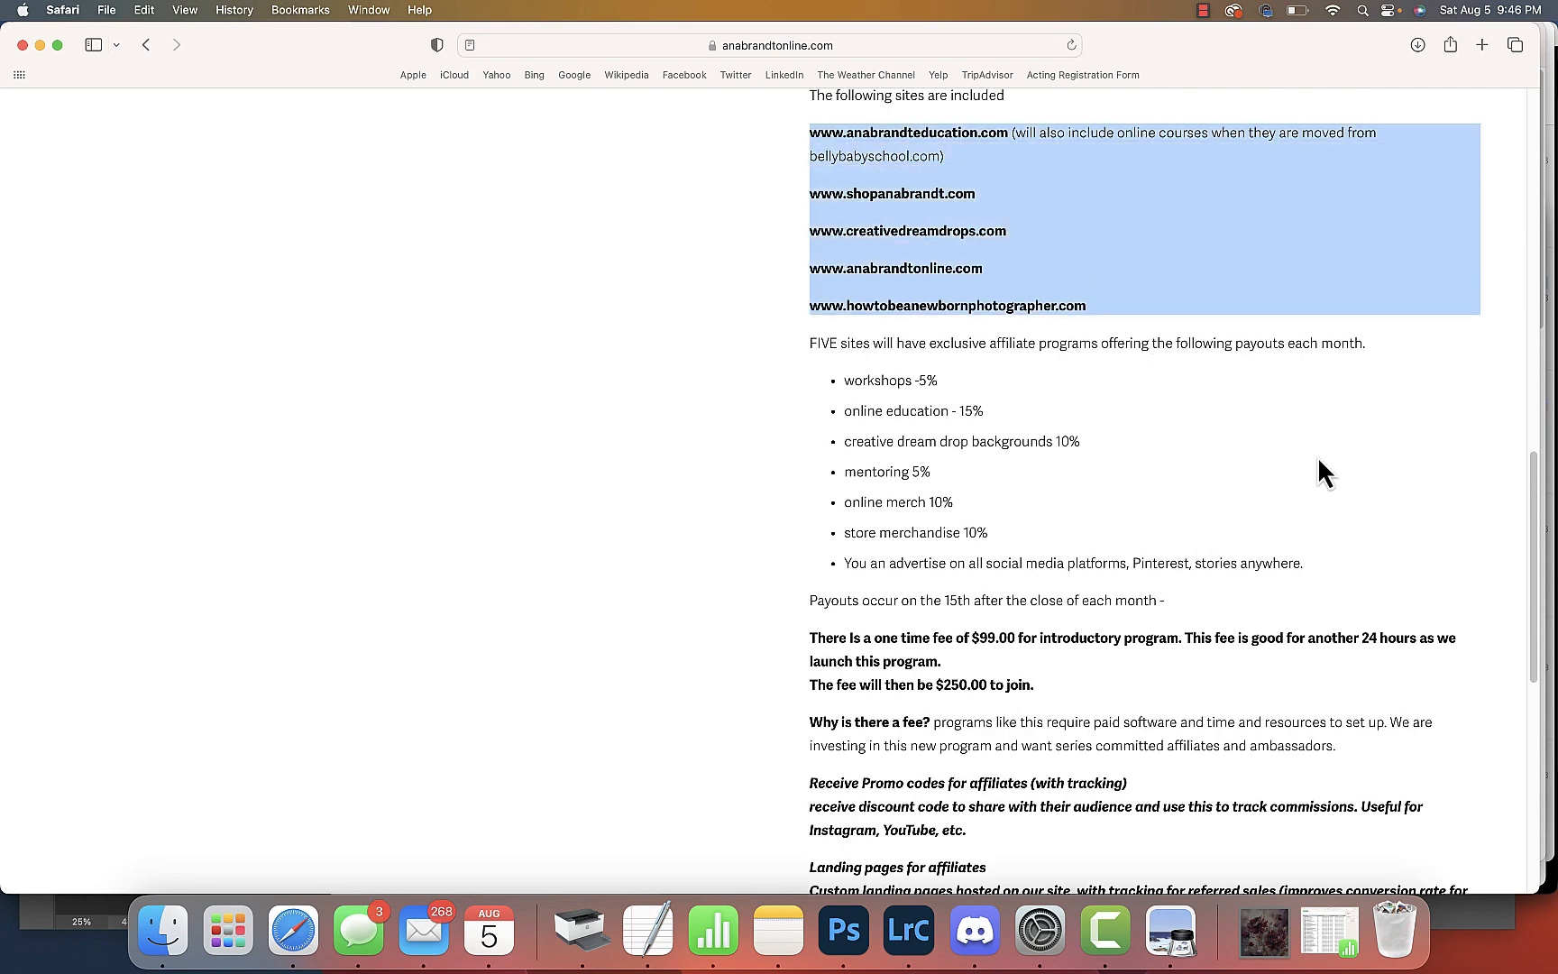
mouse_move(1318, 468)
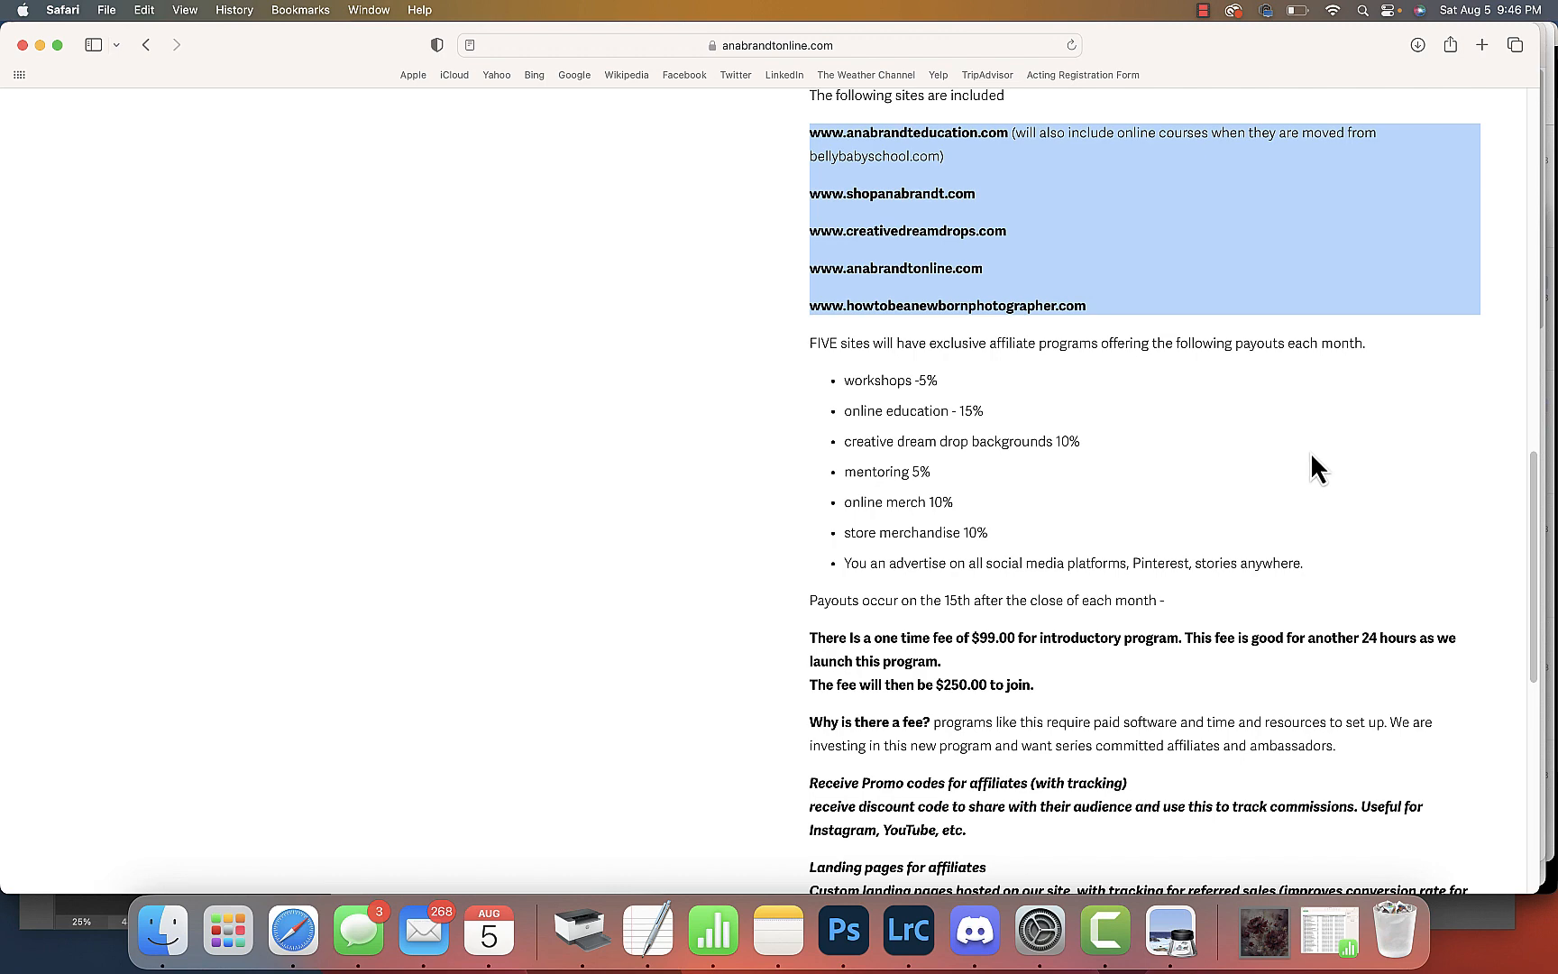
scroll(down, 3)
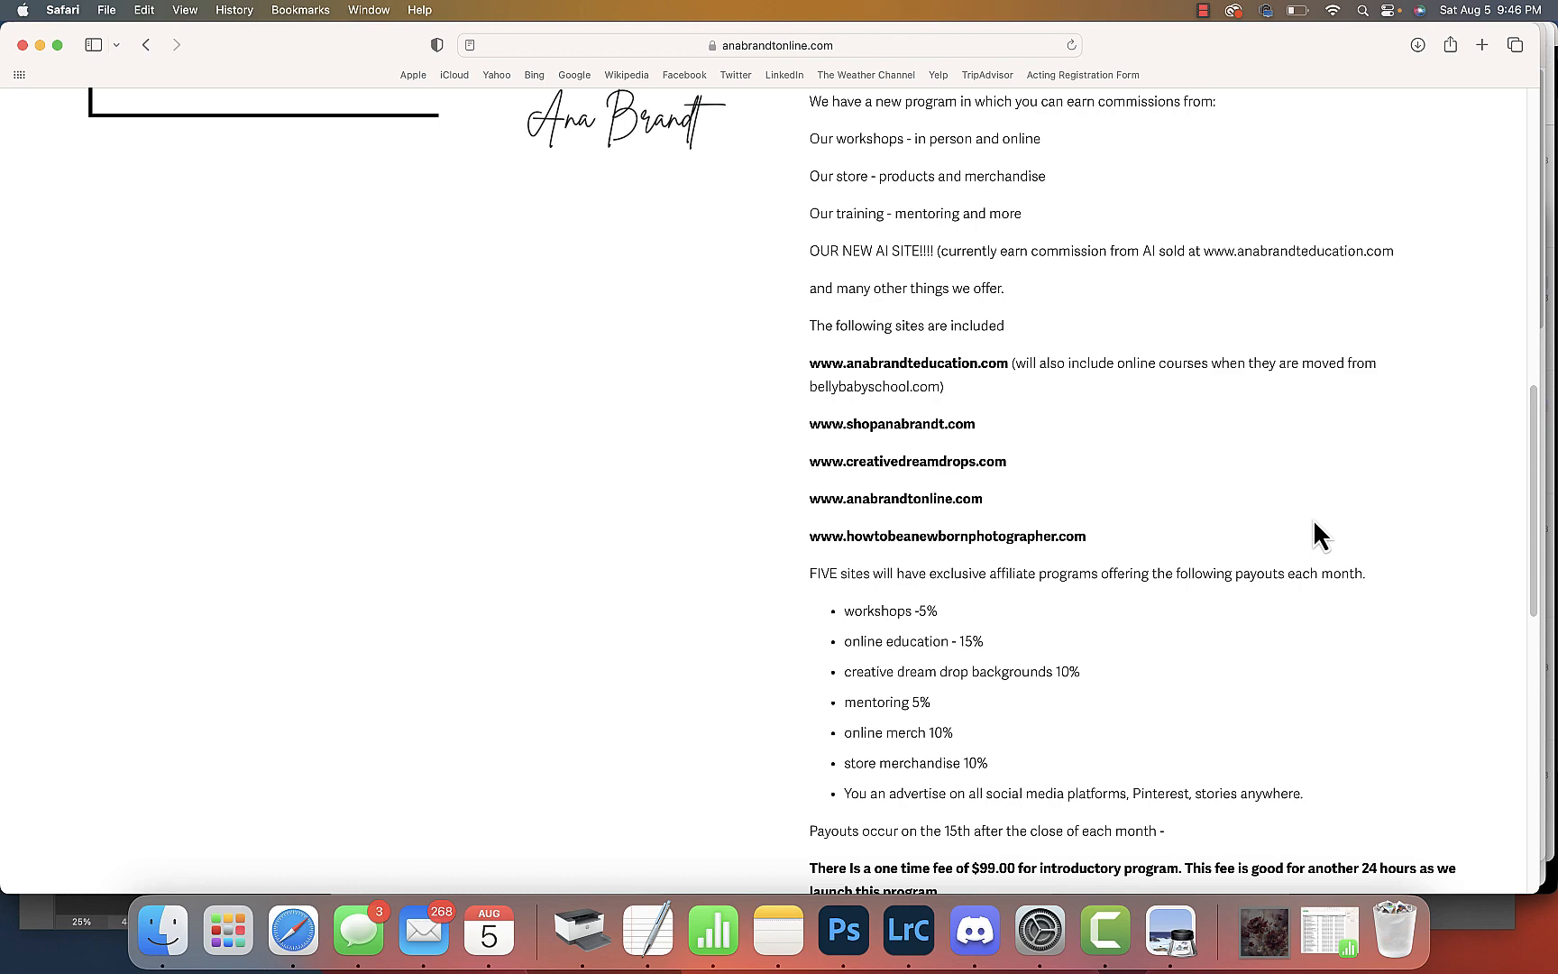
mouse_move(1309, 527)
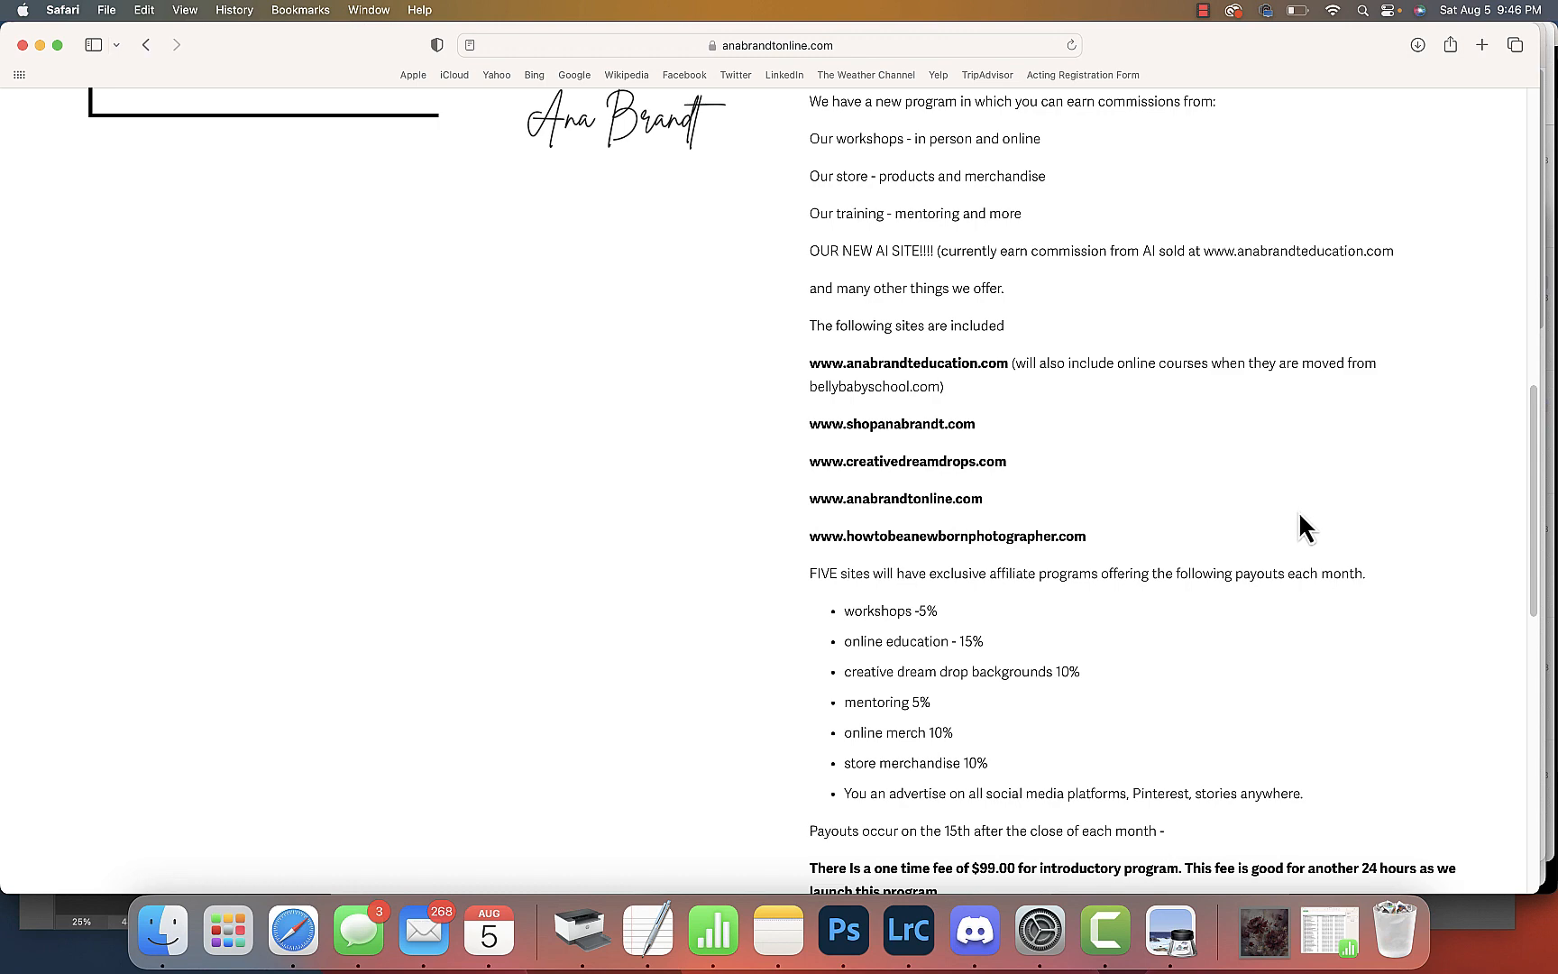
scroll(up, 3)
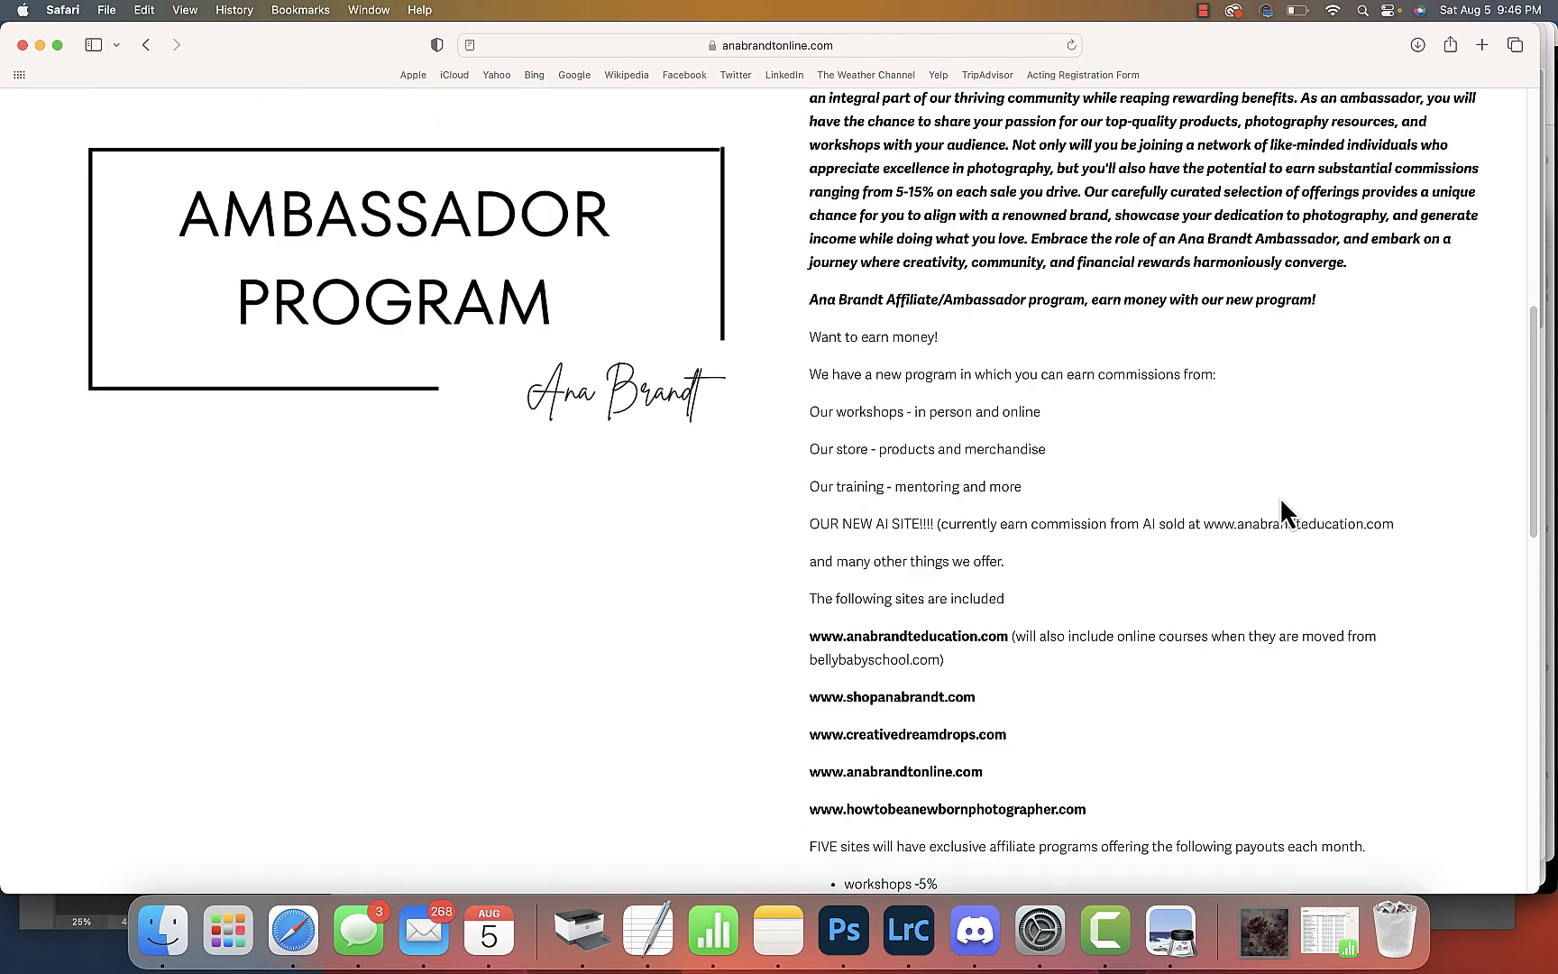
mouse_move(1170, 934)
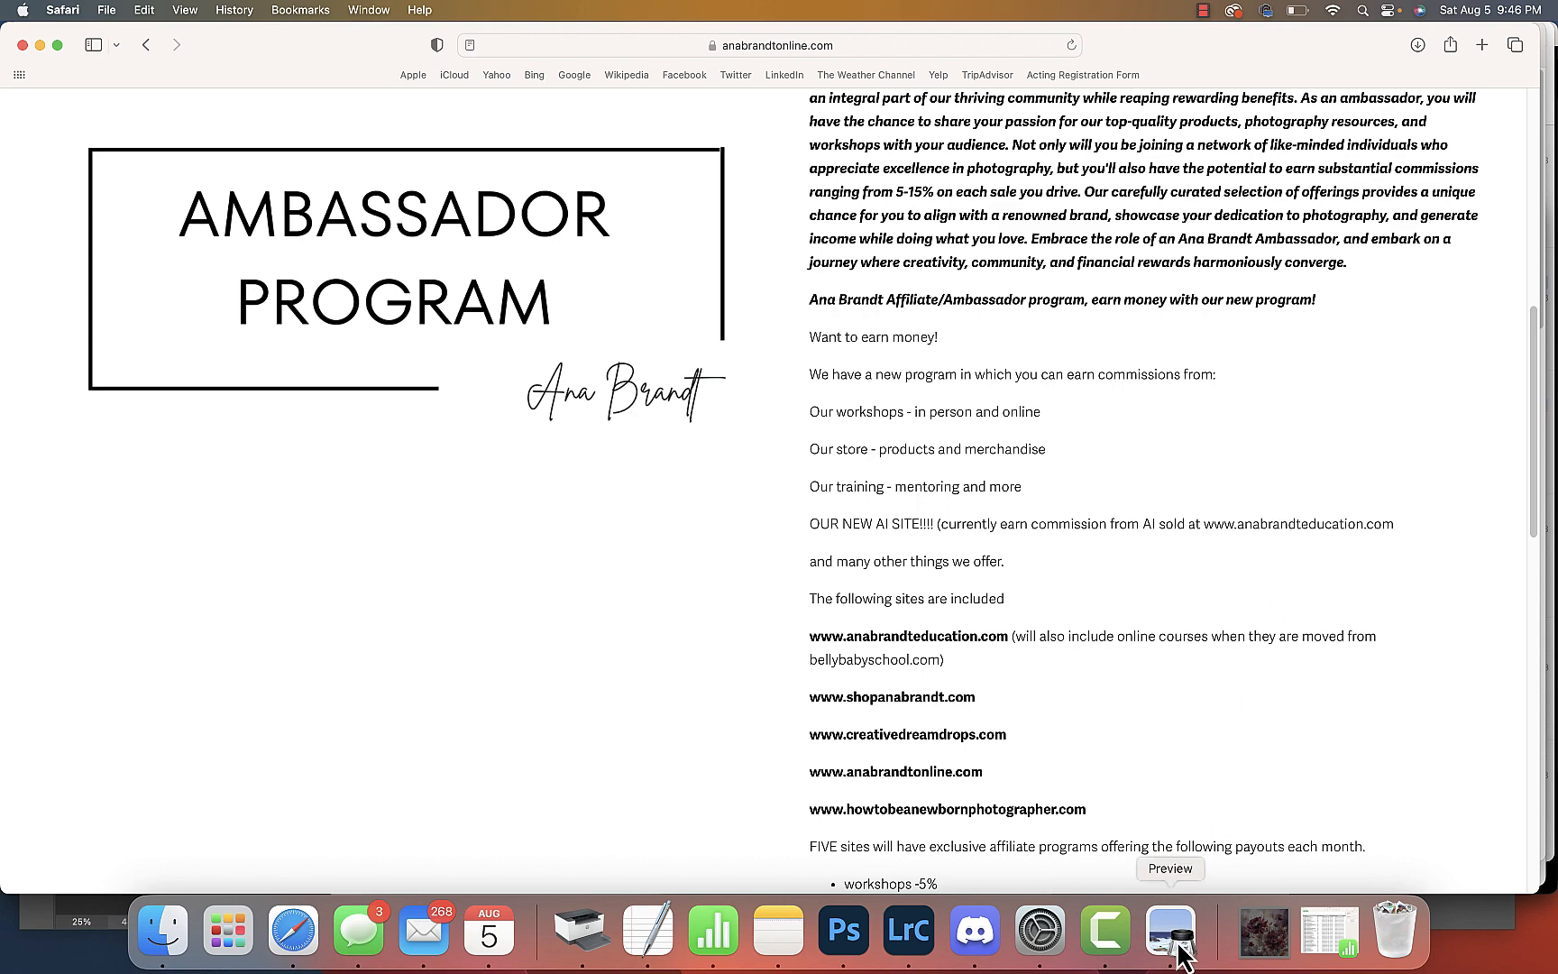
Show the Preview screenshot of a social post sharing an ambassador's vanity shop URL
click(1170, 930)
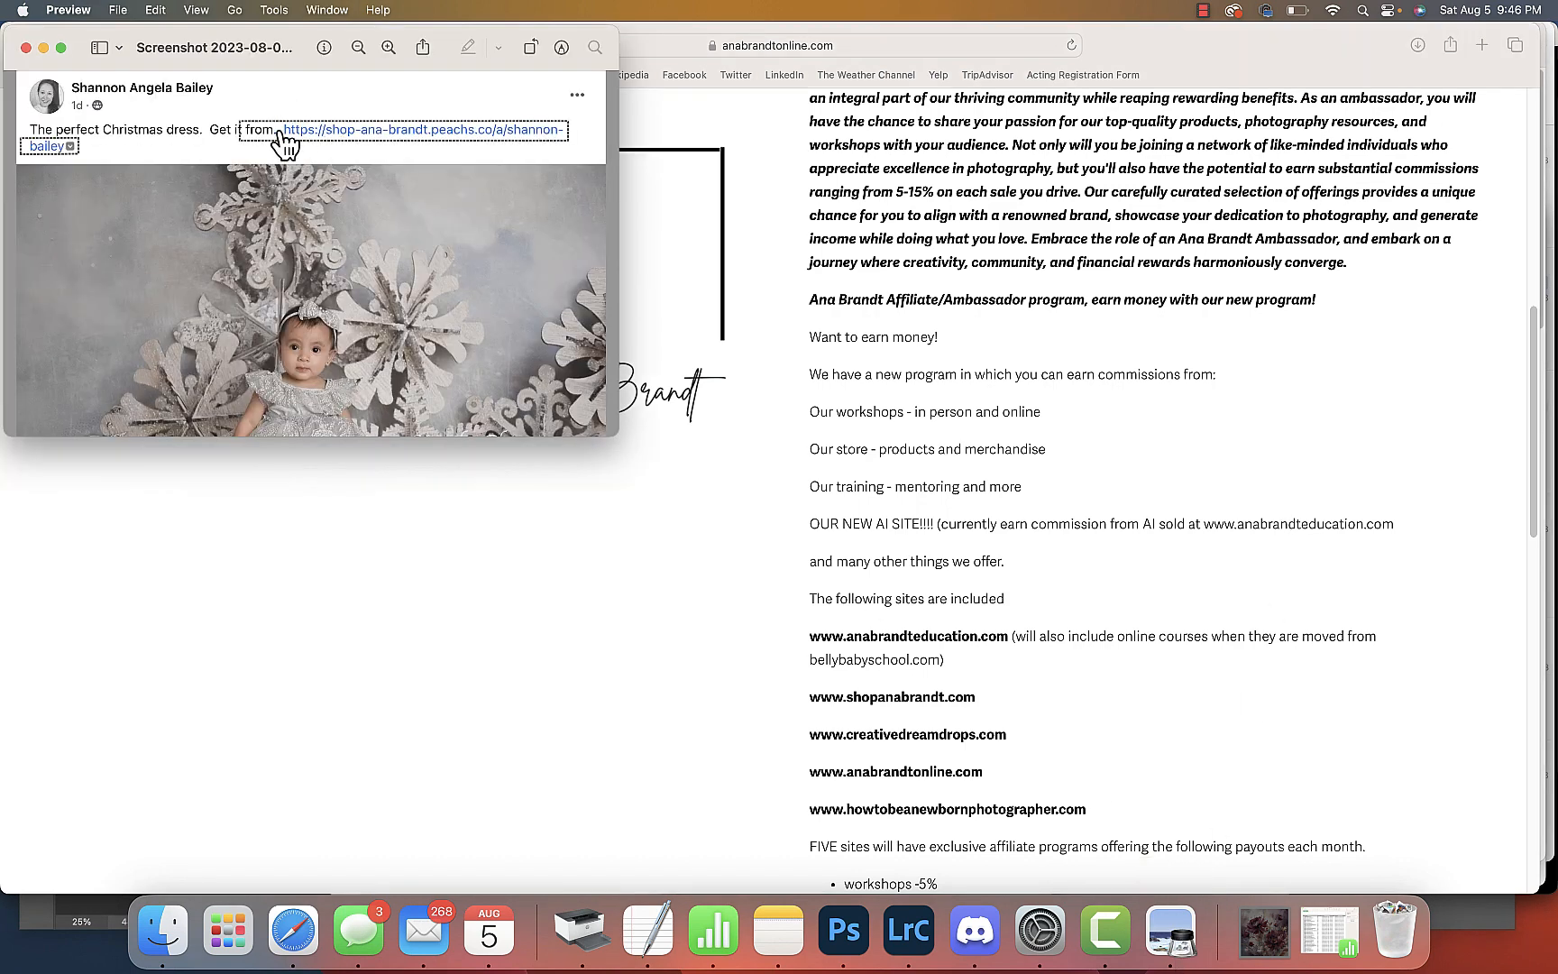
mouse_move(373, 142)
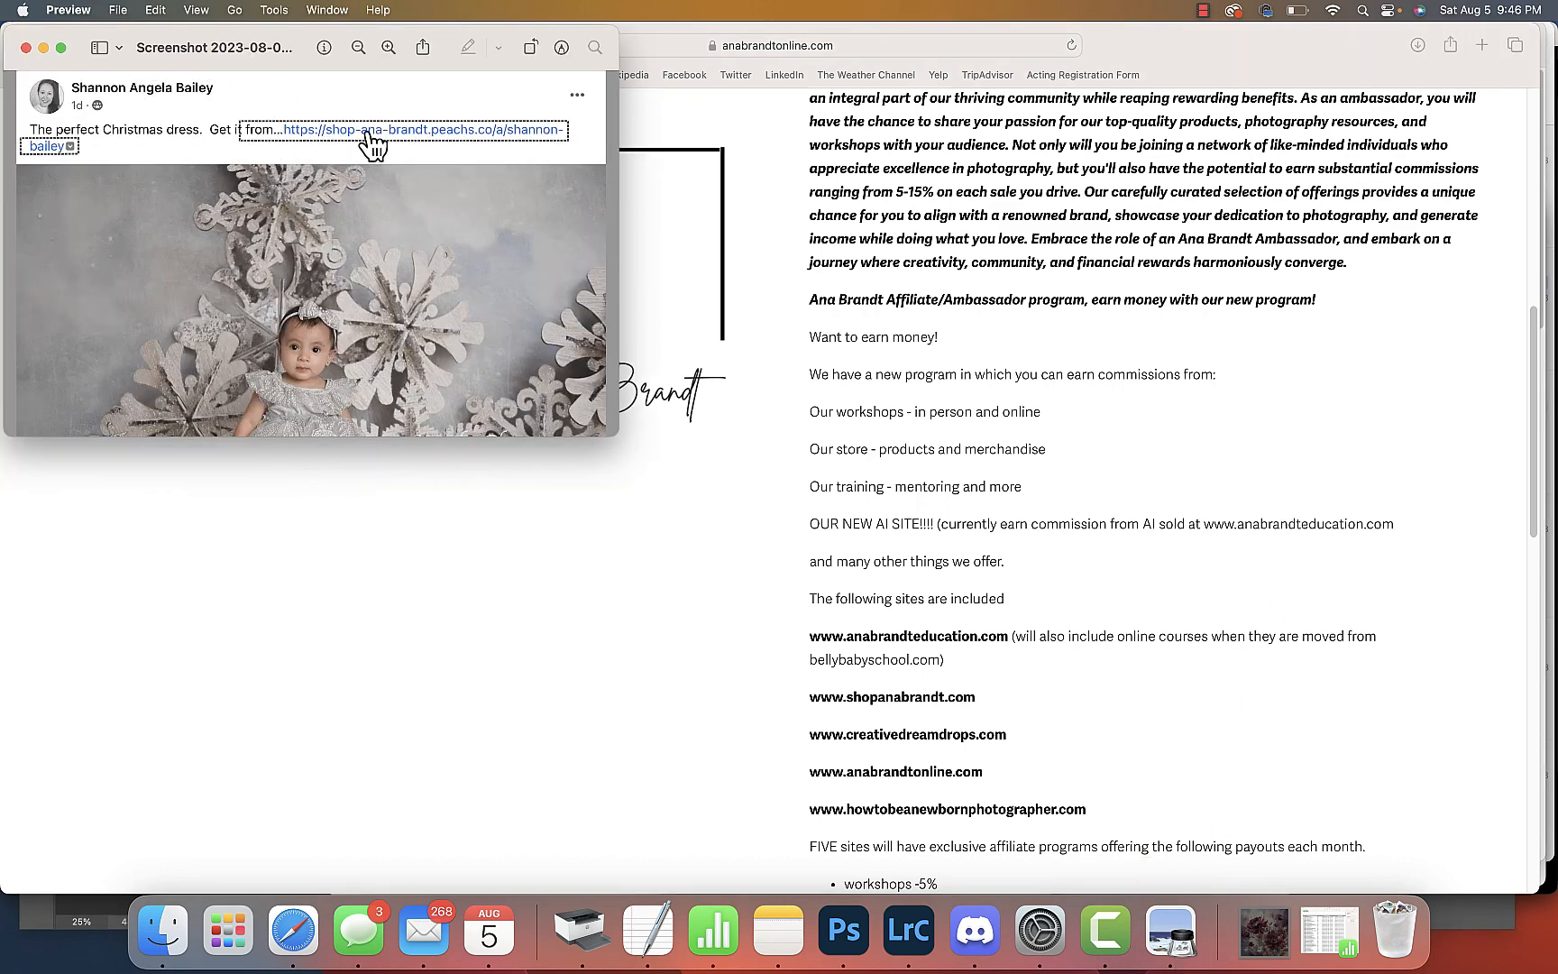
mouse_move(373, 139)
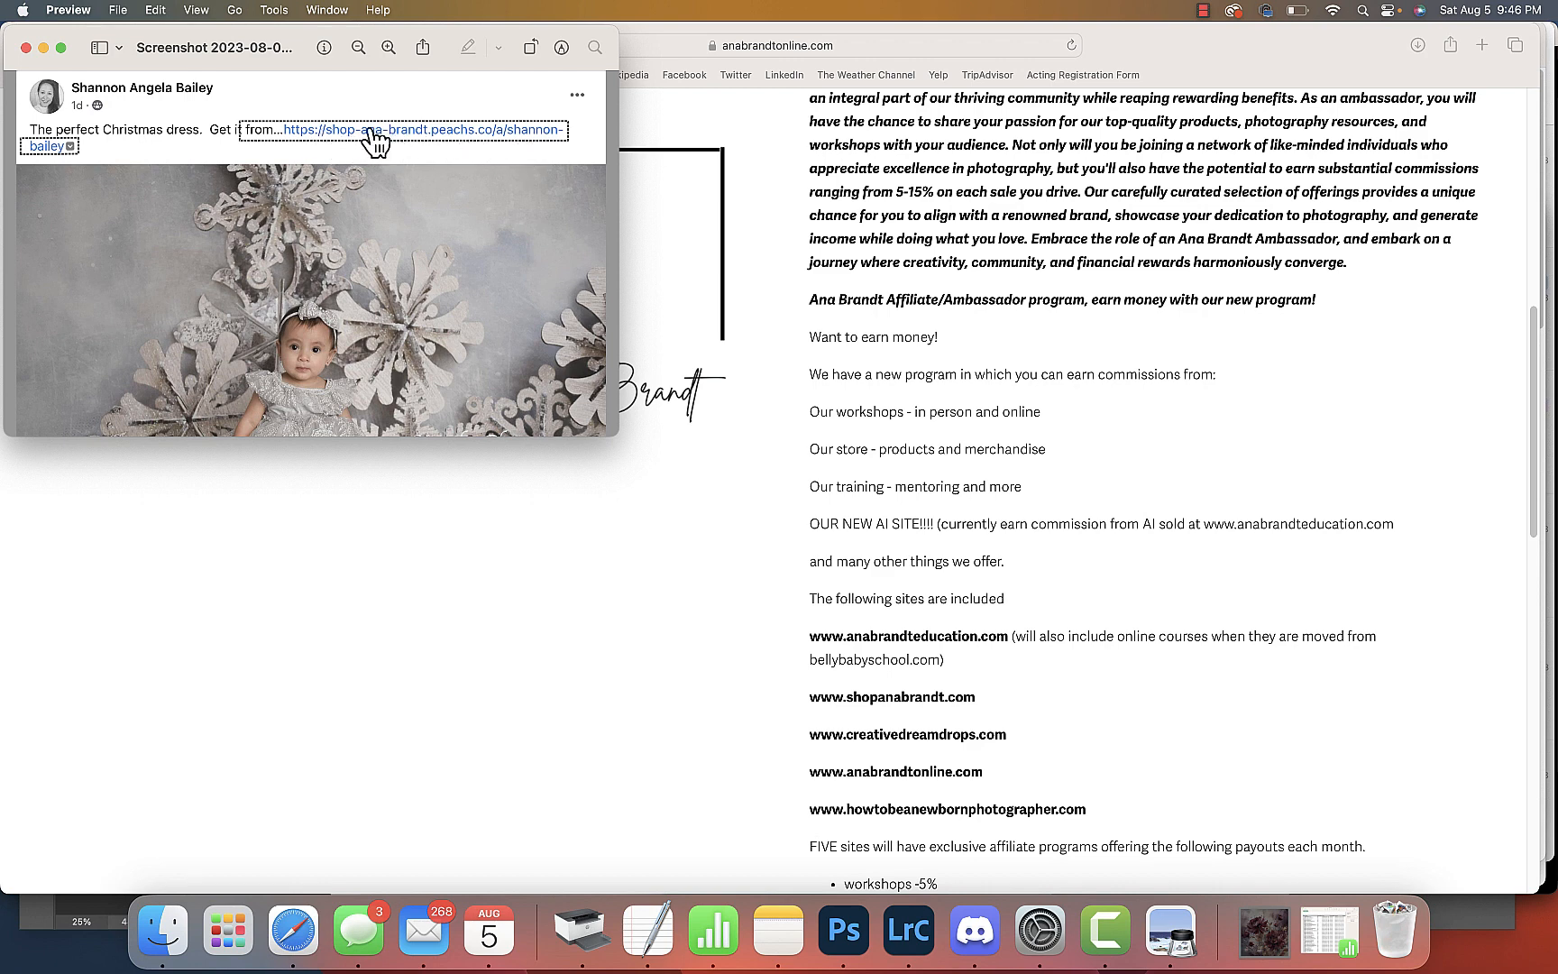
mouse_move(1289, 290)
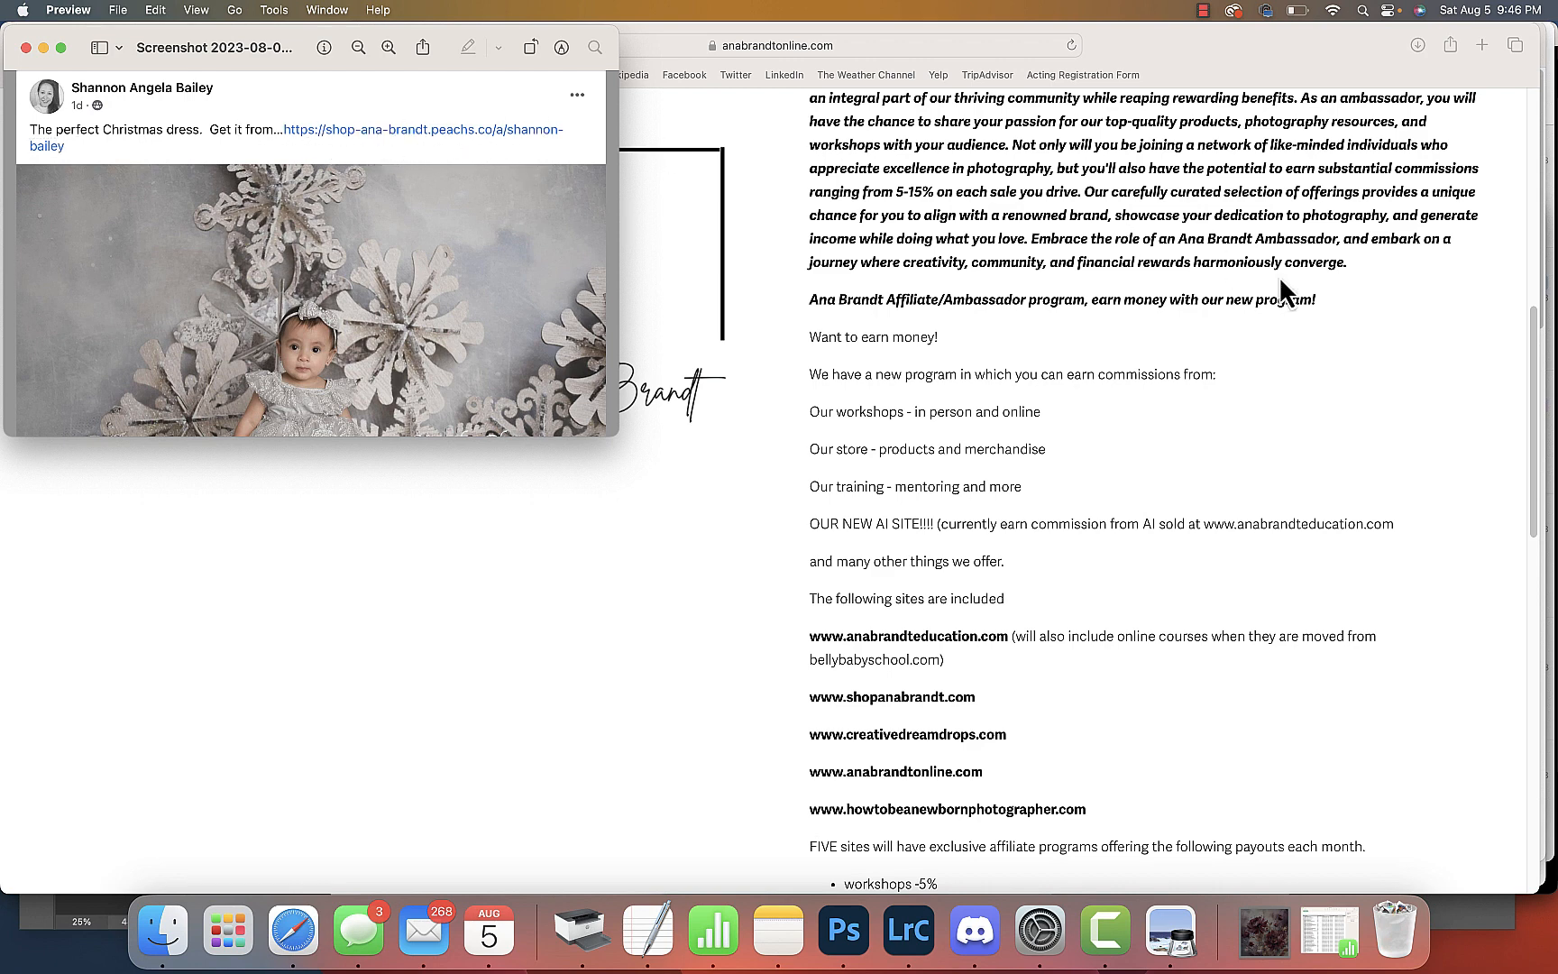
mouse_move(988, 232)
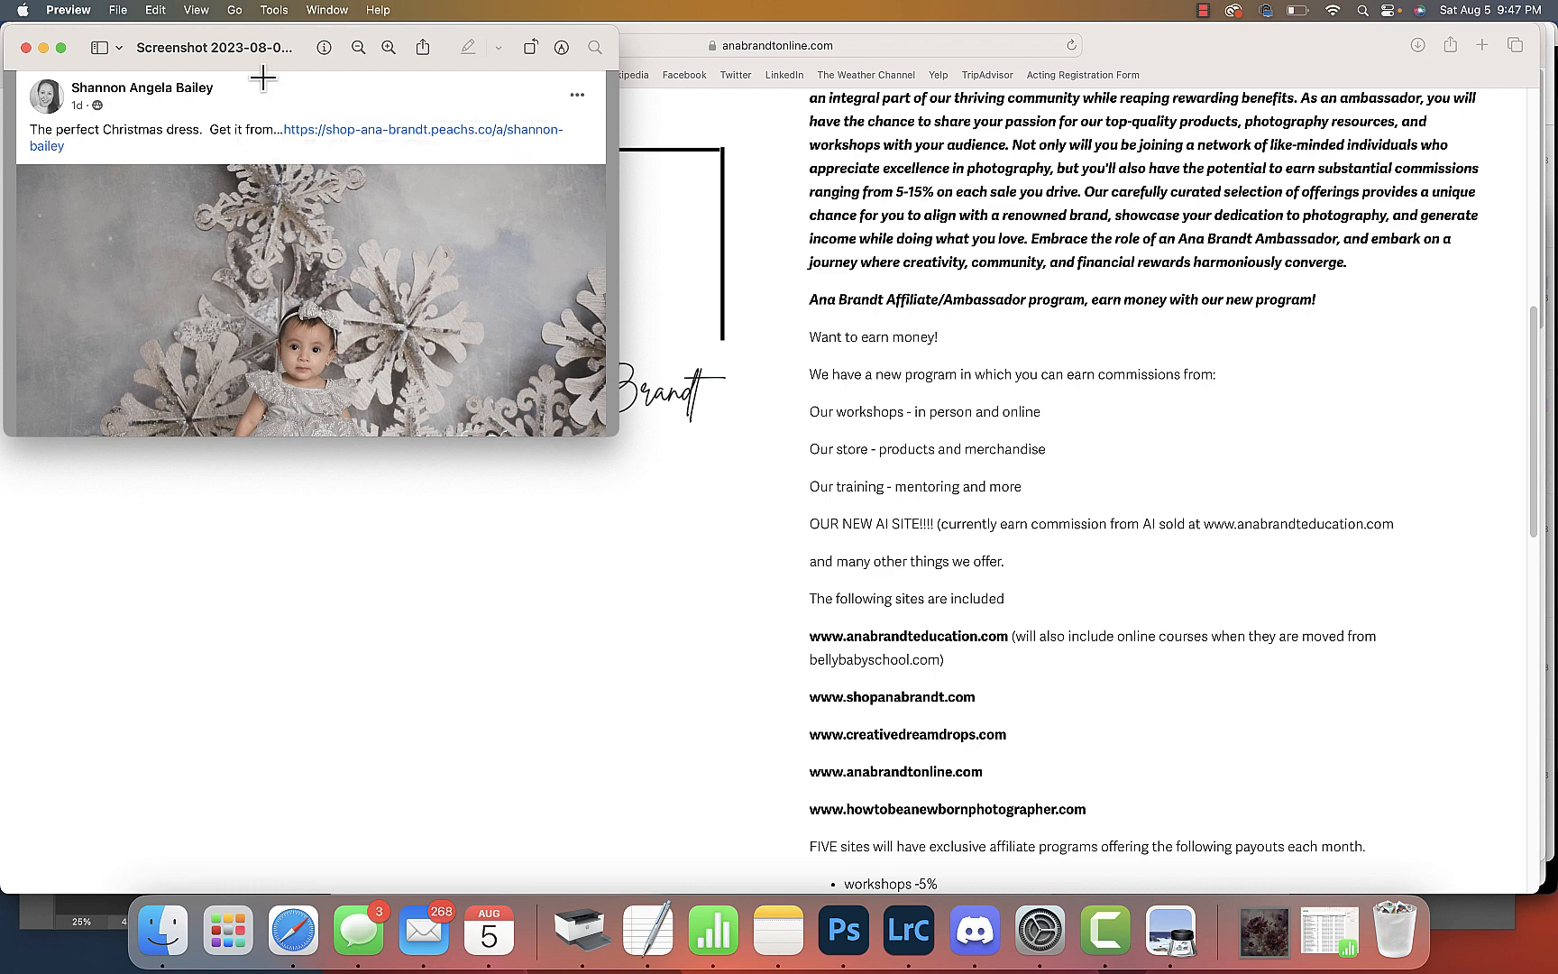
mouse_move(938, 357)
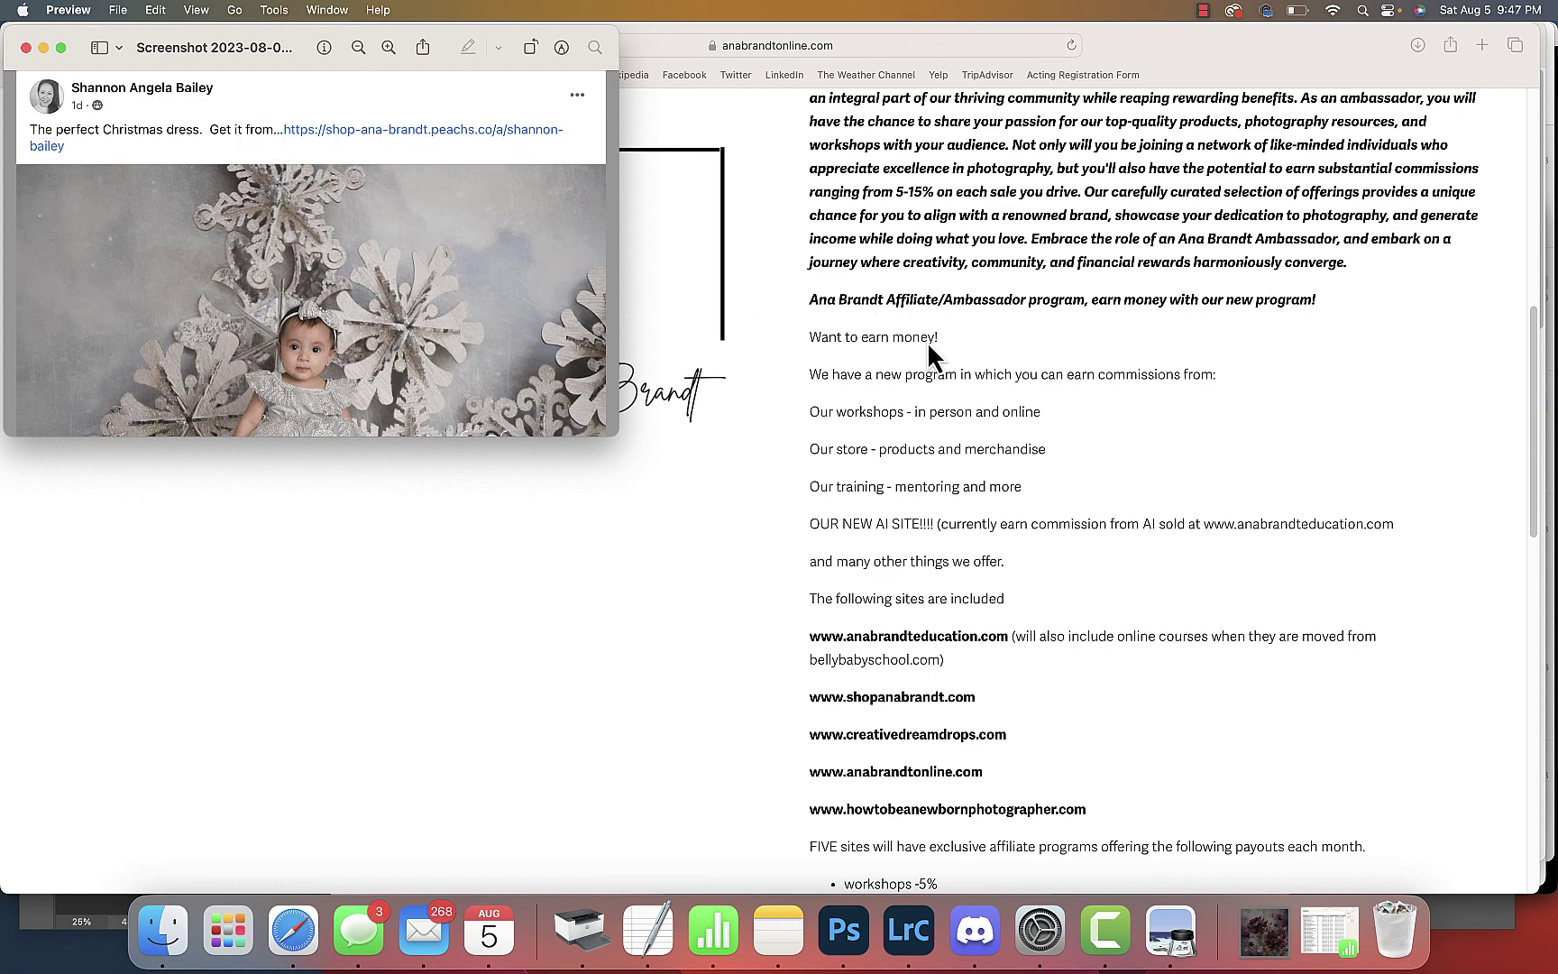
mouse_move(984, 370)
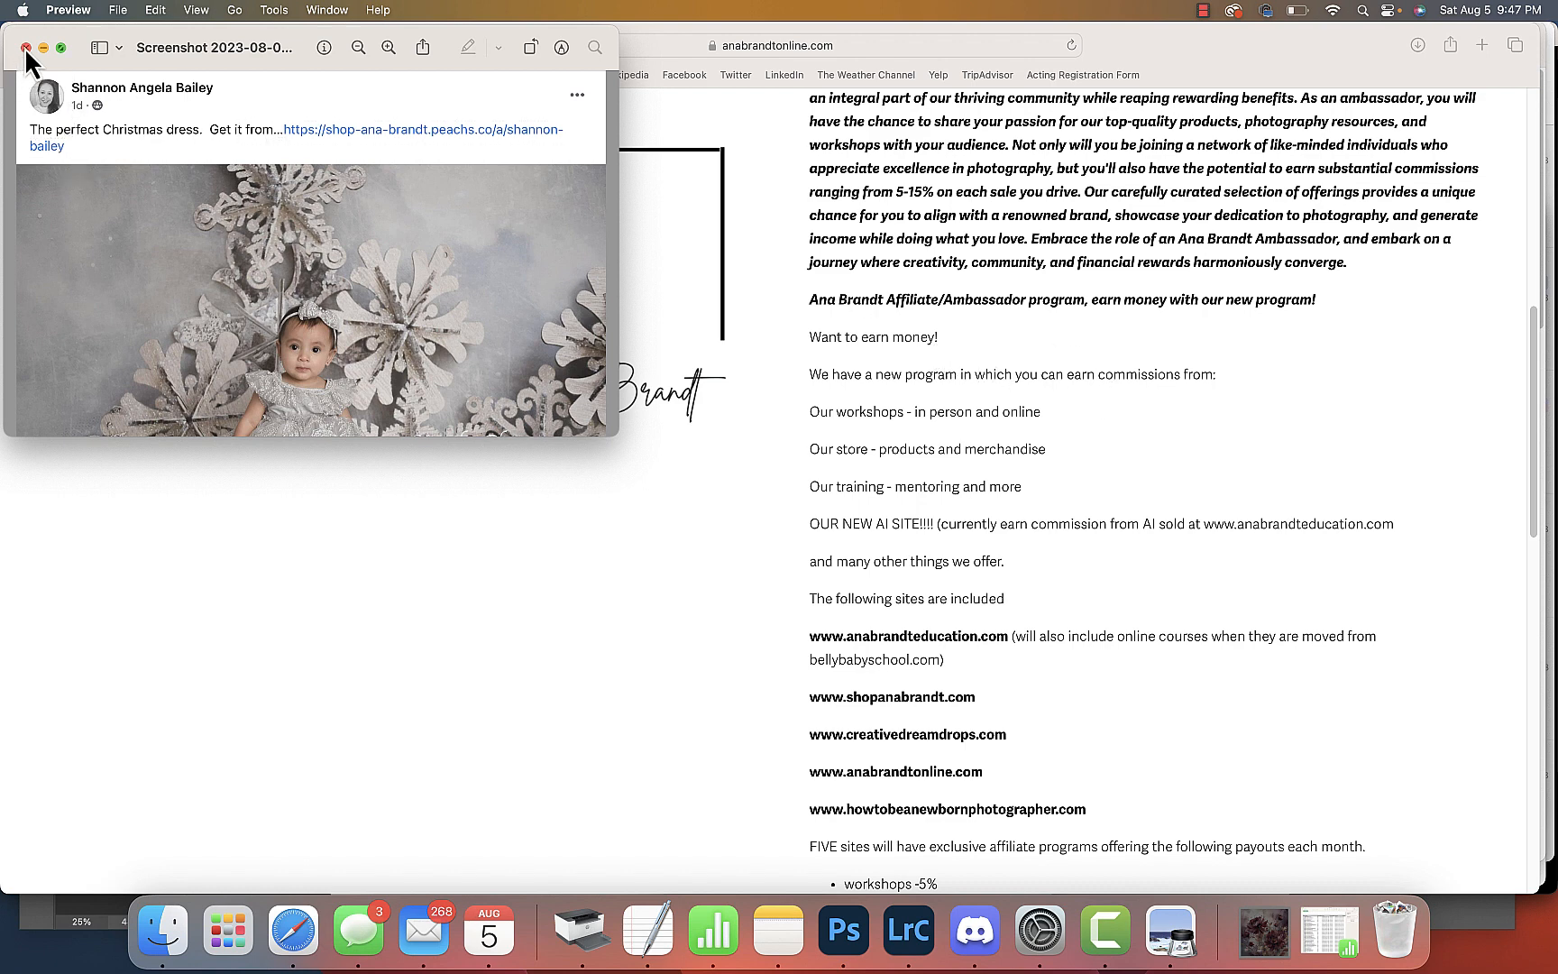
Close the screenshot and scroll the Ambassador page to the $99 price, description and start of included sites
click(13, 47)
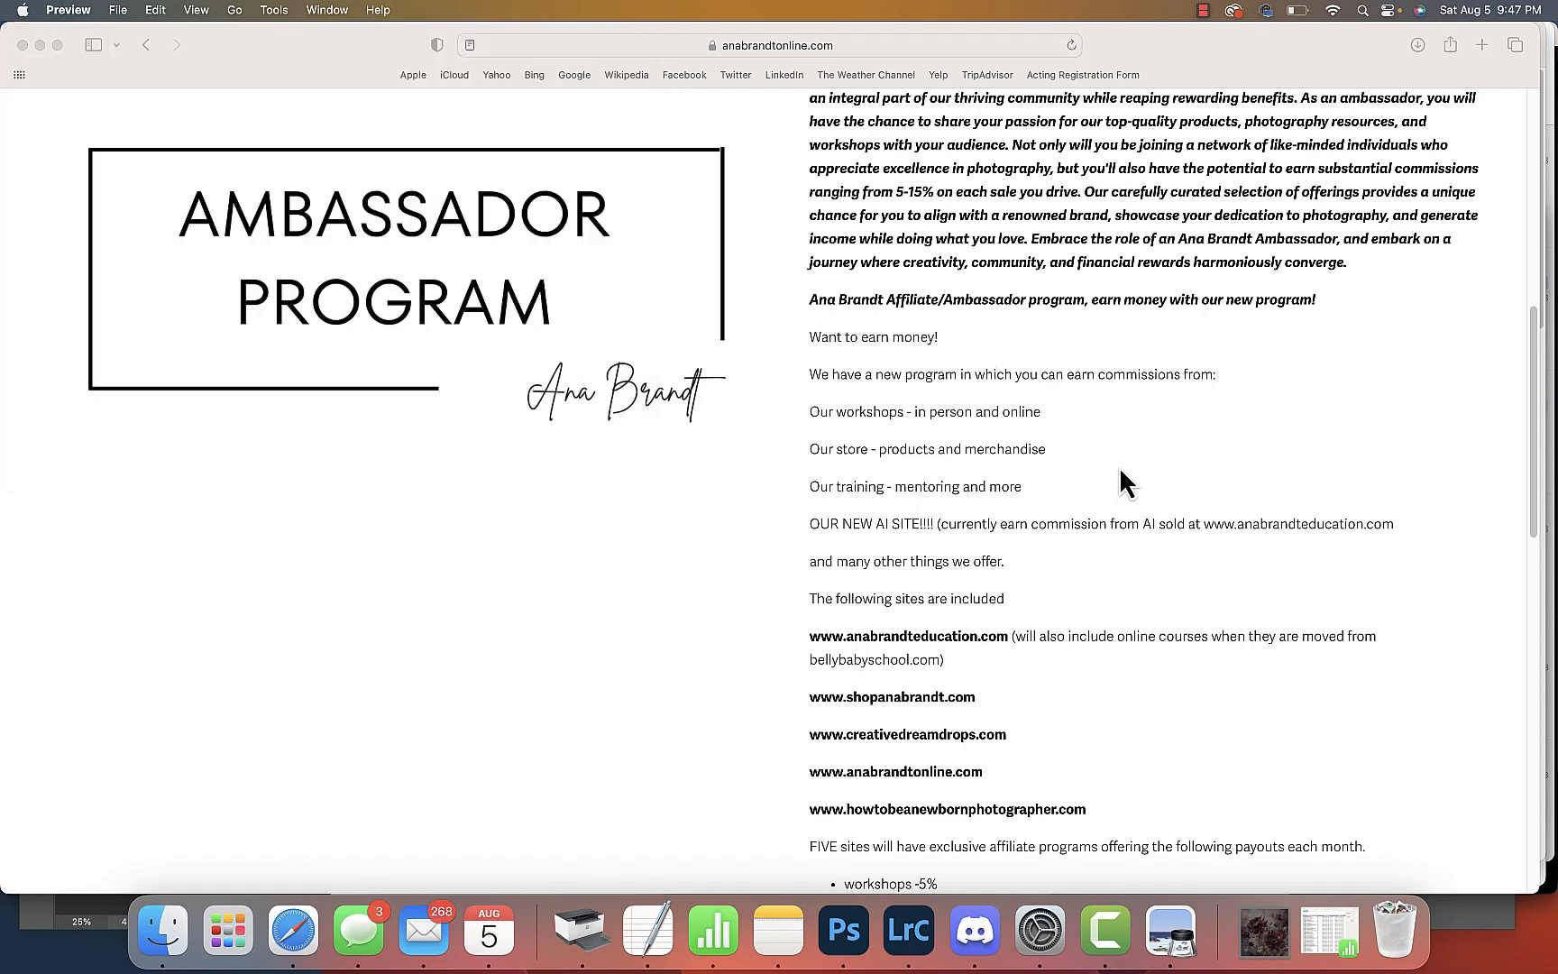
scroll(up, 3)
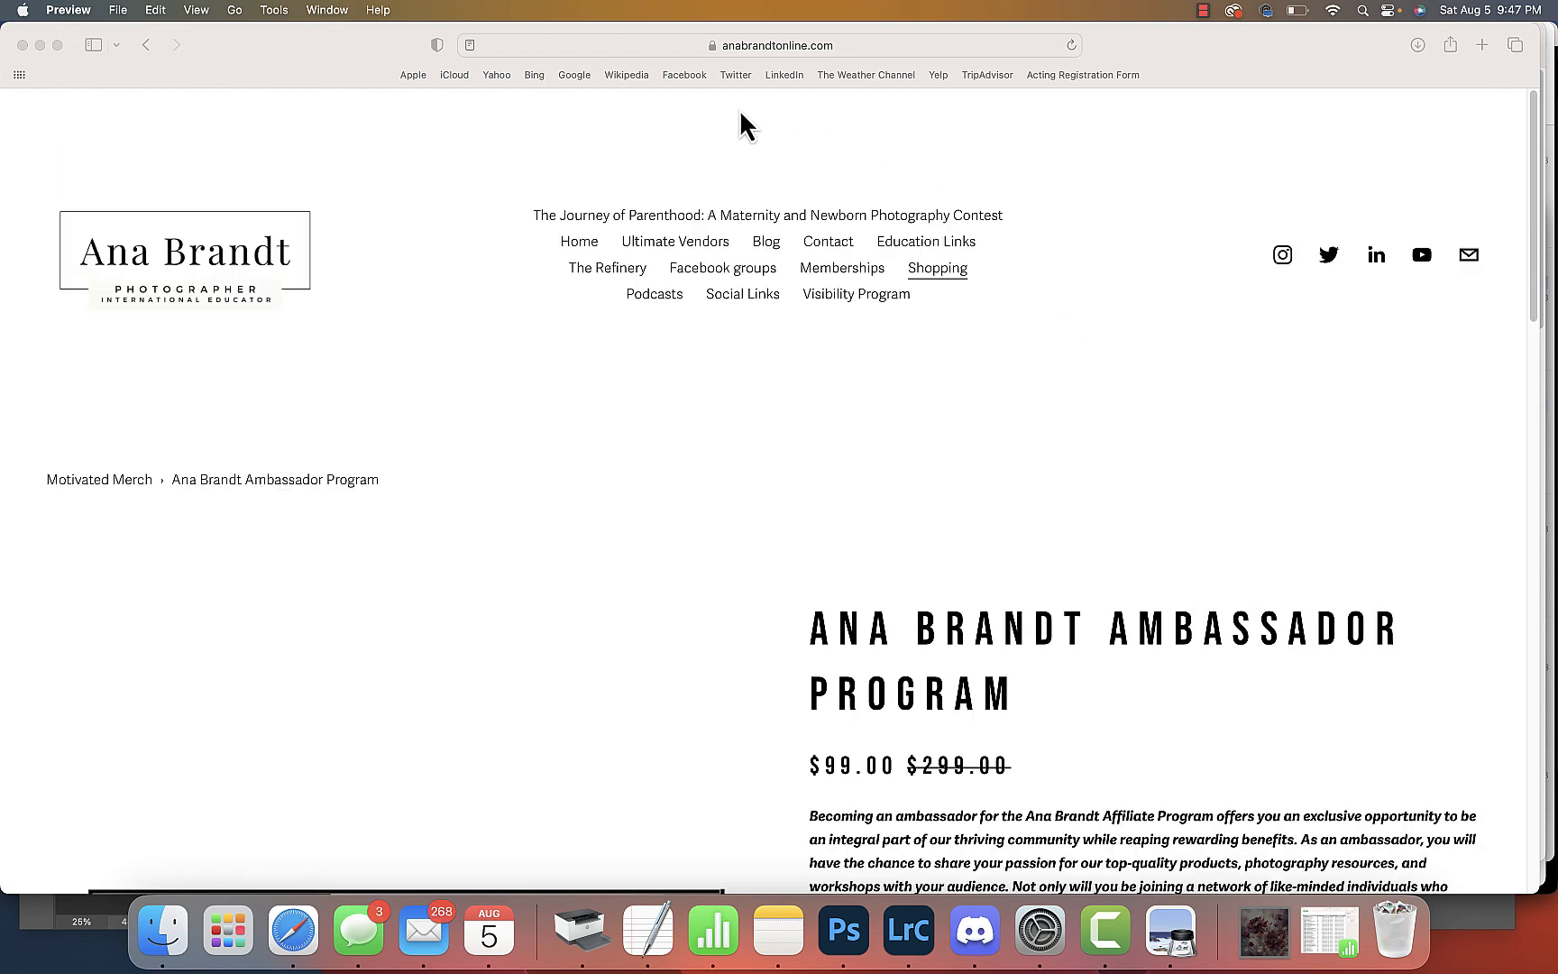
scroll(down, 3)
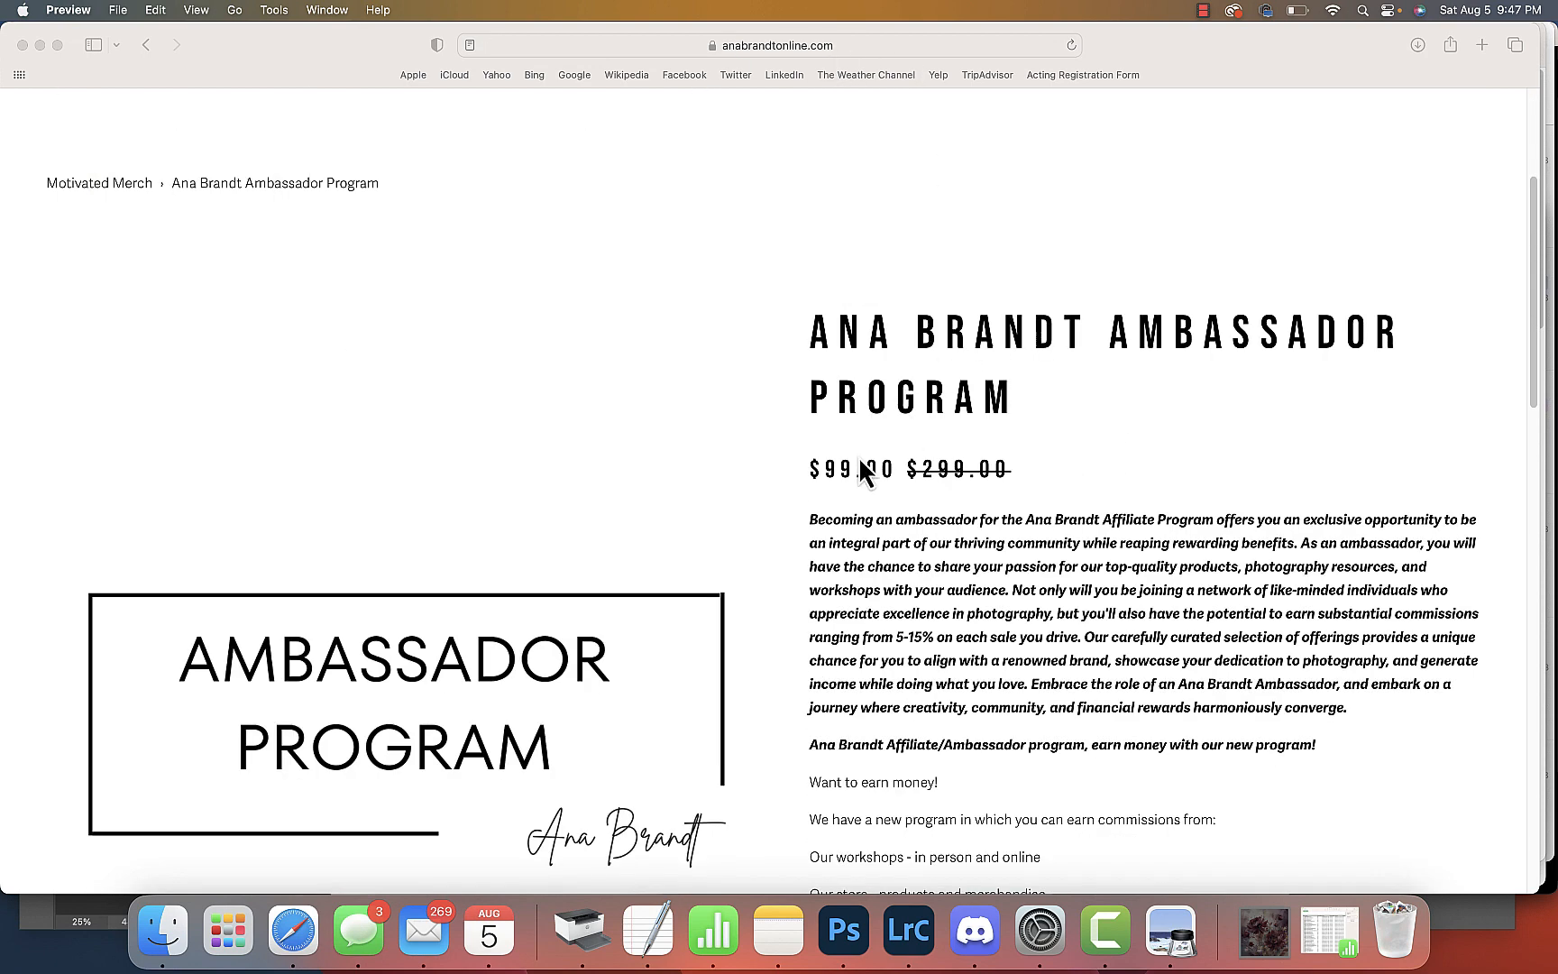
mouse_move(1185, 528)
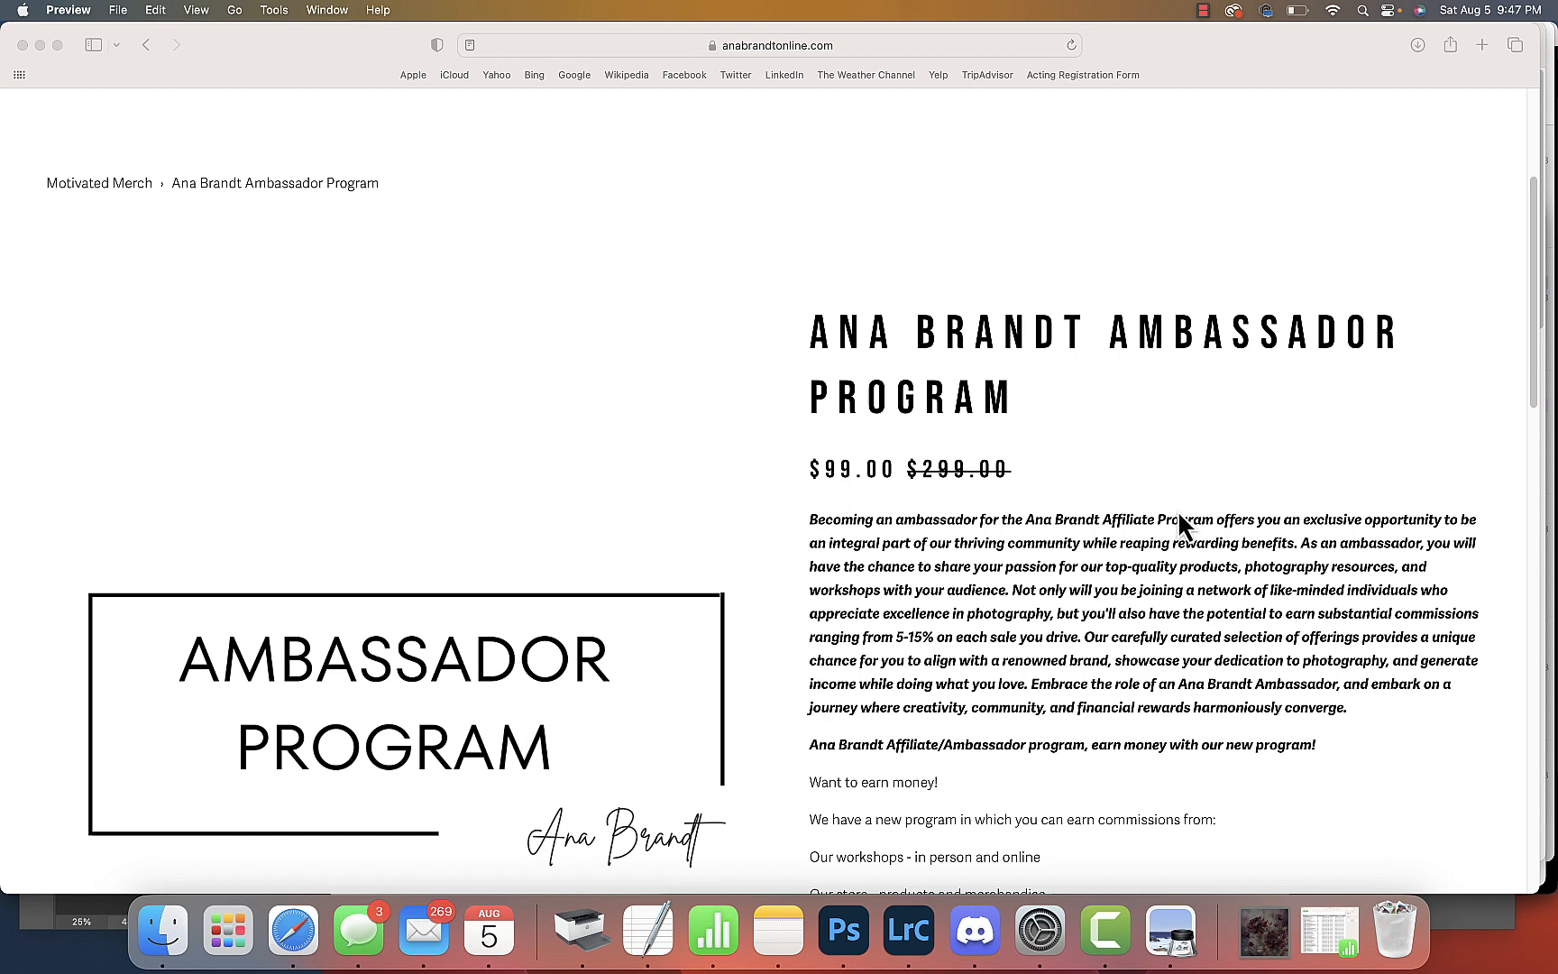
mouse_move(1121, 501)
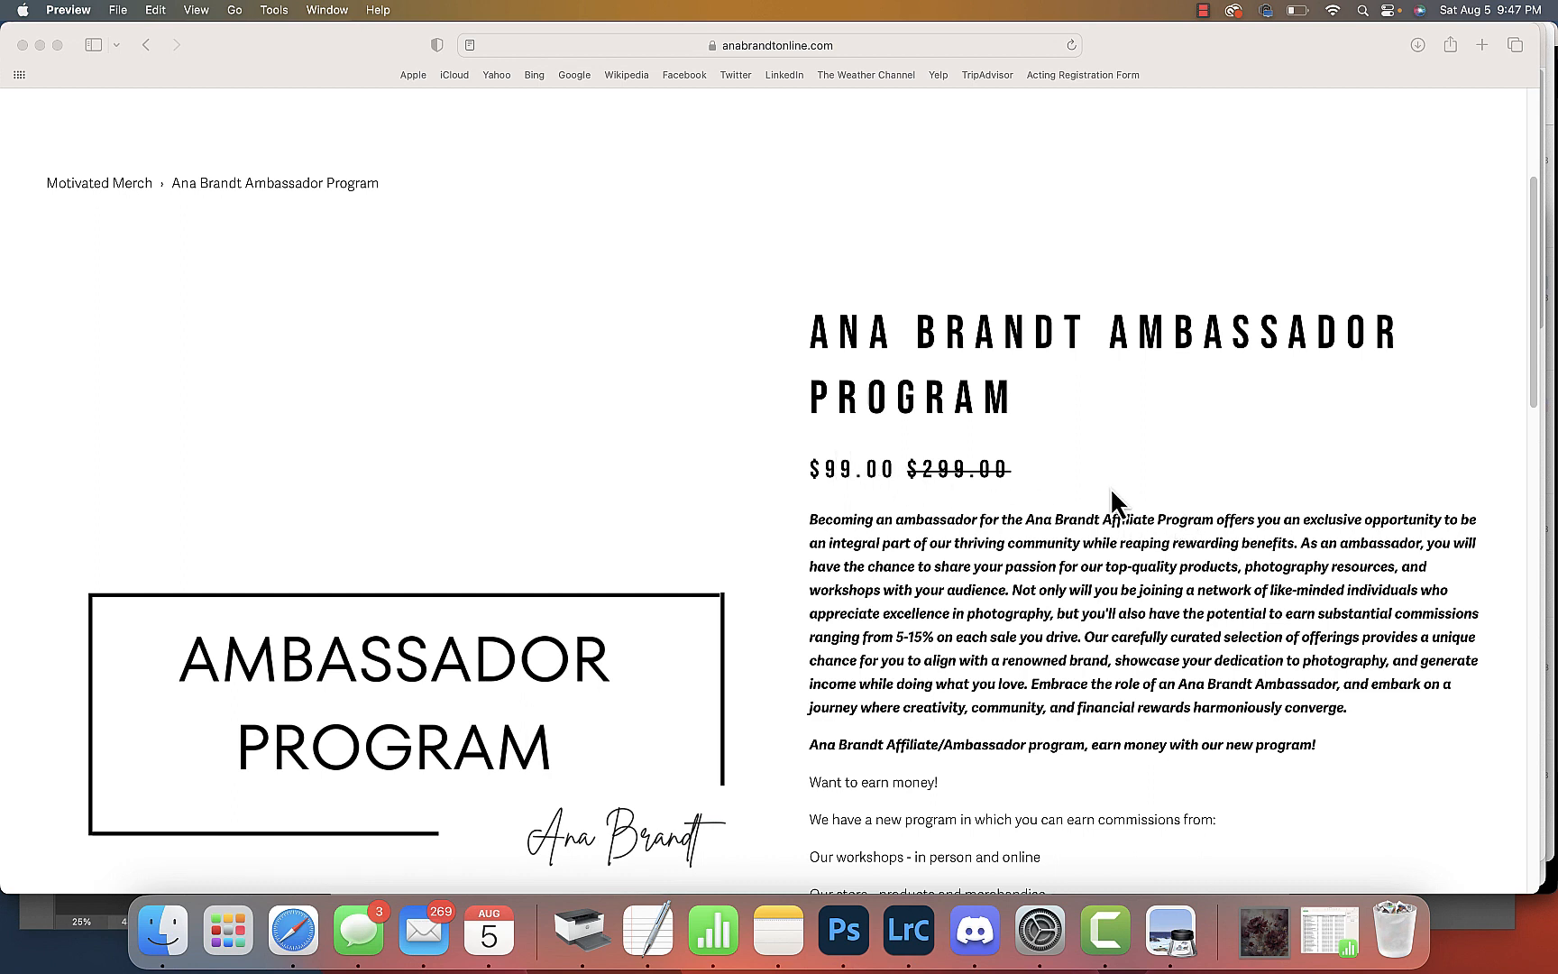
scroll(down, 3)
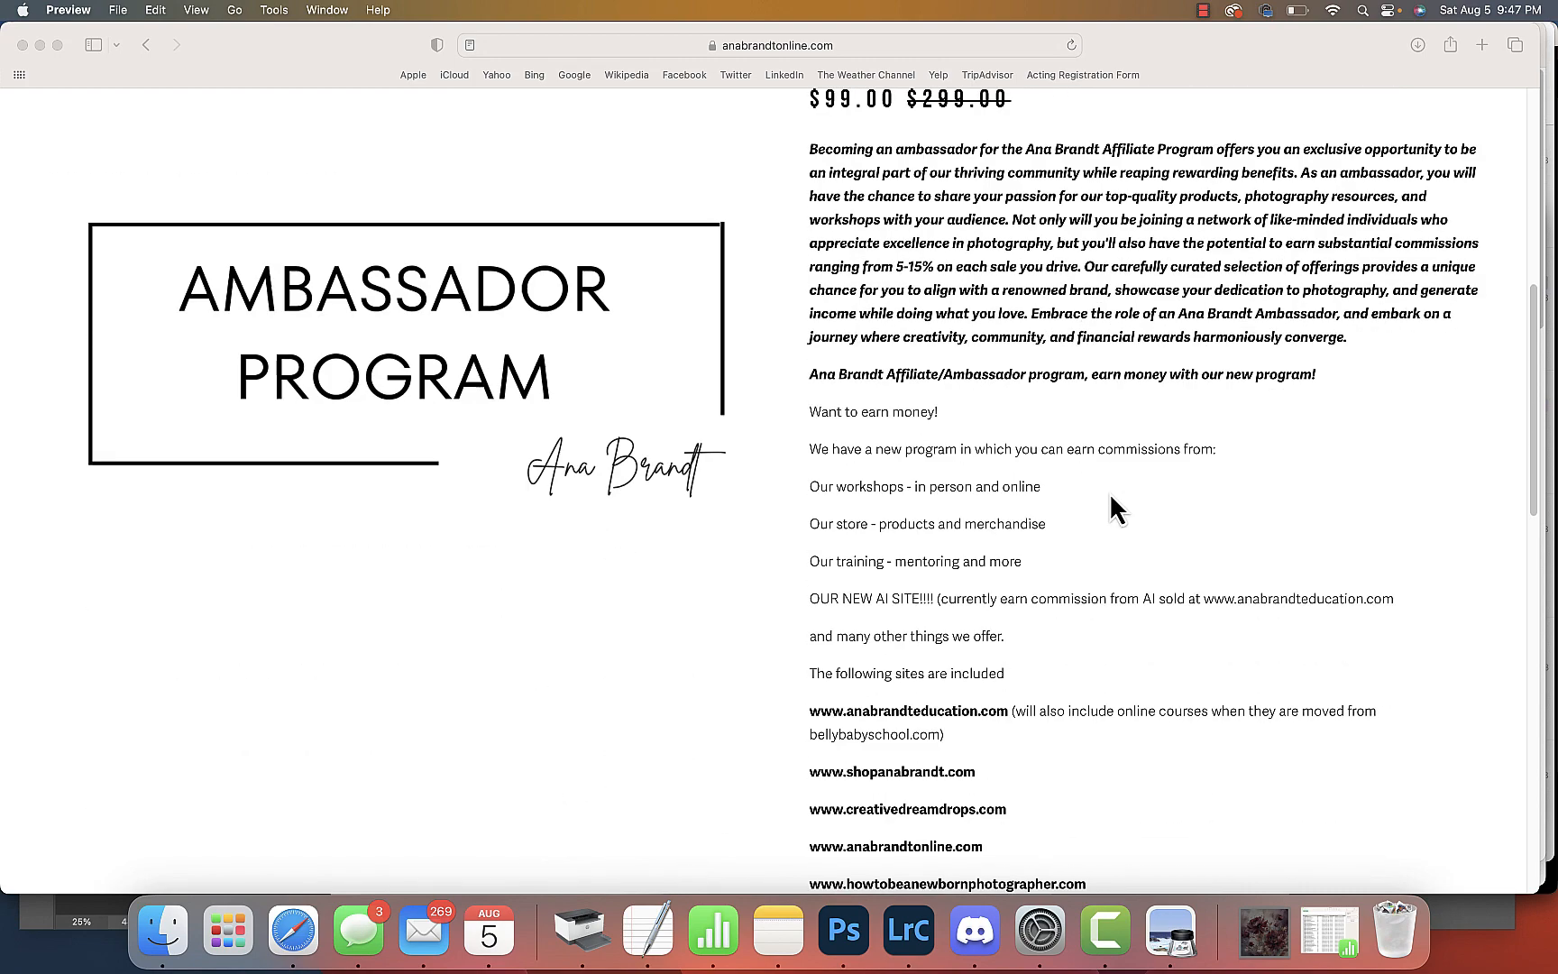
scroll(down, 3)
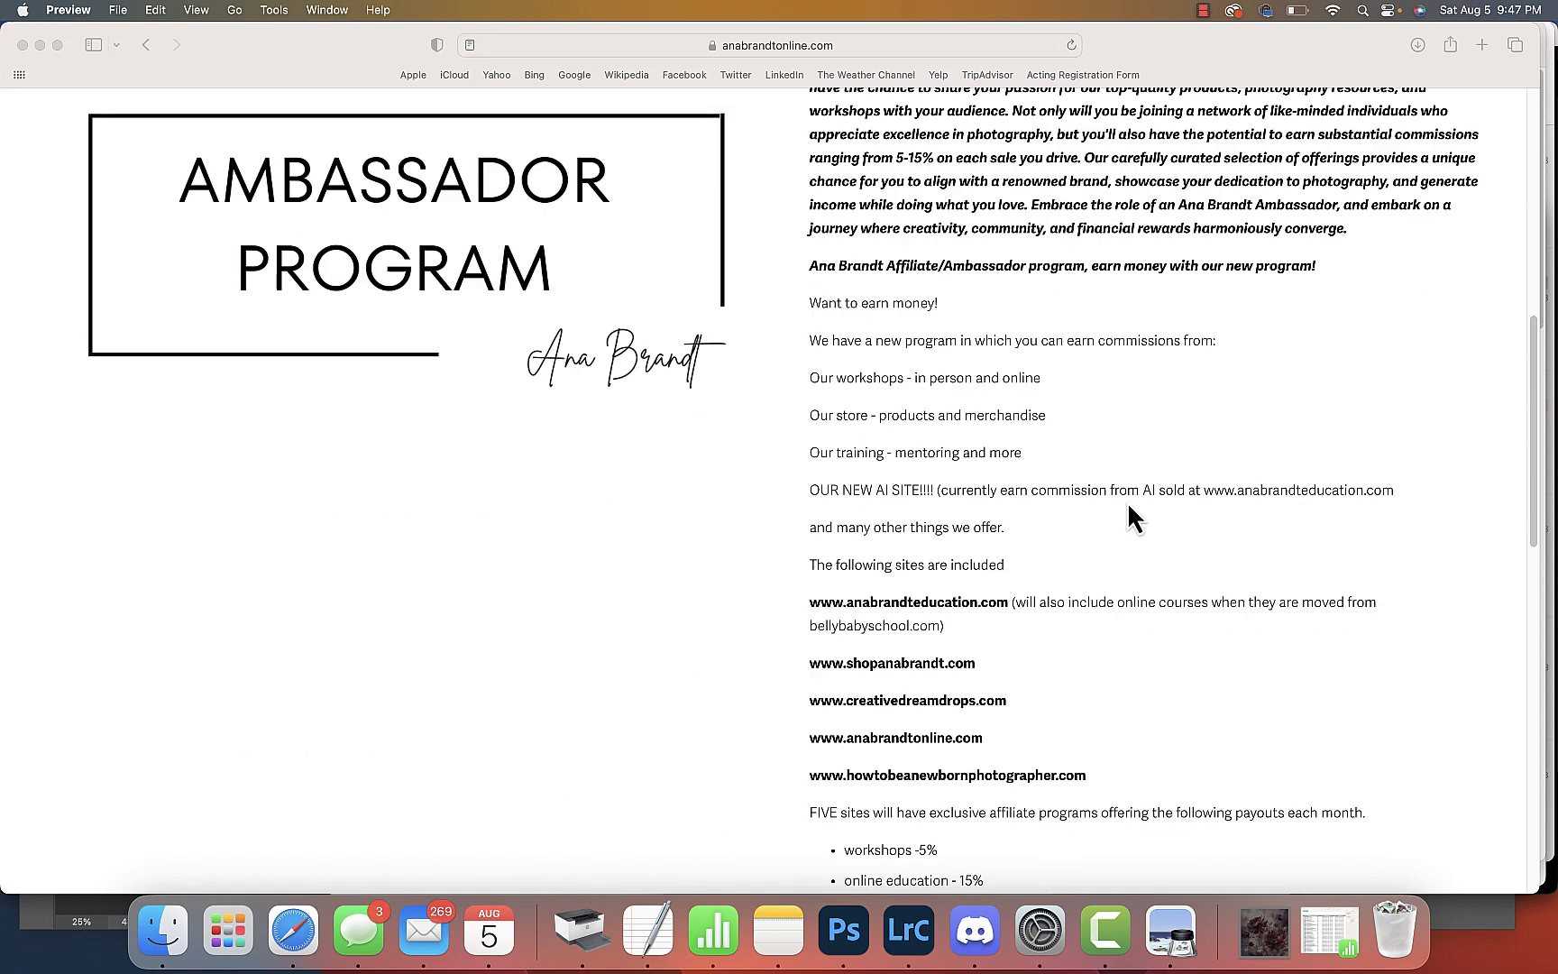
scroll(up, 3)
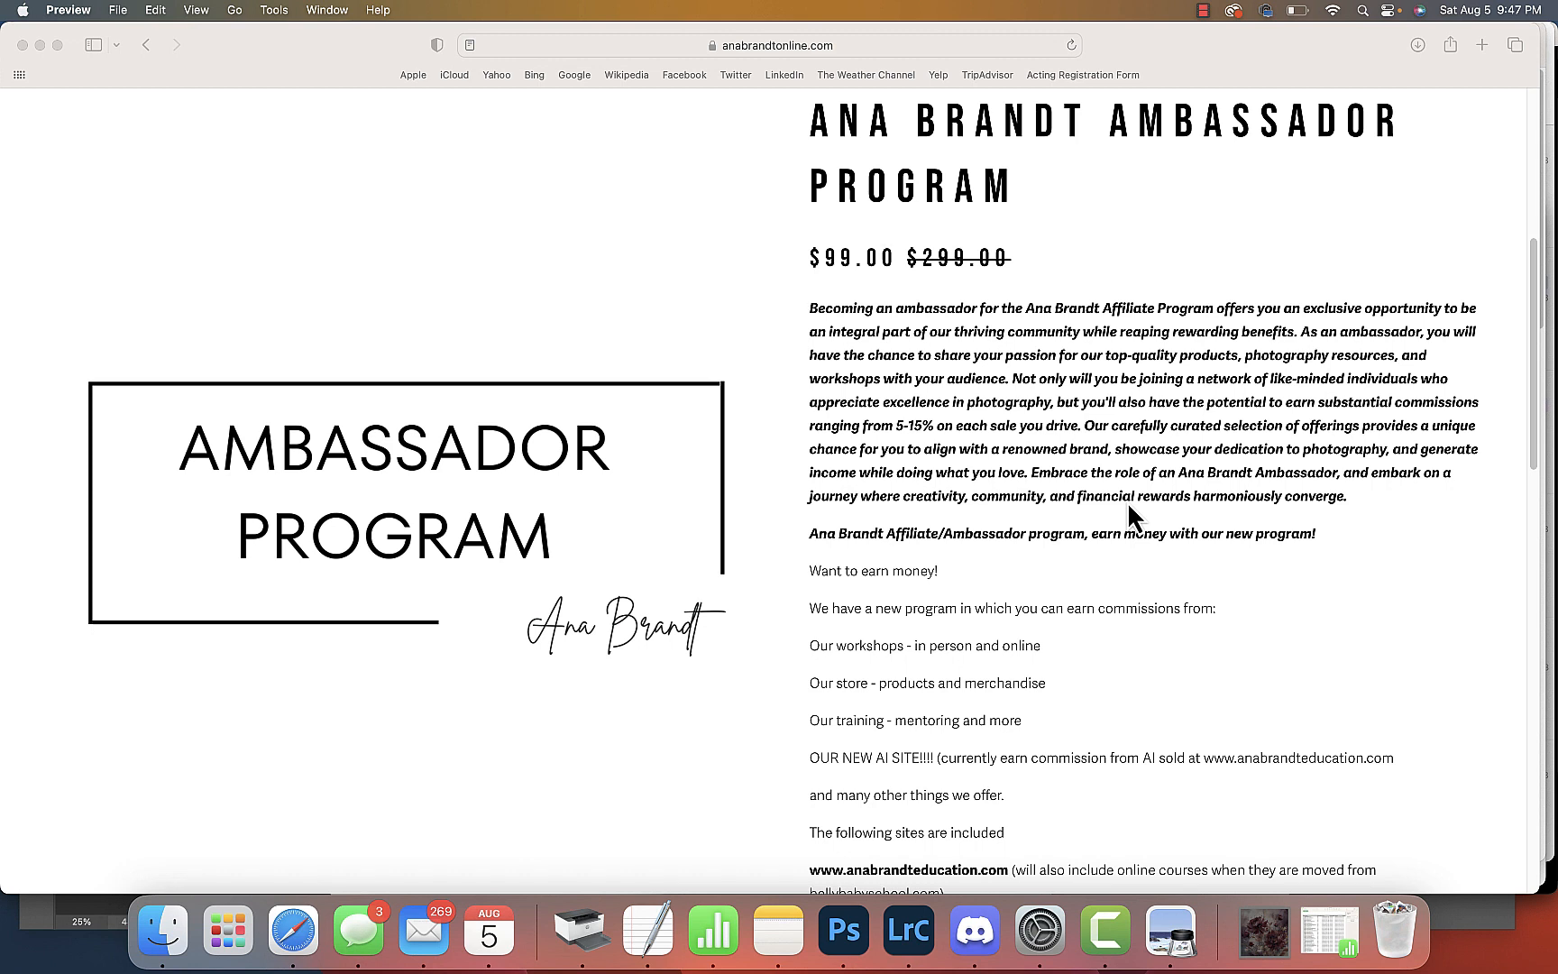
mouse_move(1192, 343)
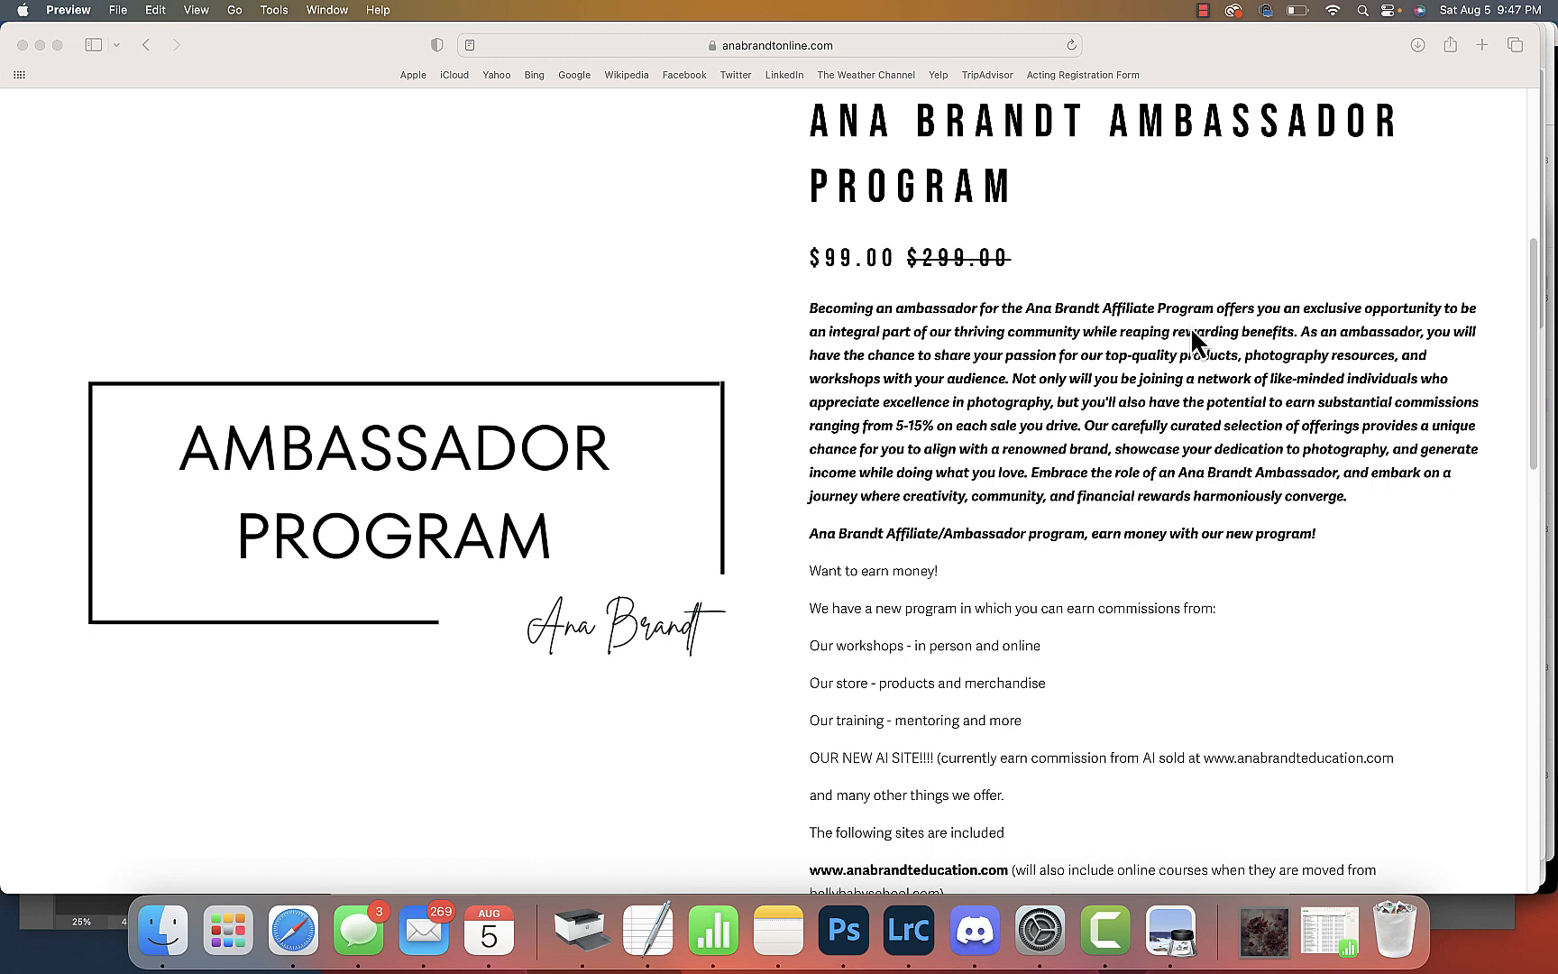